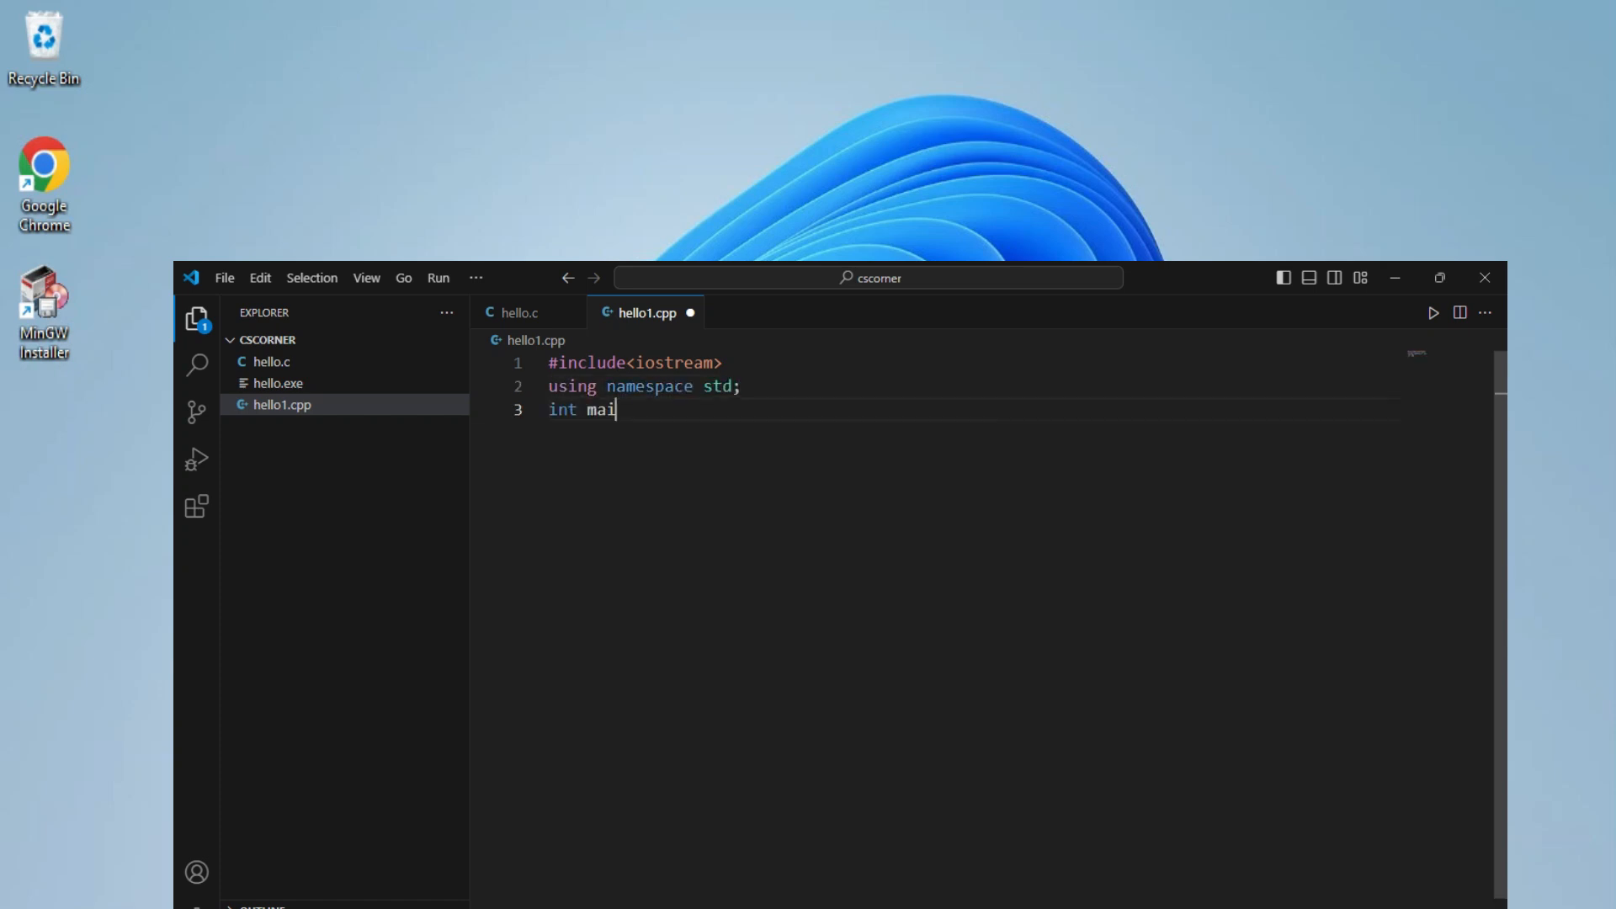
Complete main() in hello1.cpp with cout<<"Thanks for watching!!"; and leave the editor.
type("n(){\\n    cout<<\"Thanks \"")
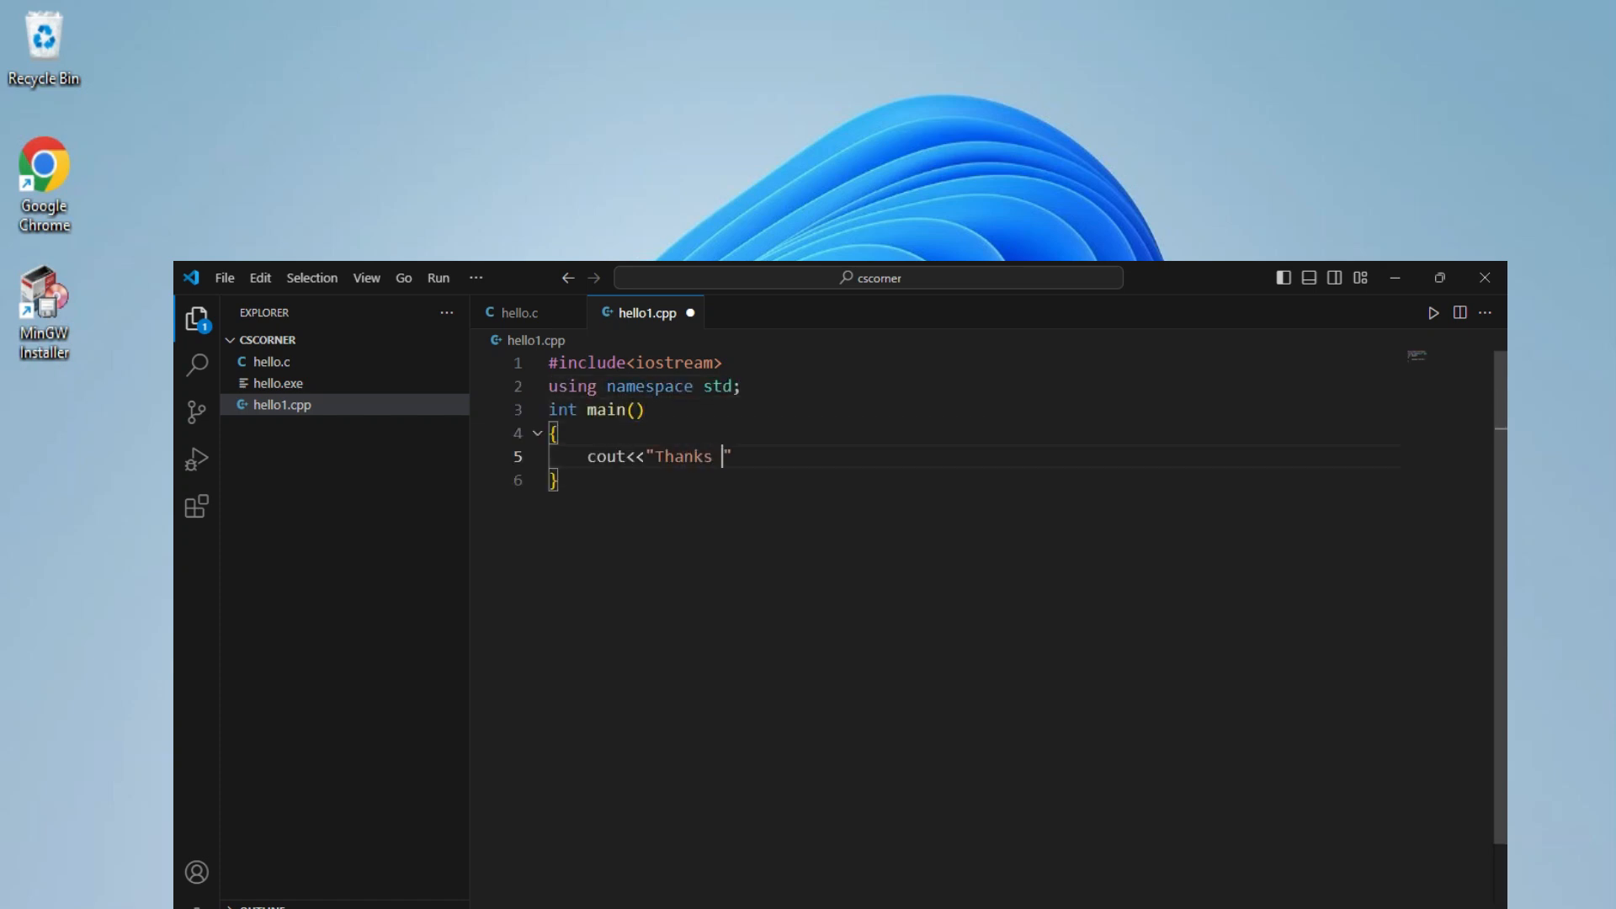
type("for watching!!\";")
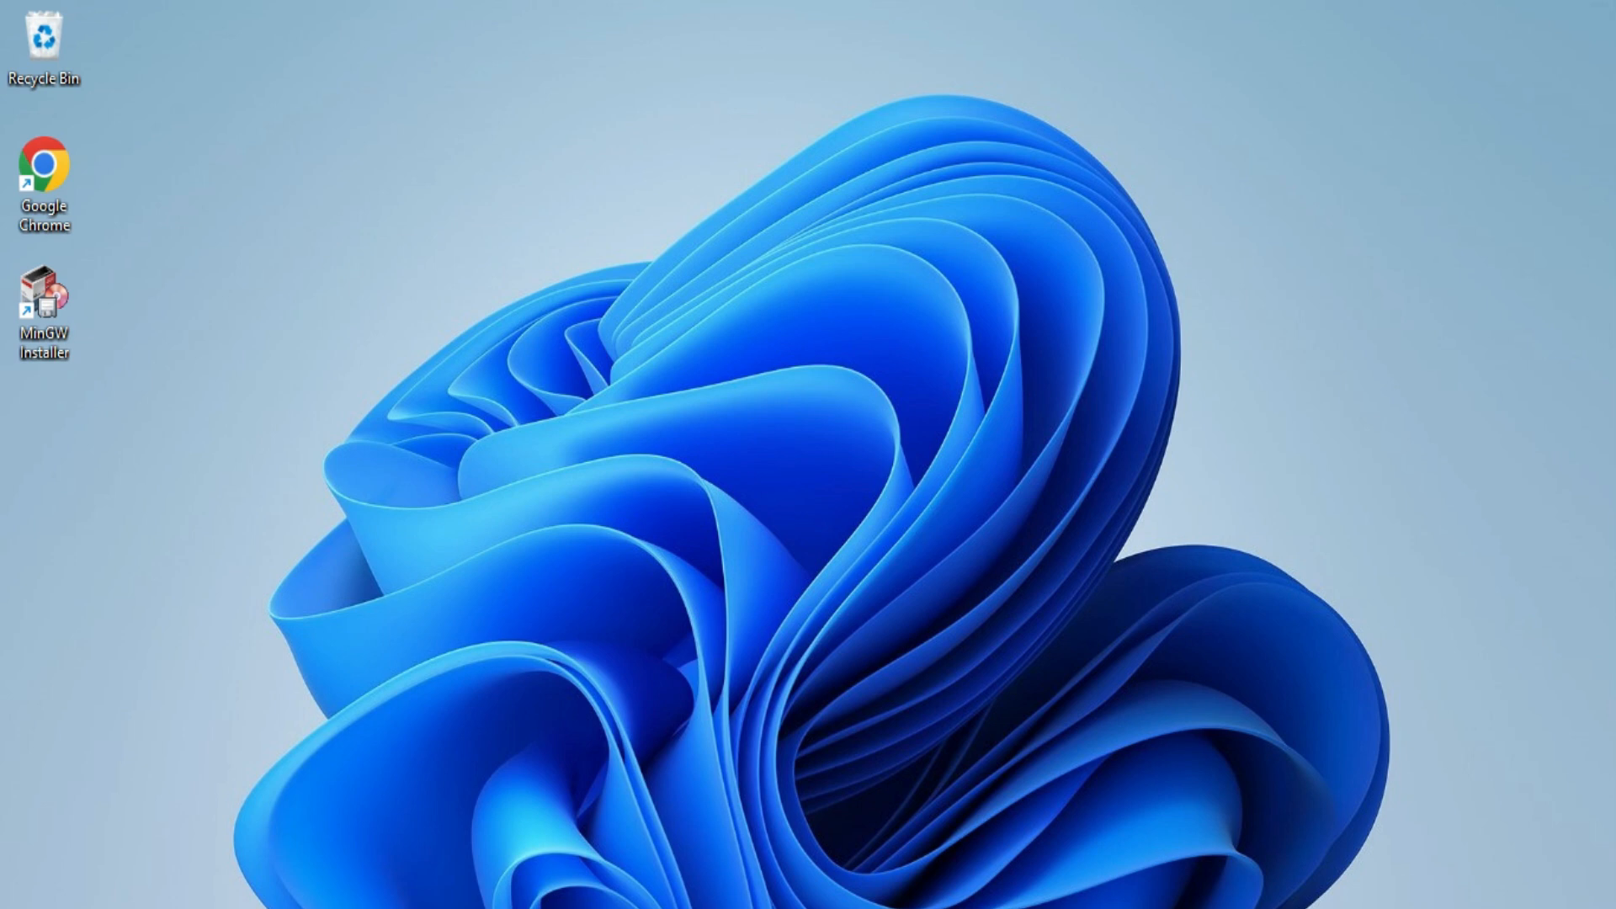
Search Google for mingw in Chrome and download the installer from SourceForge.
double_click(41, 162)
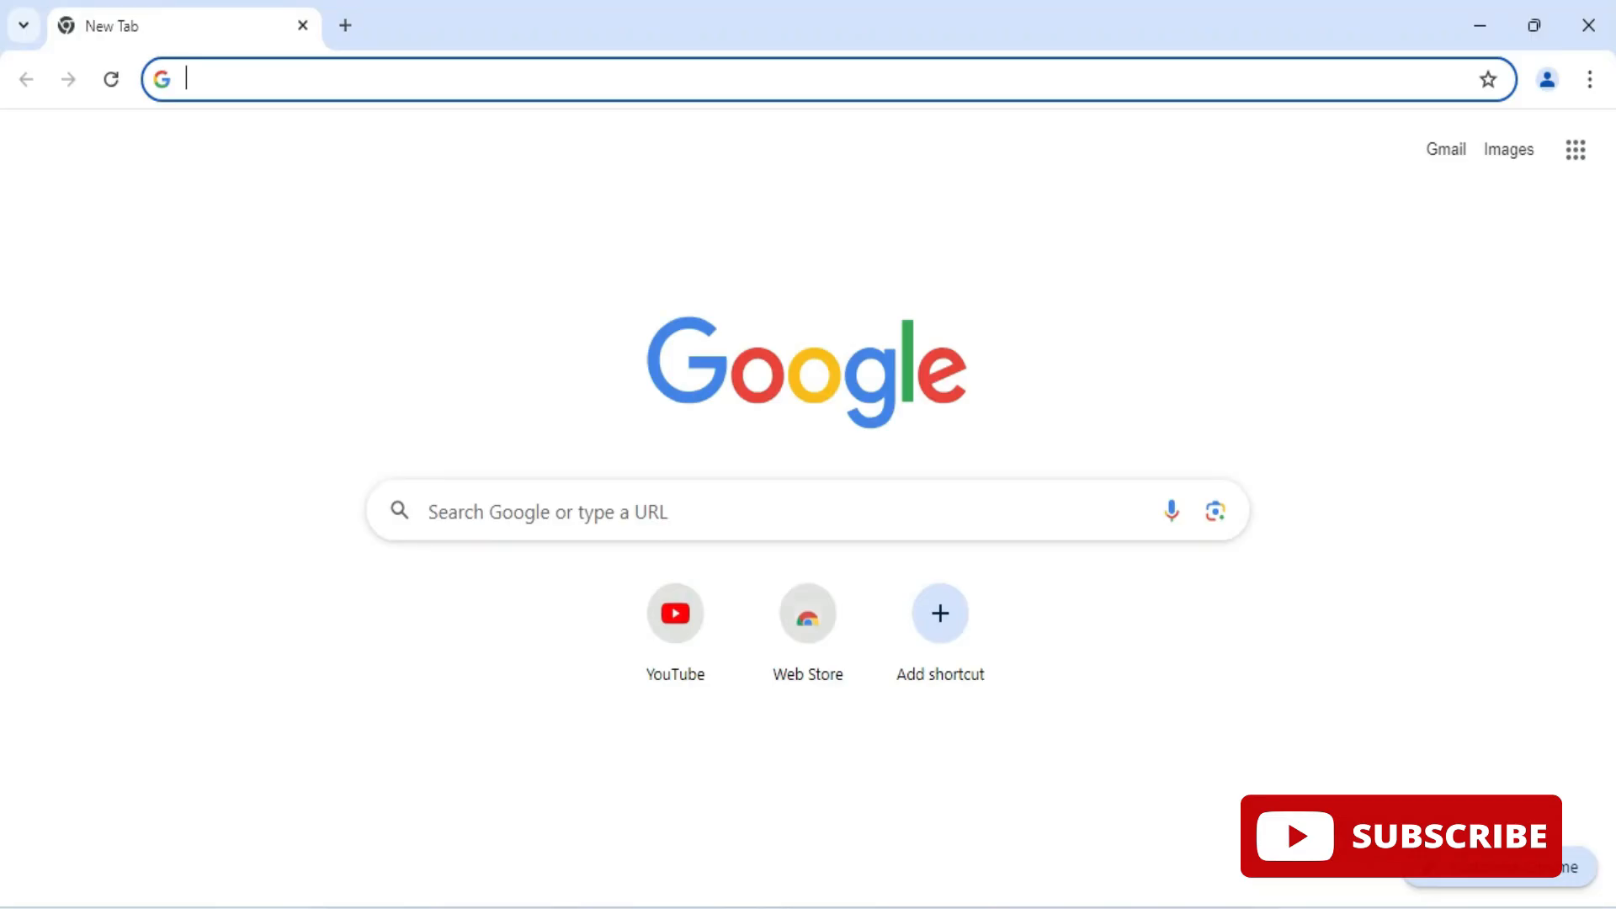
type("mingw")
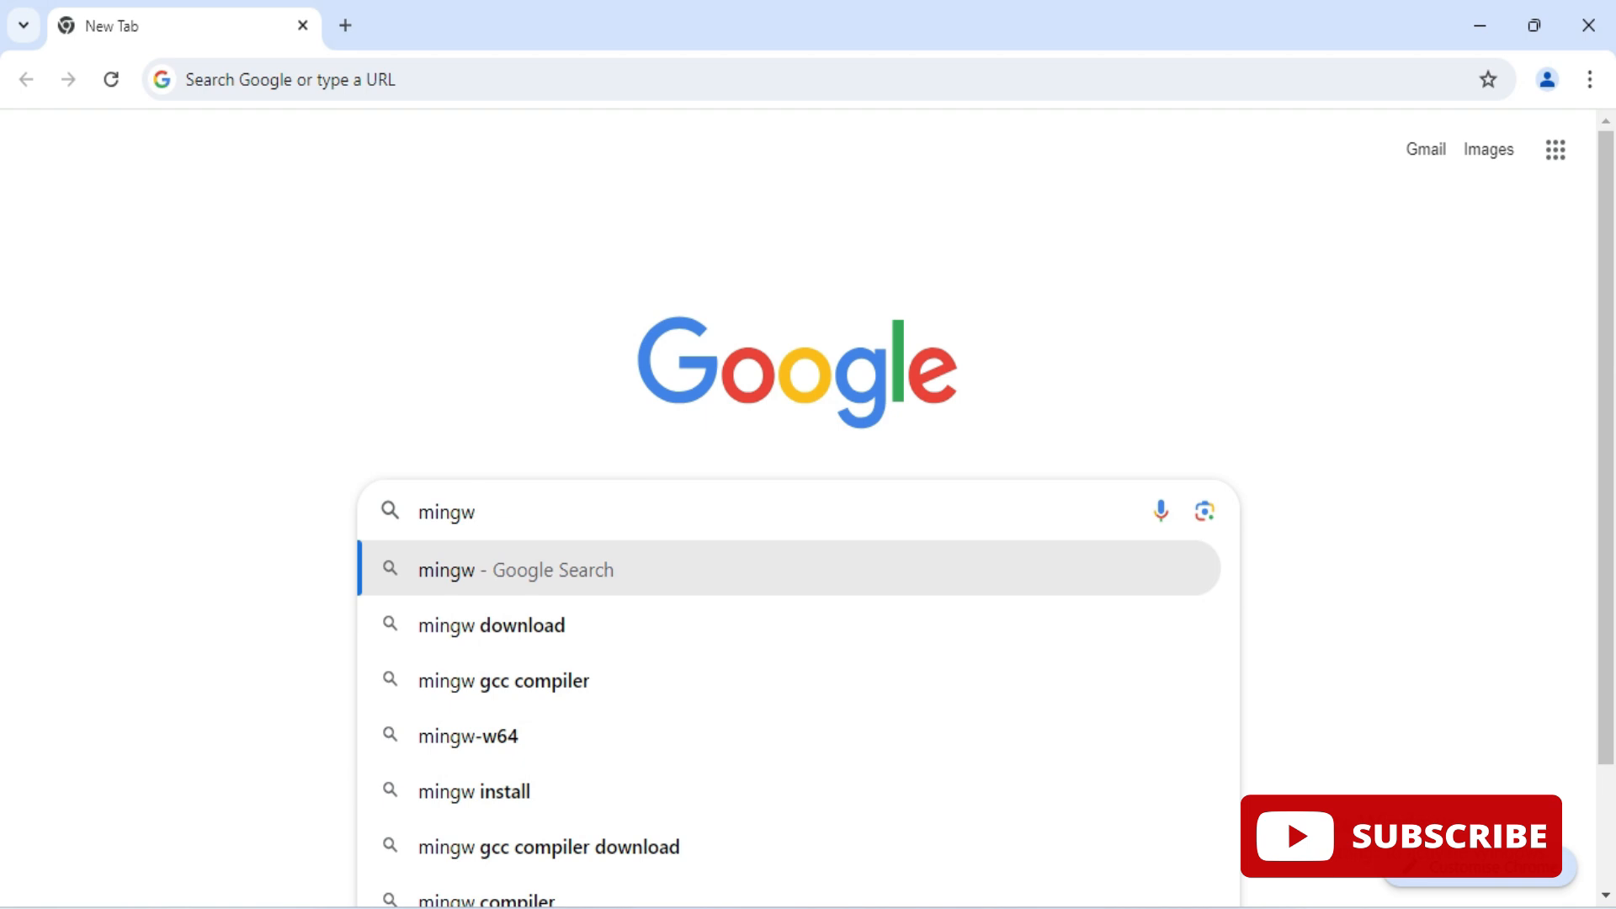
left_click(492, 625)
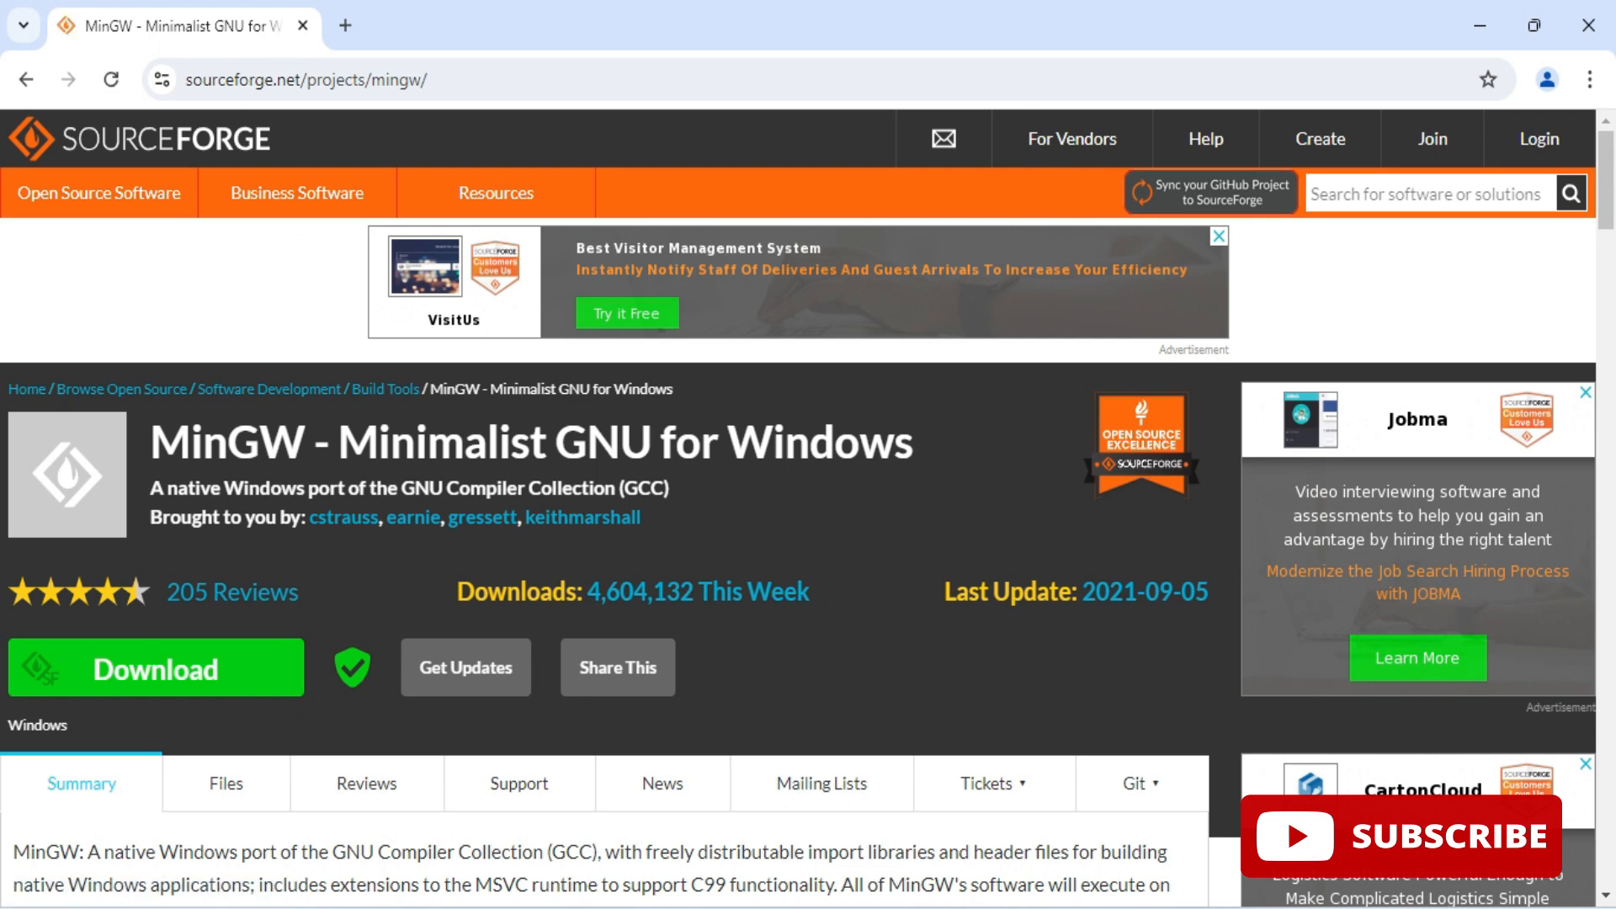
scroll("down", 3)
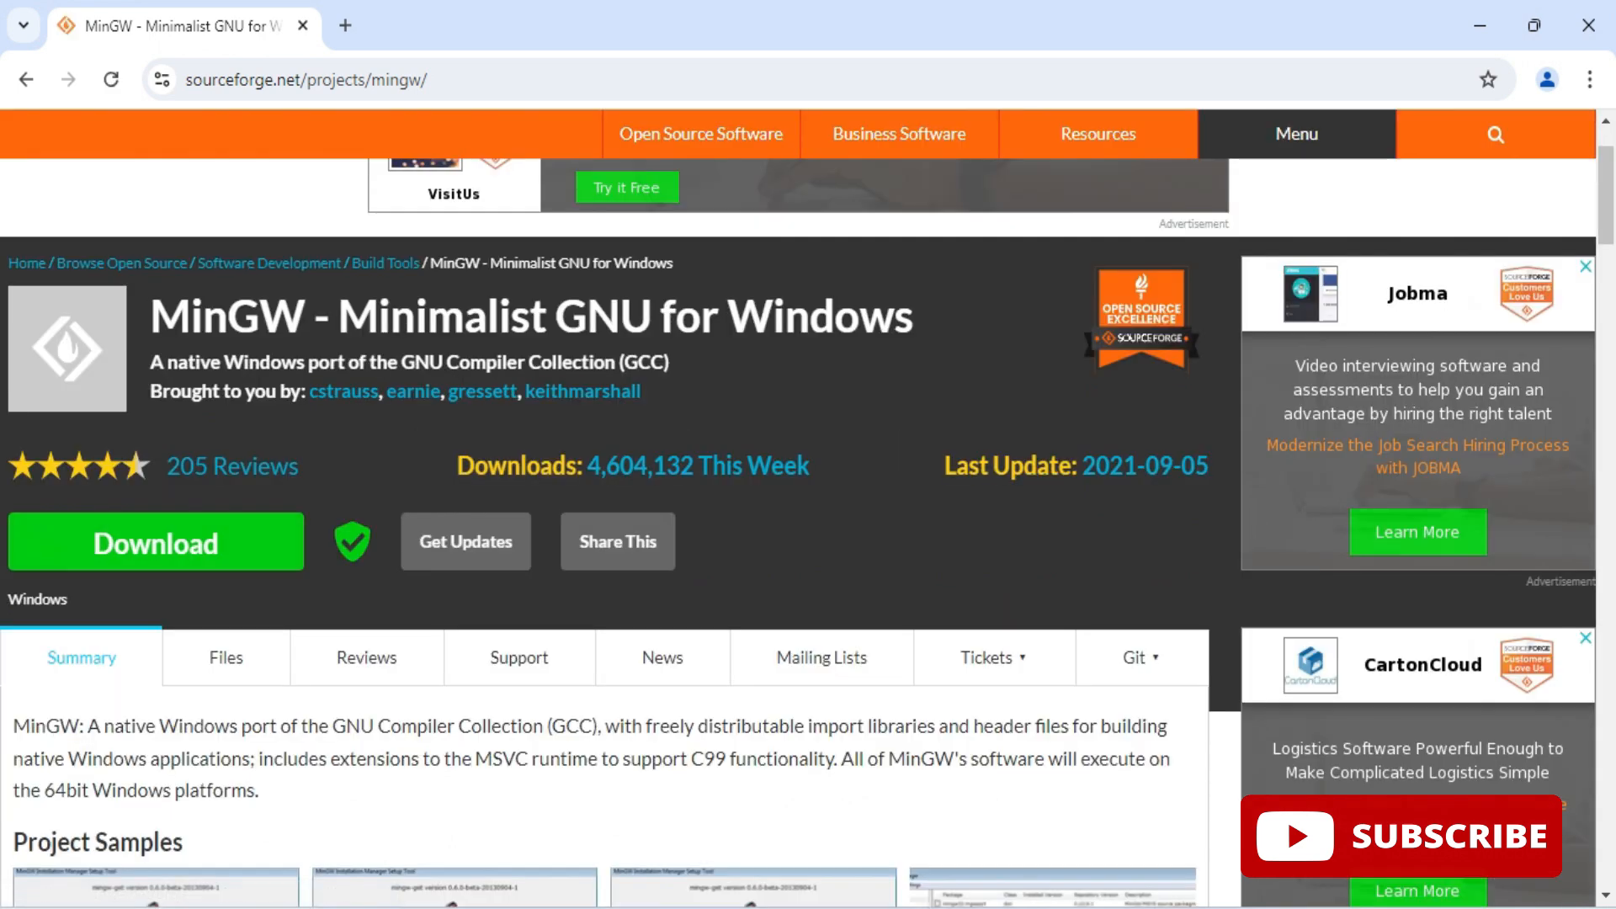
left_click(155, 542)
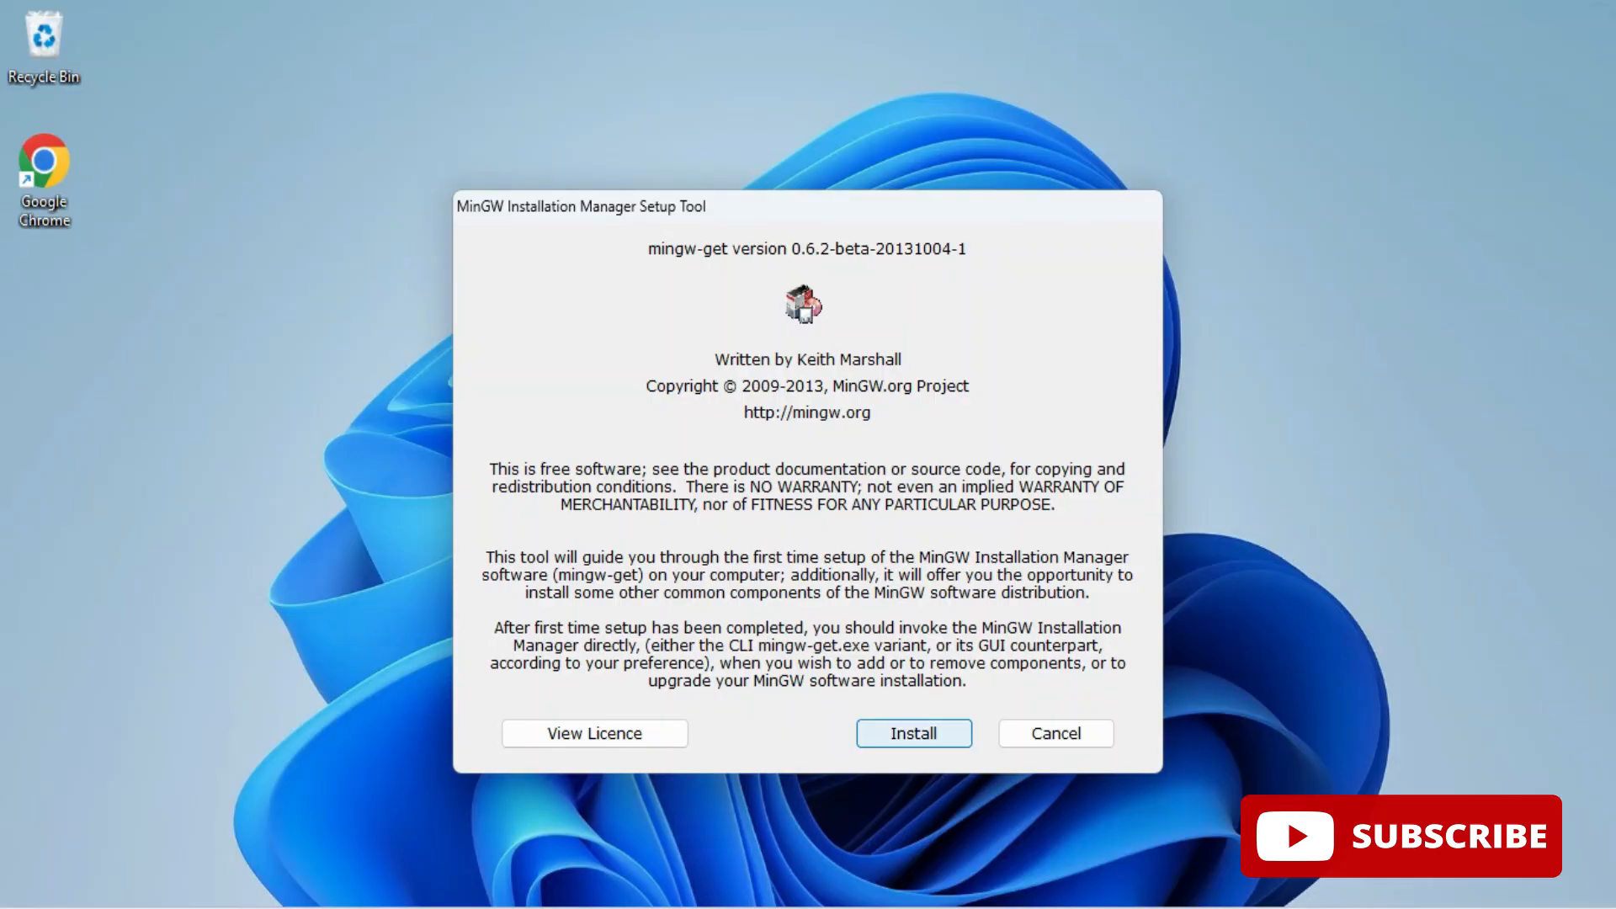
Install the MinGW Installation Manager to C:\MinGW with default options.
left_click(914, 733)
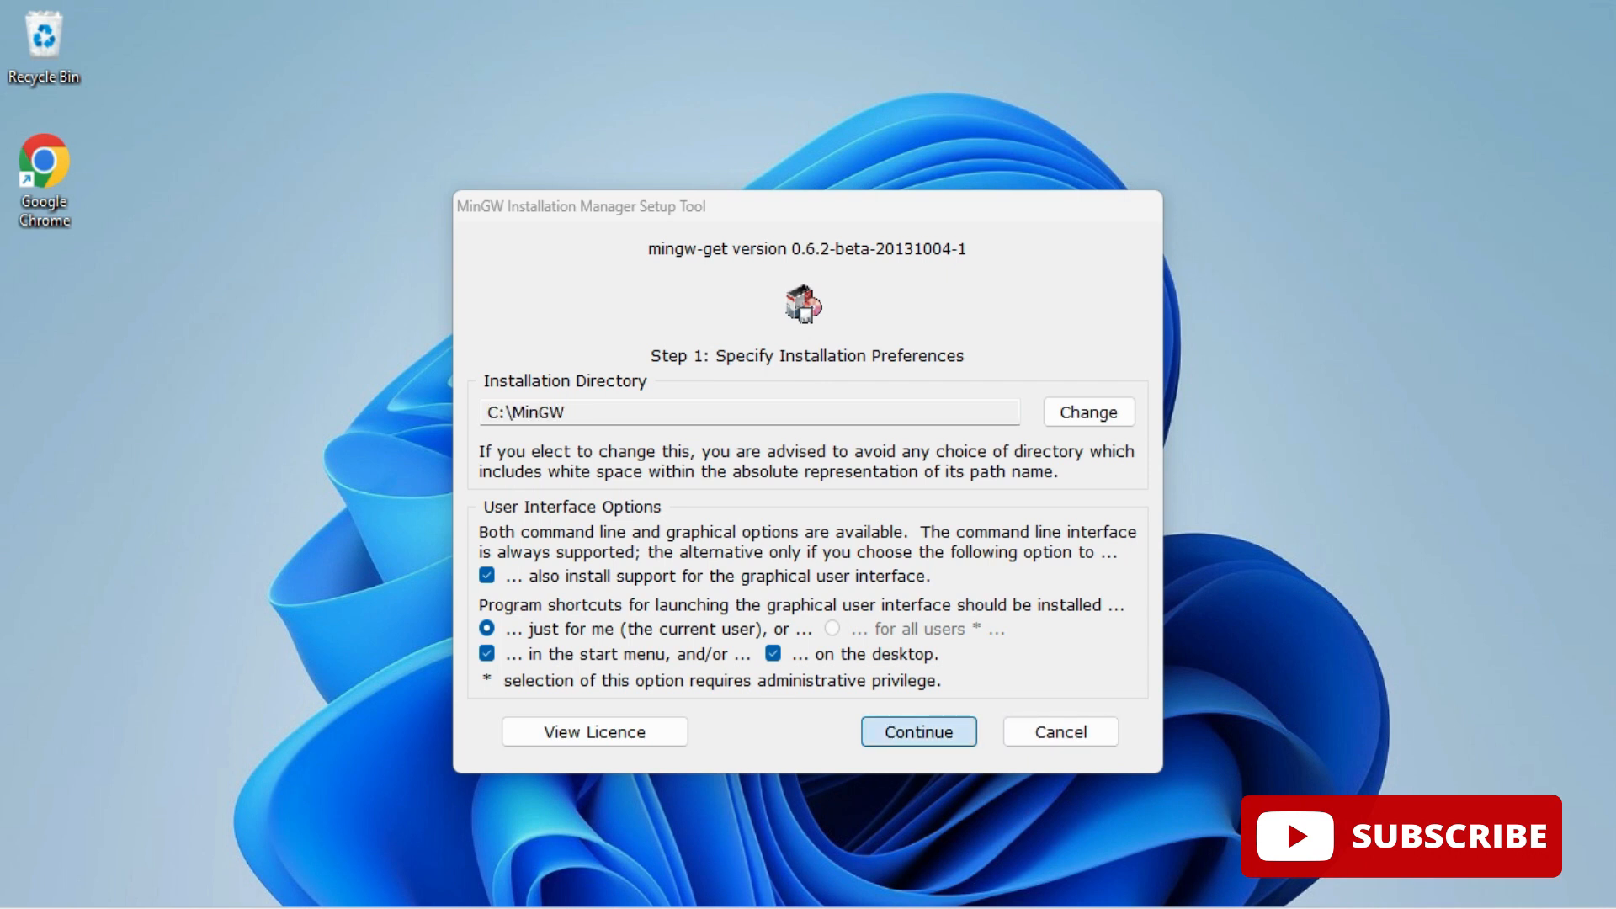
left_click(918, 731)
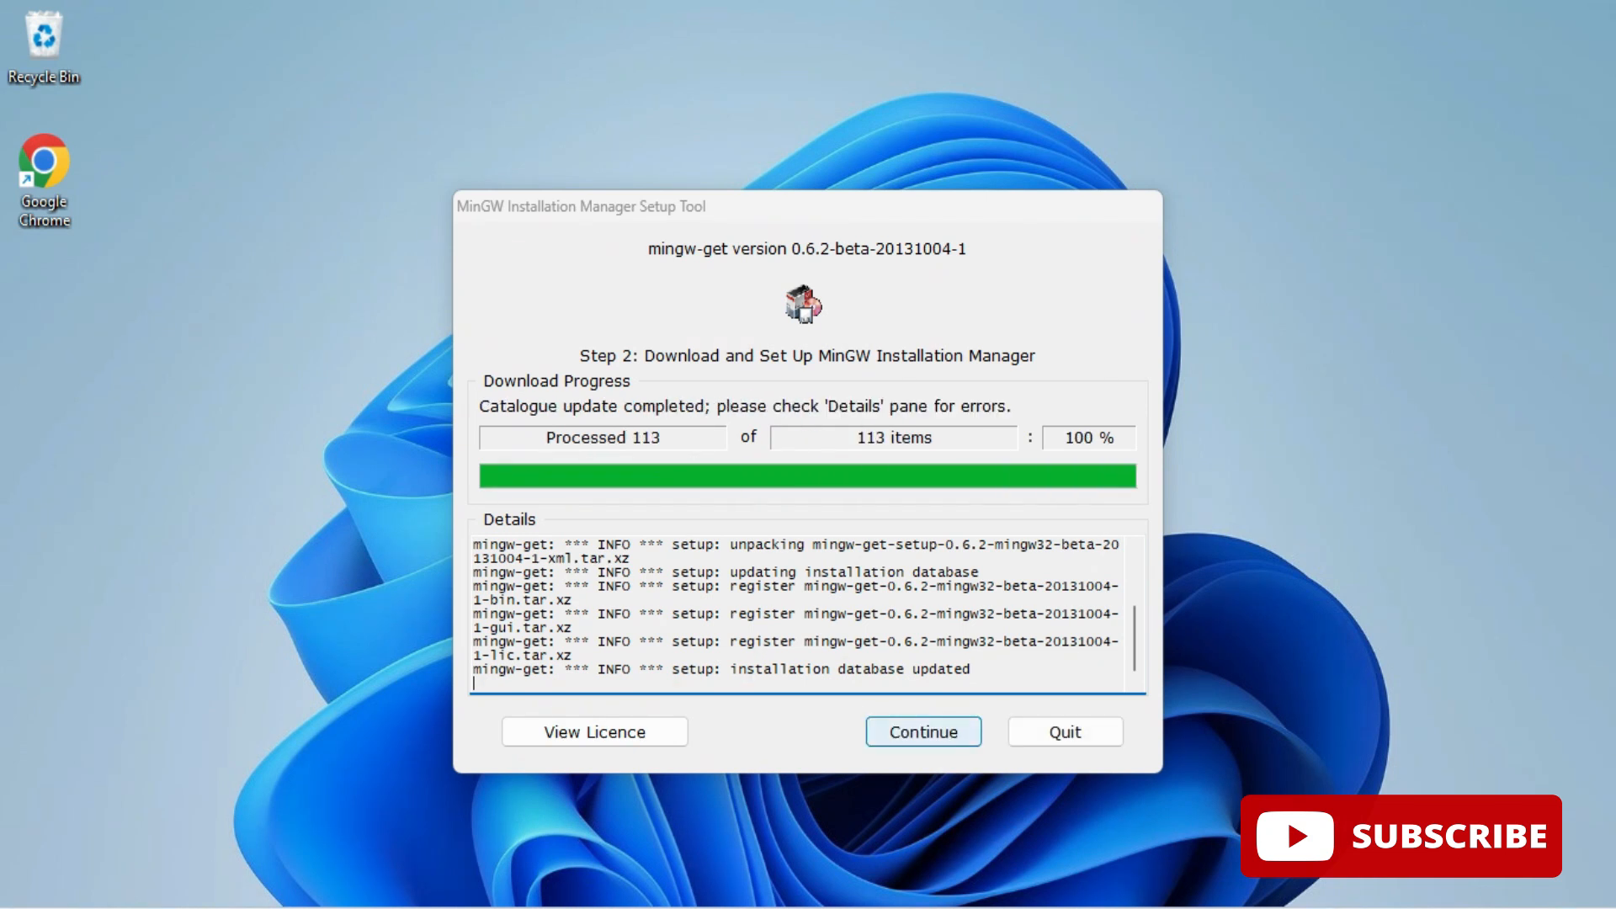
left_click(924, 731)
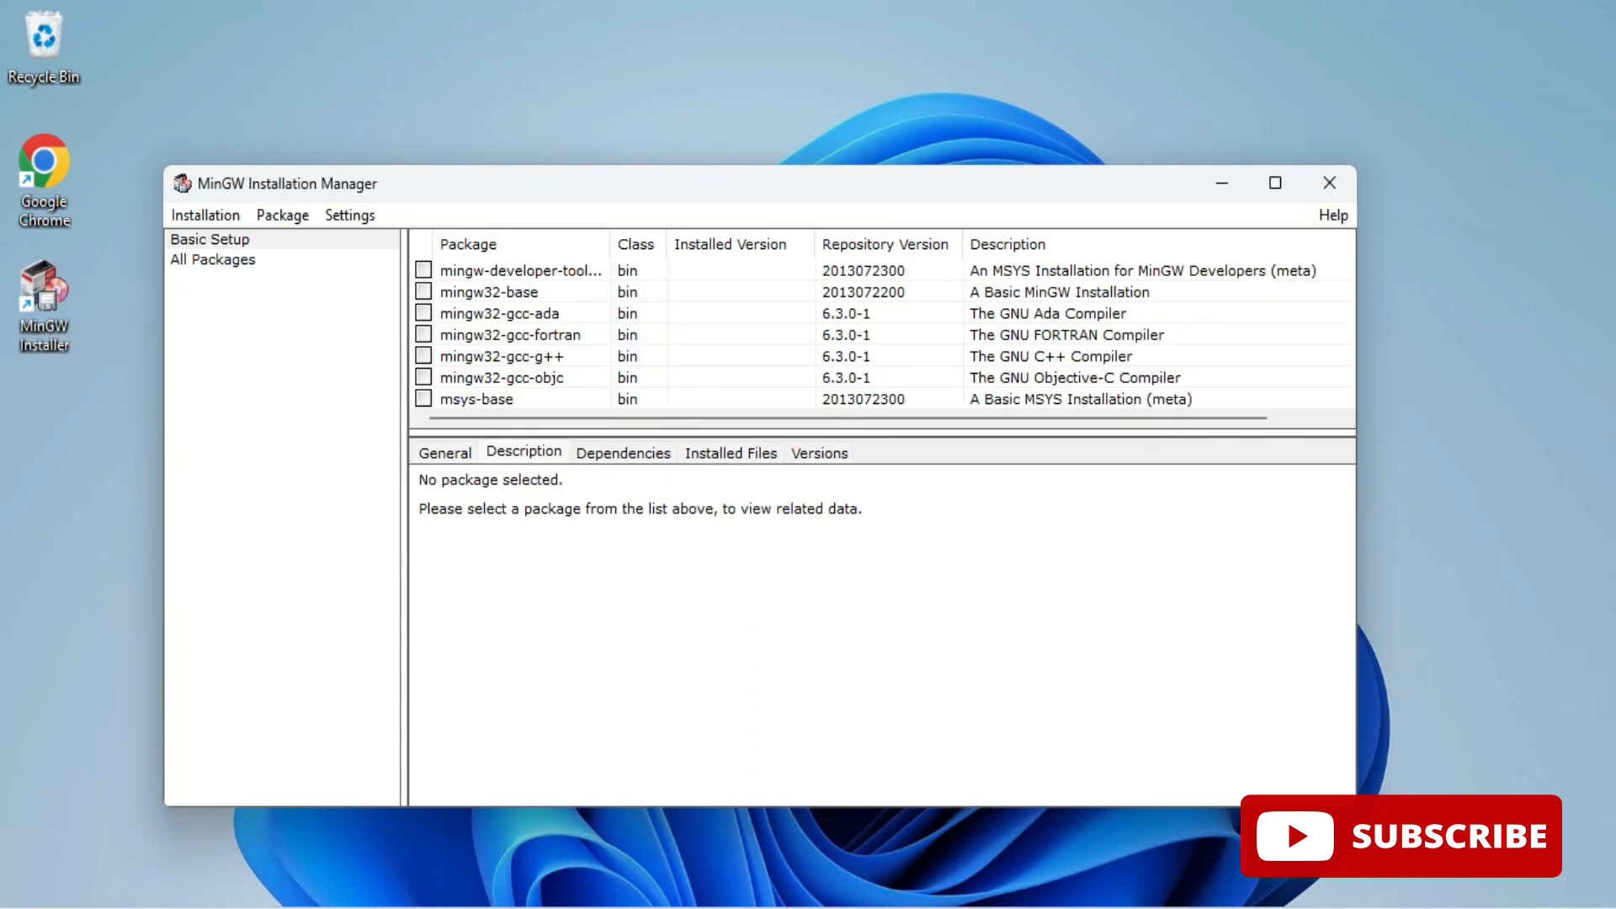
Mark mingw32-gcc-g++ for installation, apply the 24 package changes, and close the manager.
right_click(510, 356)
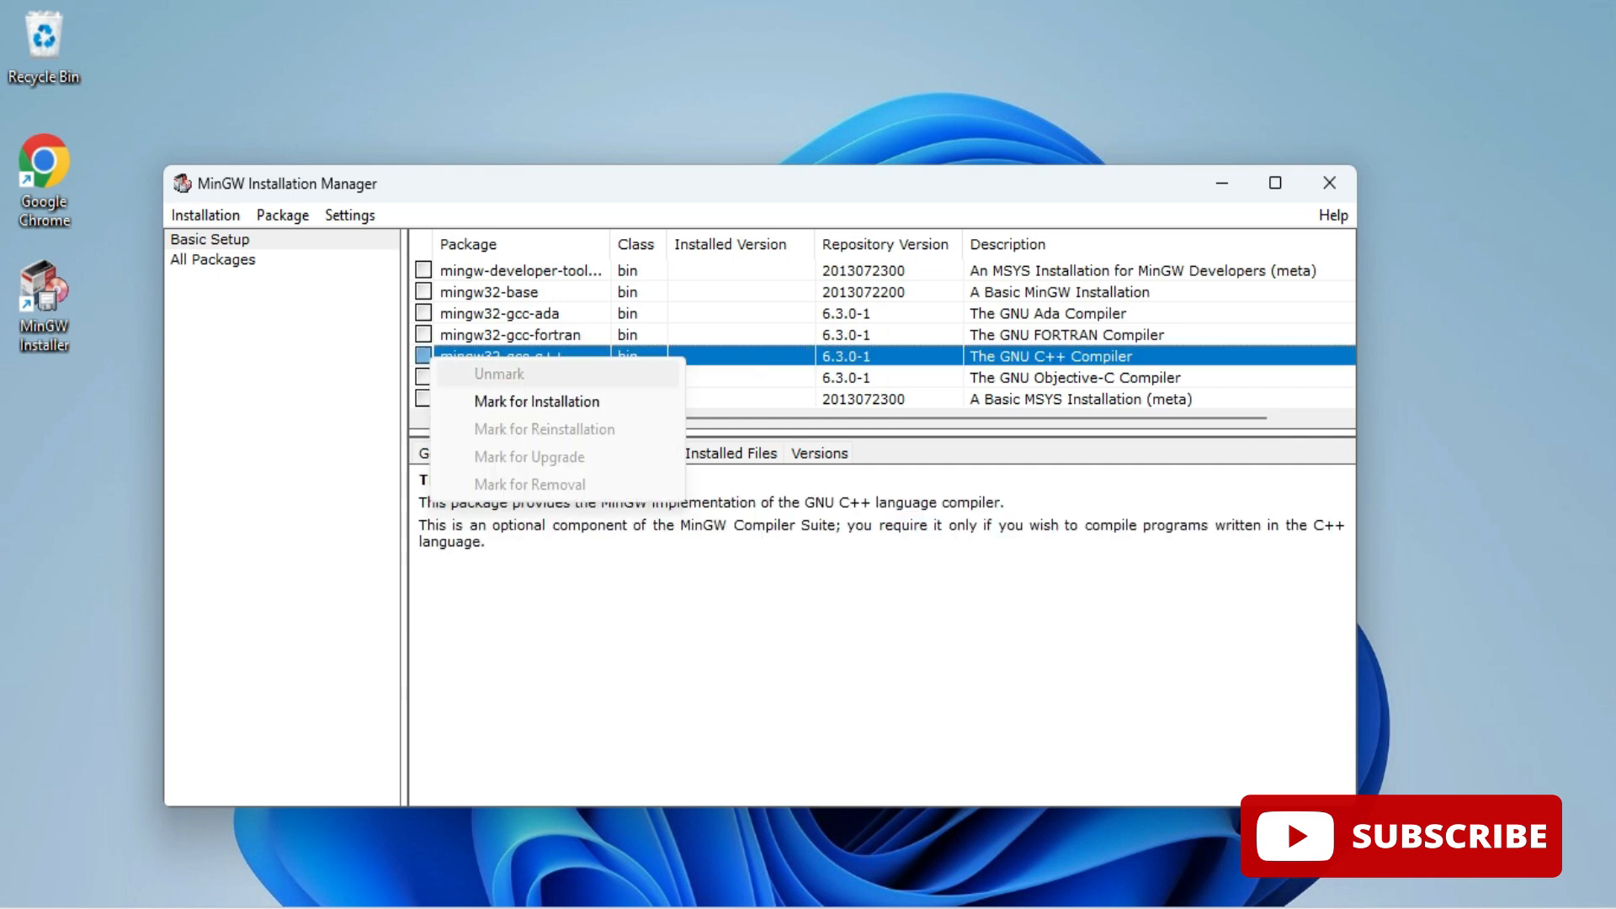
left_click(536, 401)
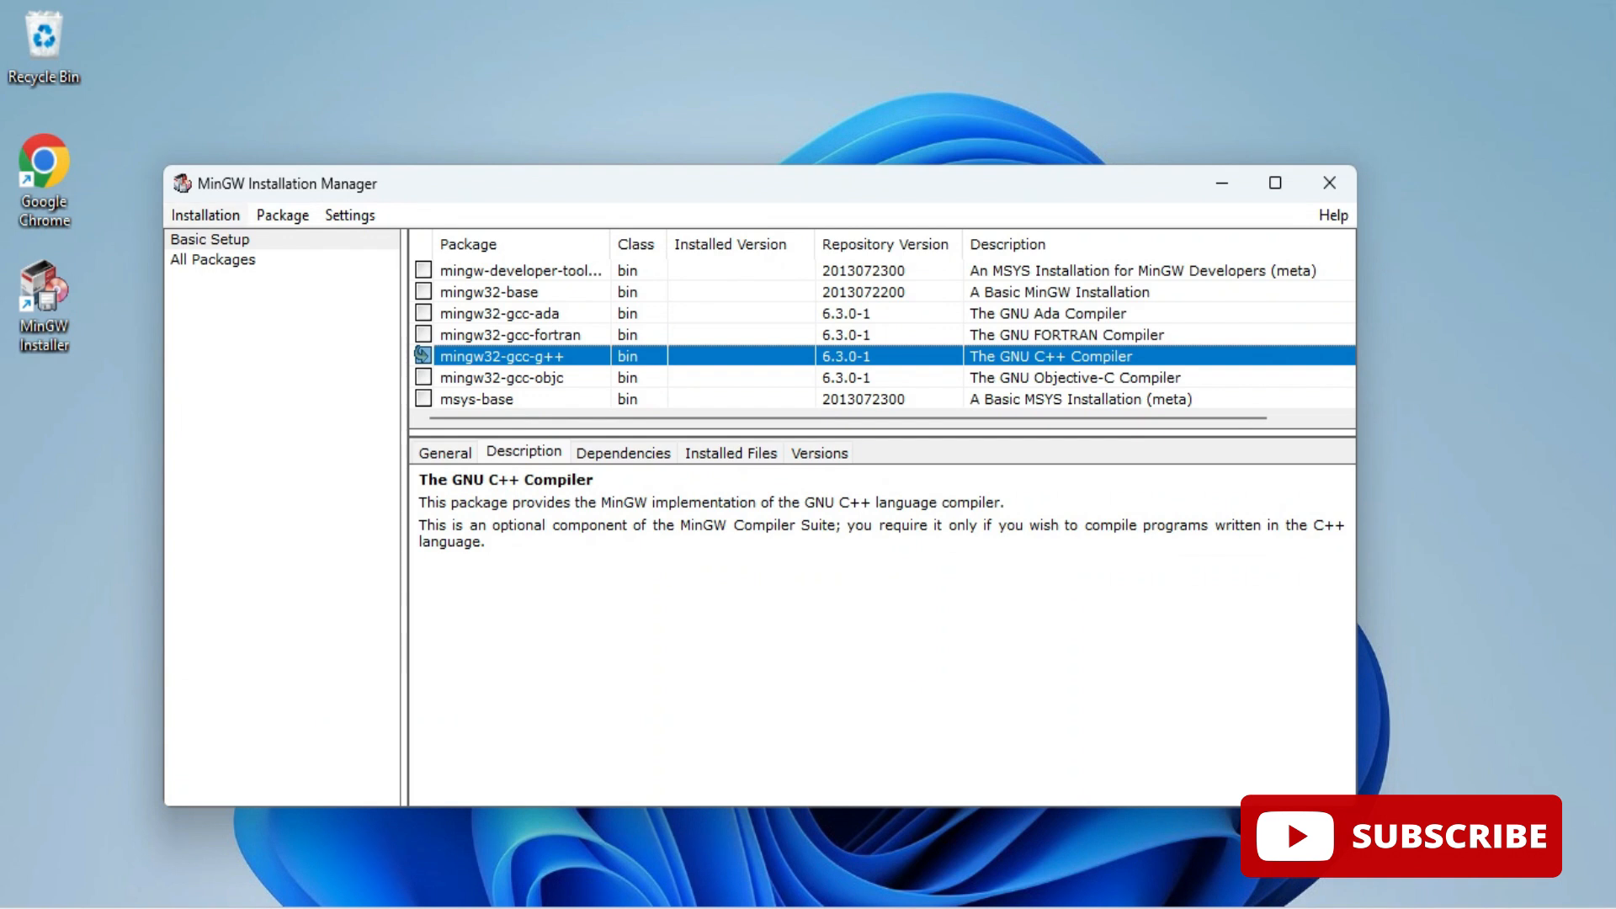
left_click(205, 214)
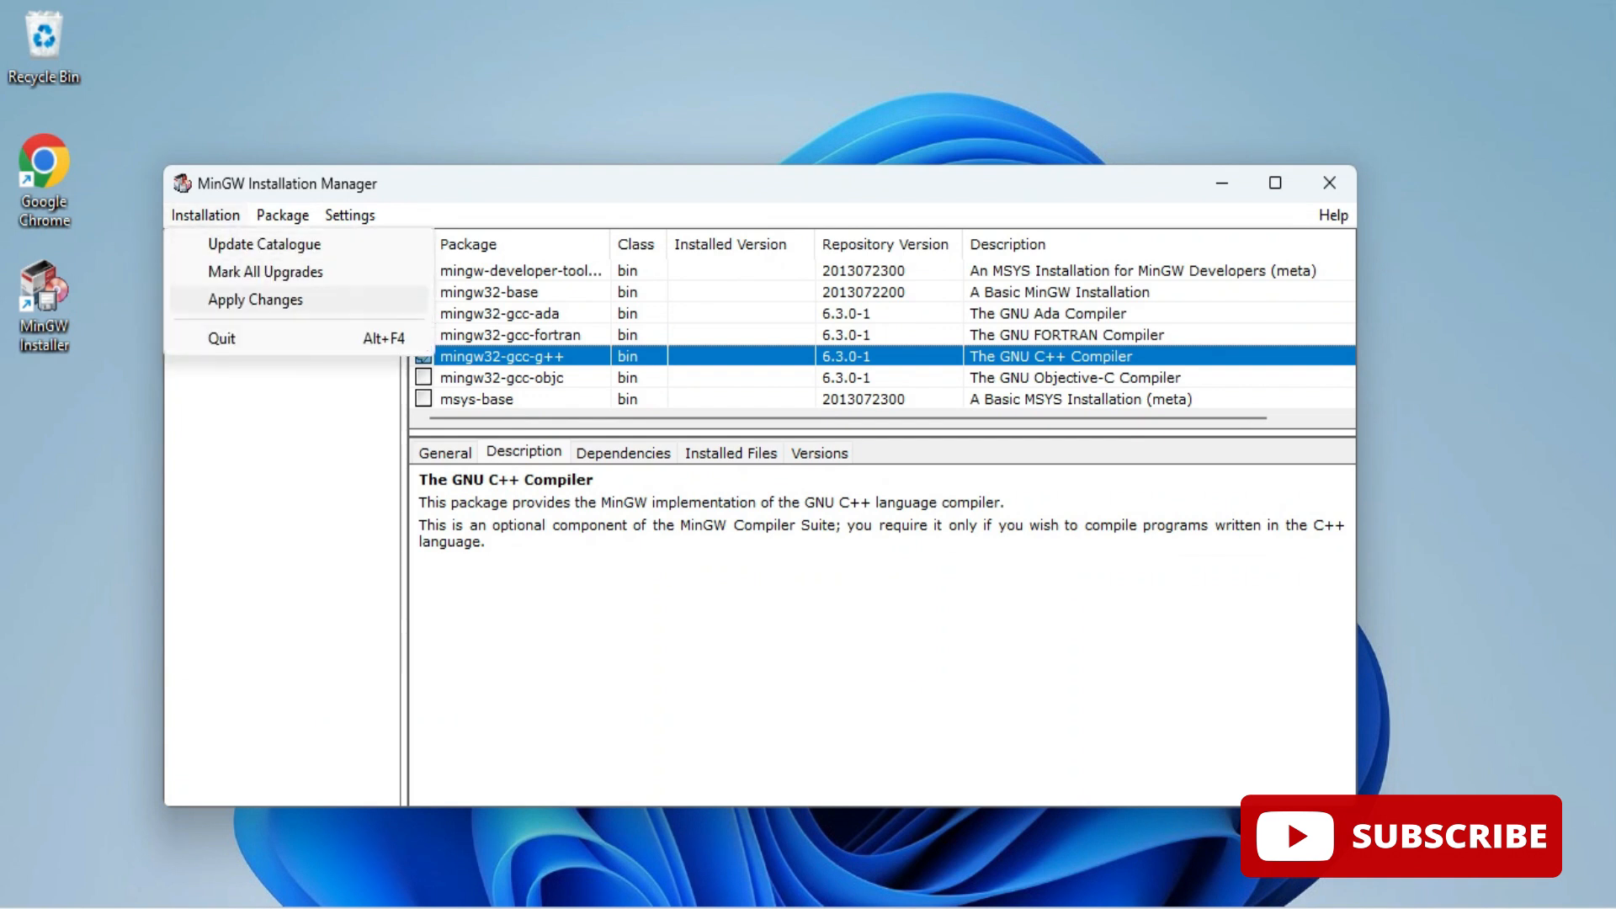
left_click(255, 301)
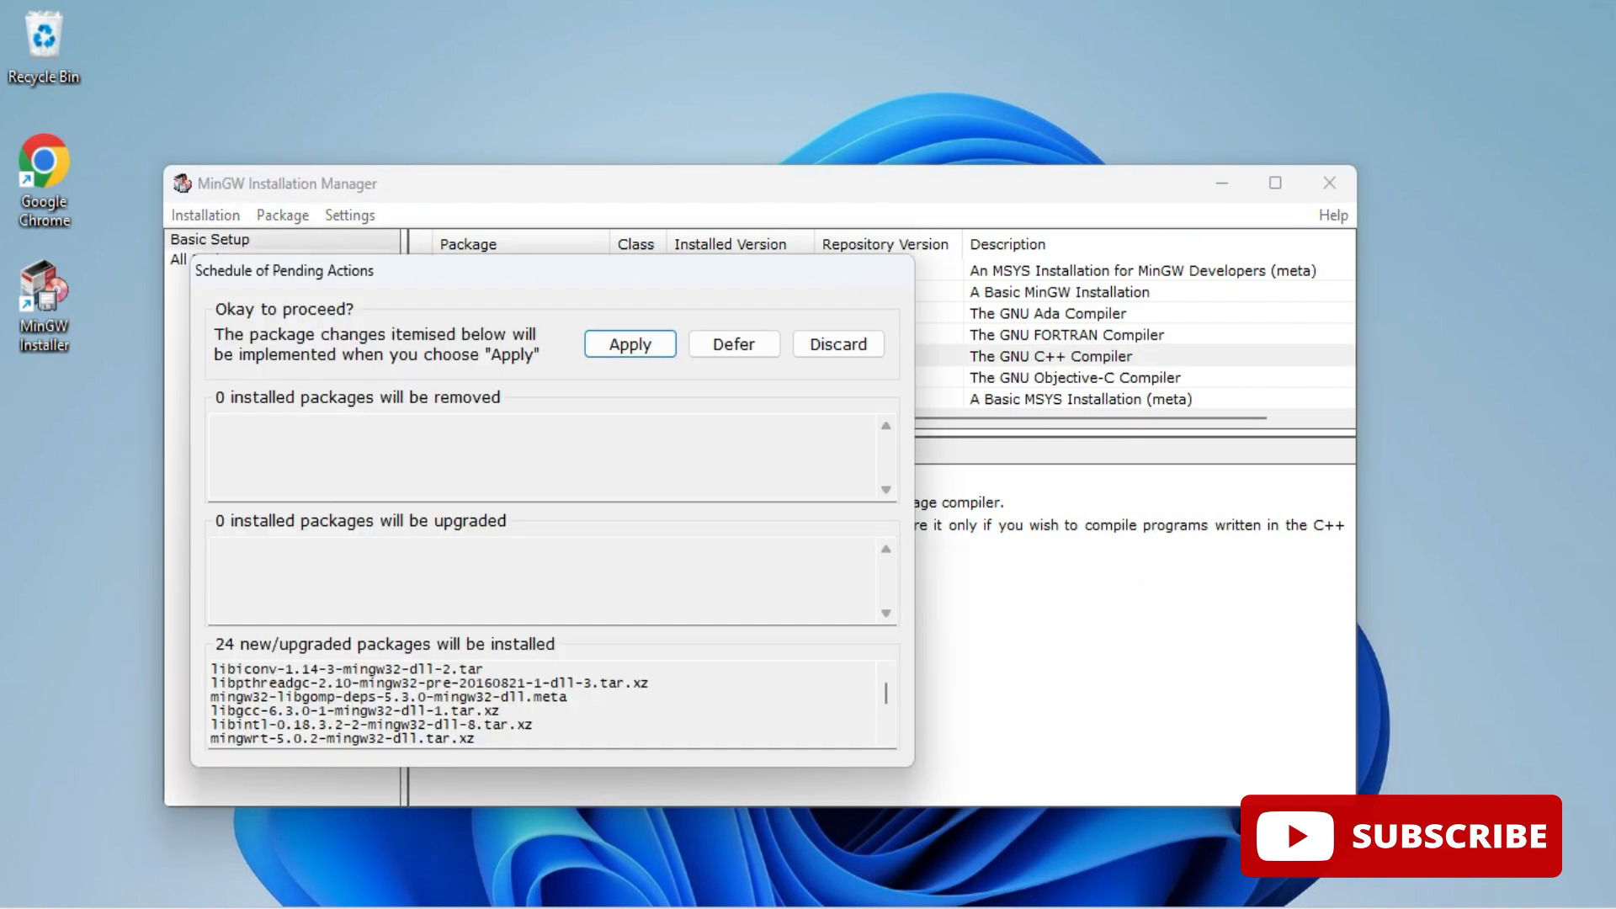
left_click(629, 343)
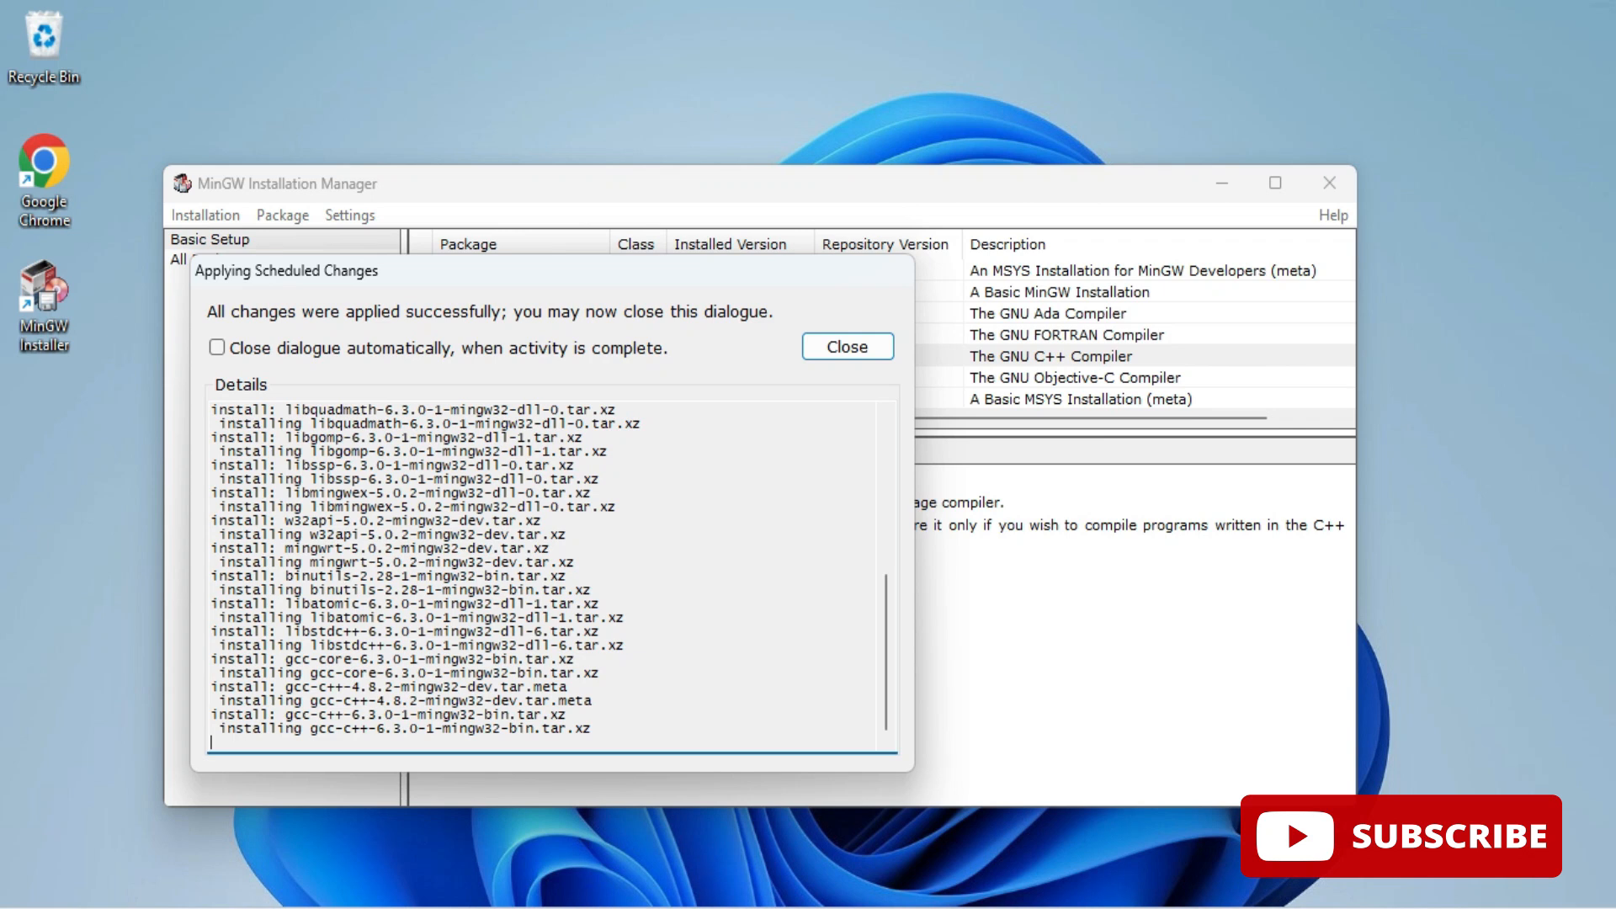
left_click(846, 346)
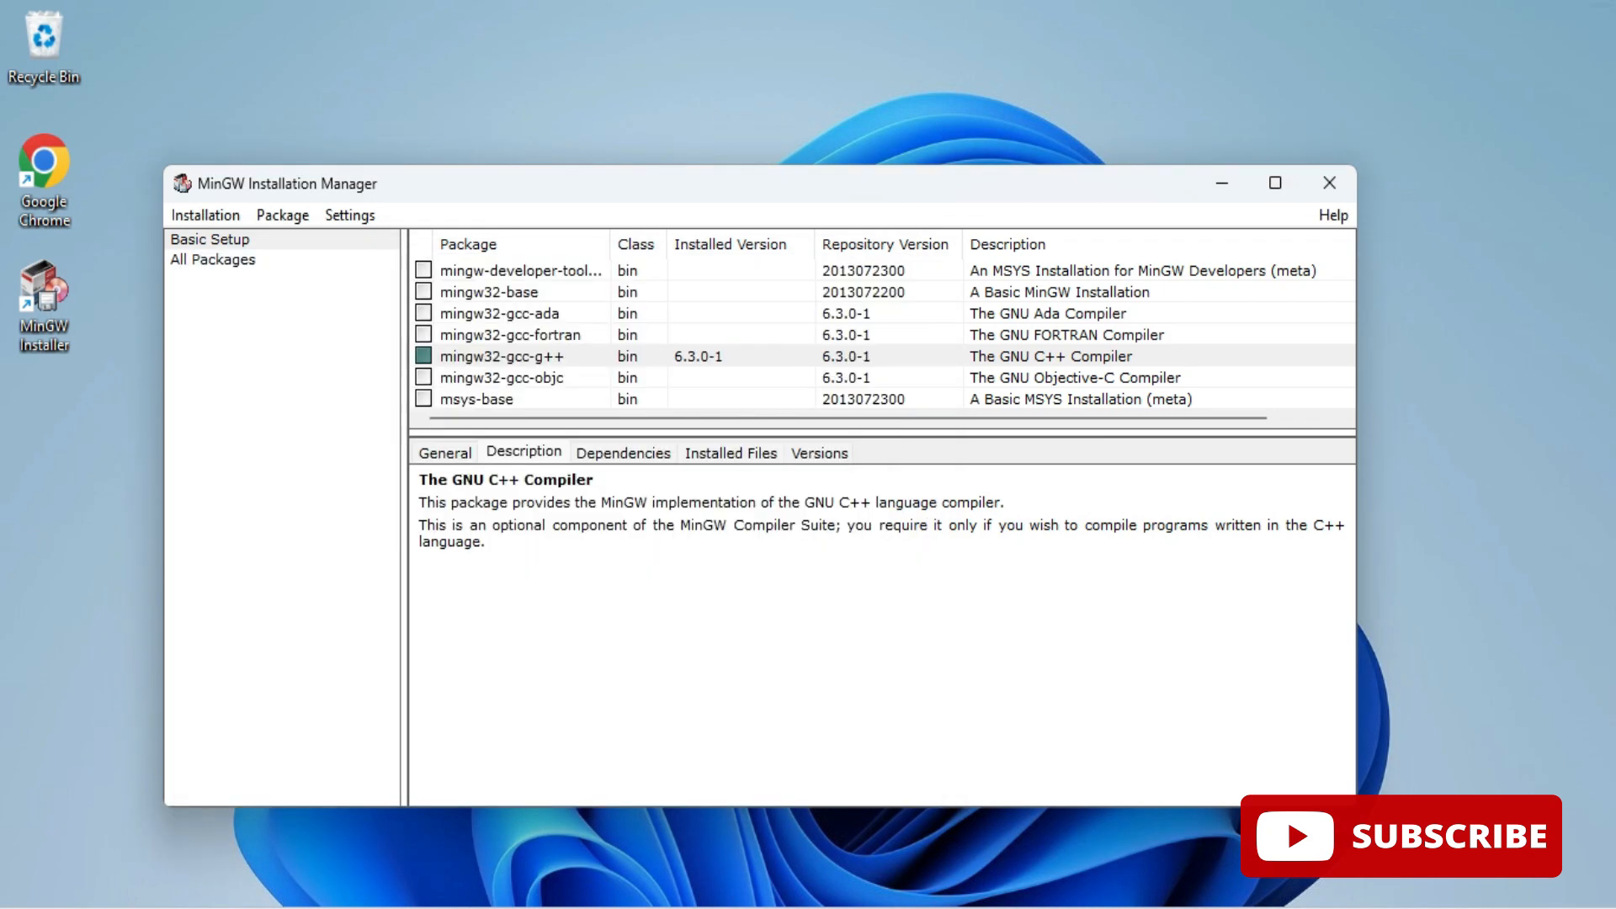
left_click(1330, 183)
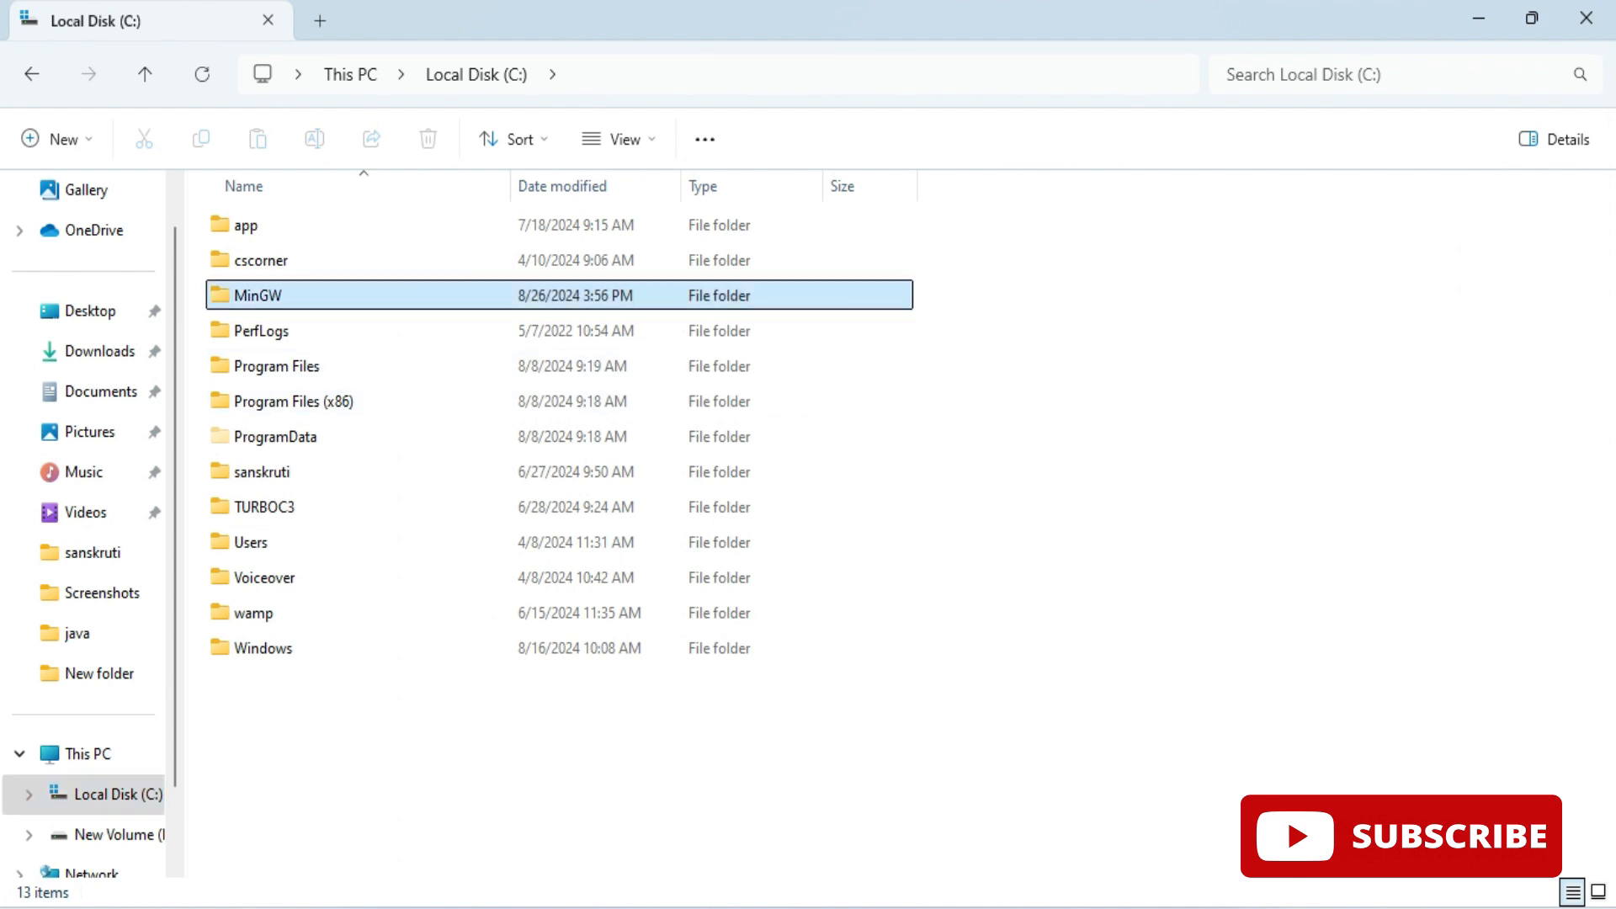
Browse to C:\MinGW\bin, confirm gcc and g++ exist, and copy the folder path.
double_click(257, 295)
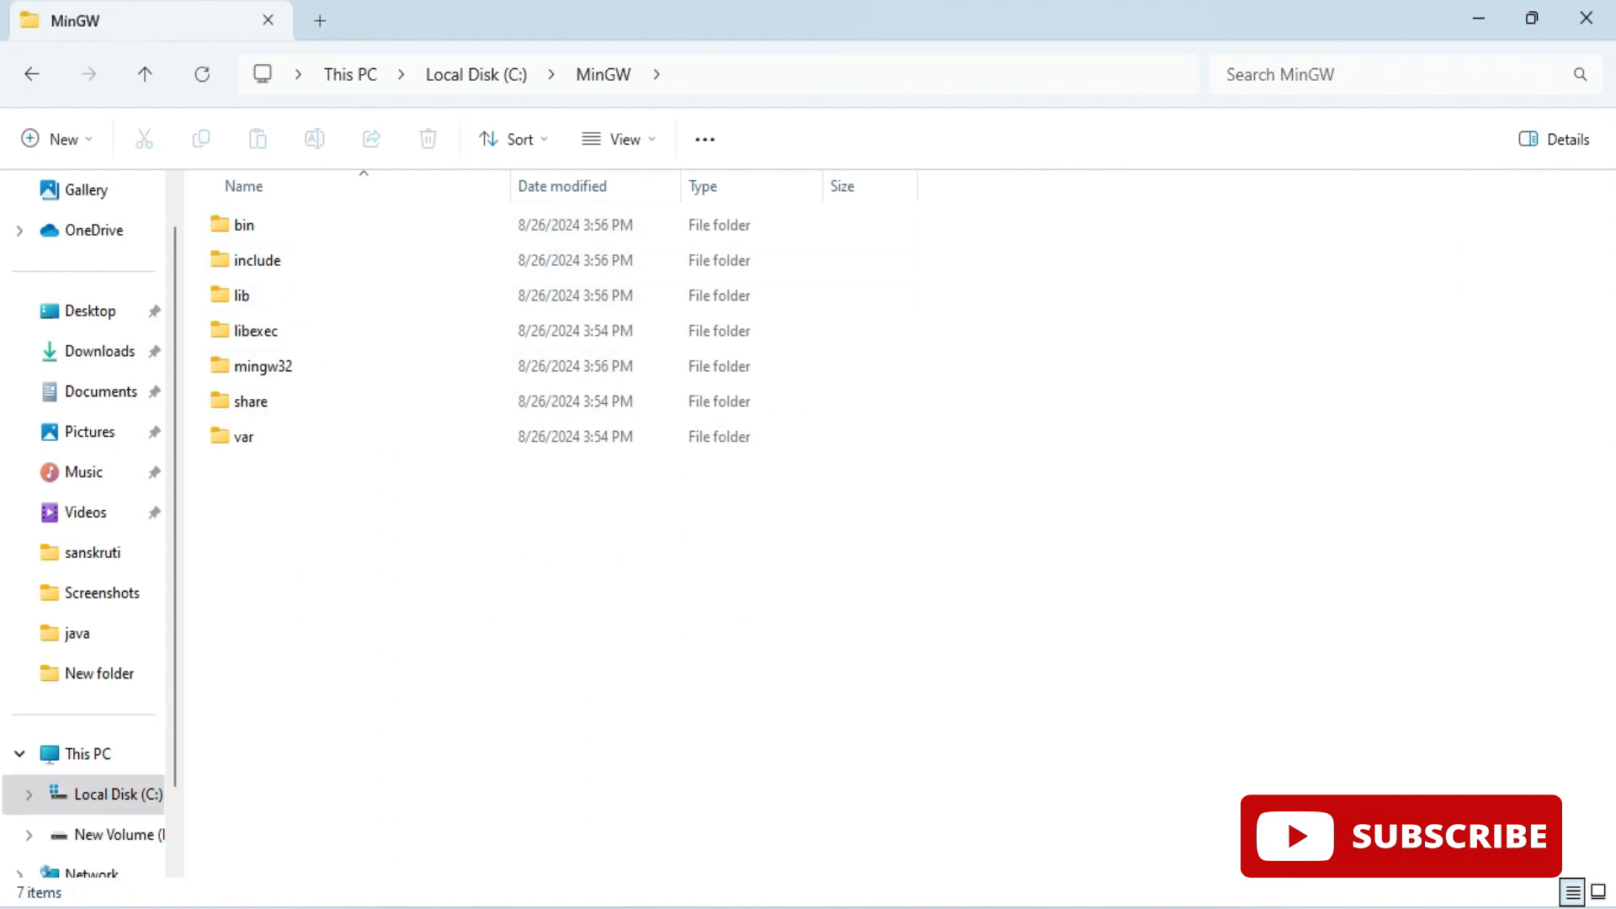
double_click(243, 224)
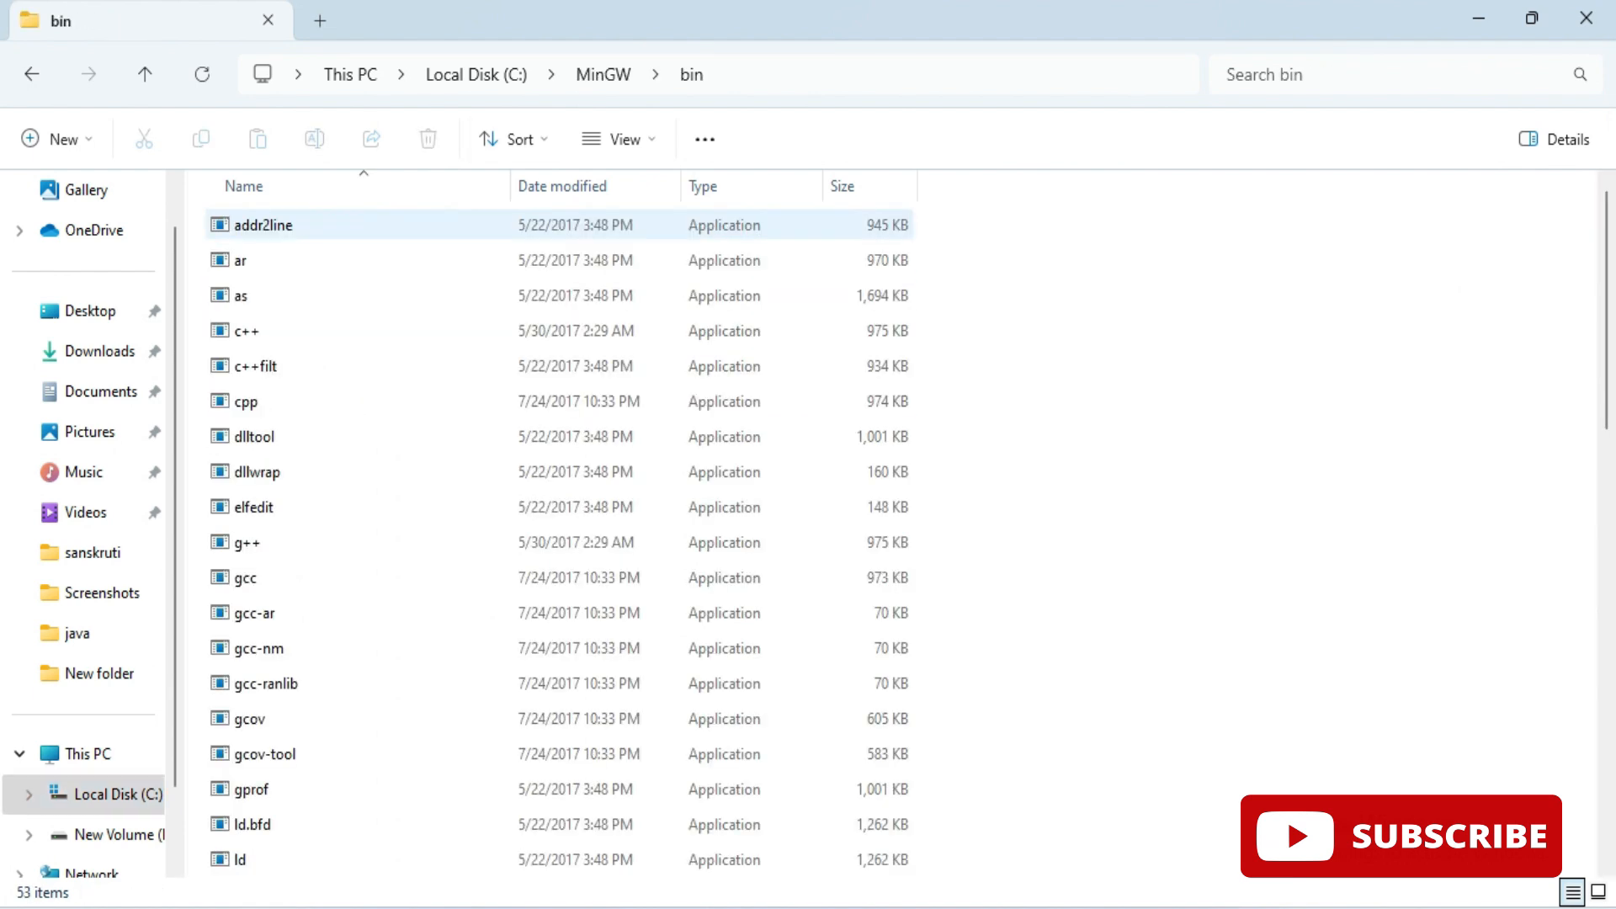
left_click(244, 578)
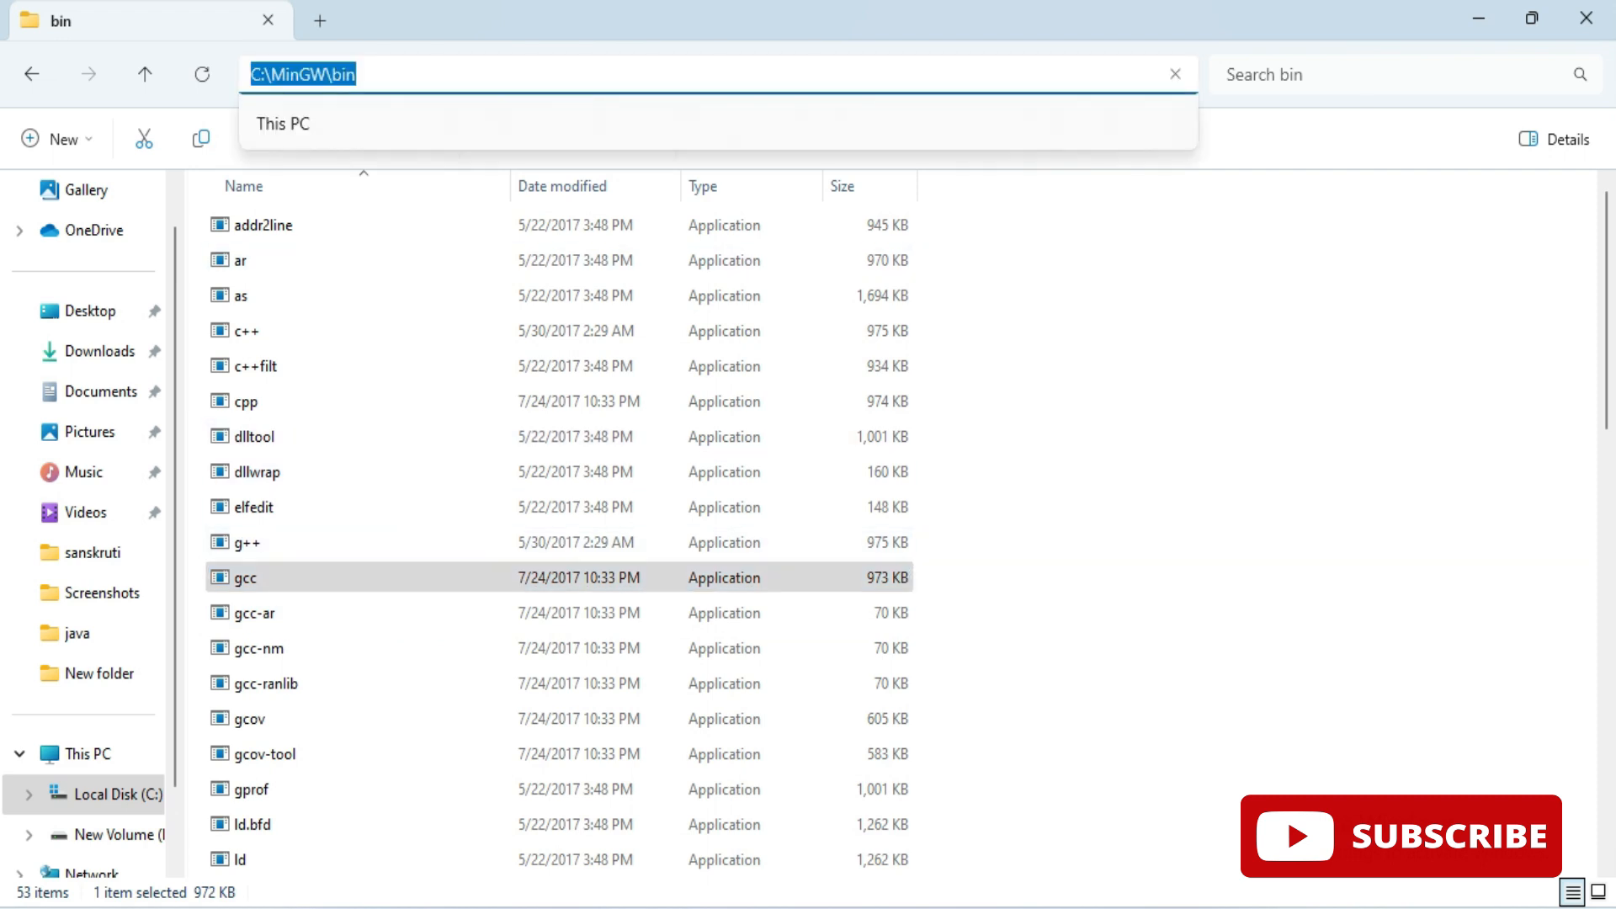
right_click(307, 74)
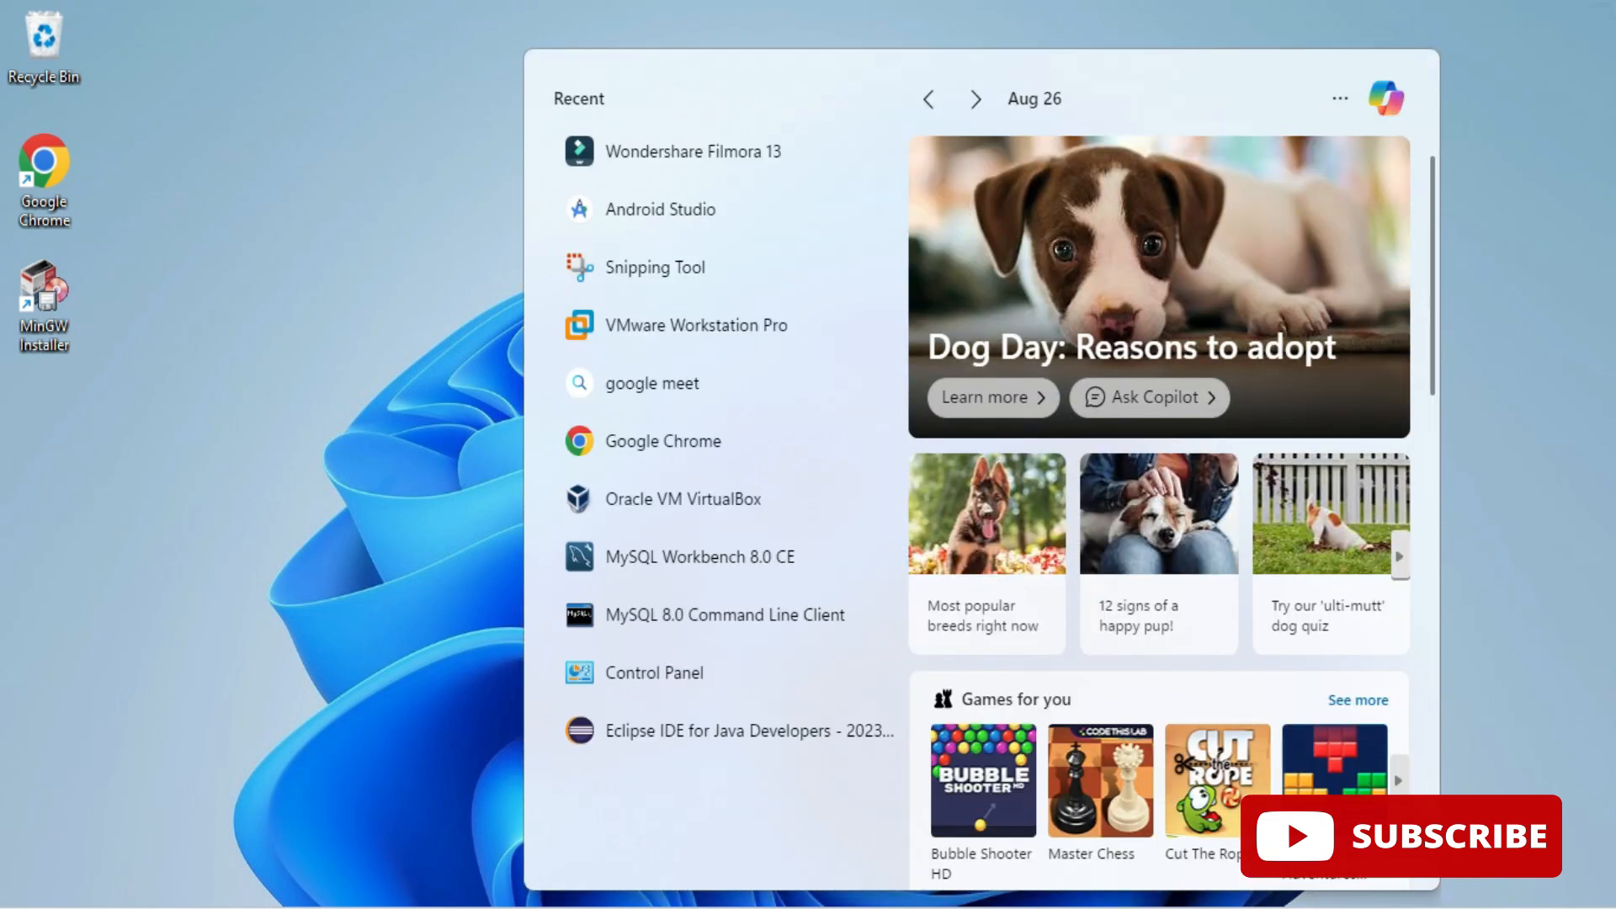
Search env and add C:\MinGW\bin as a new entry in the system Path.
type("env")
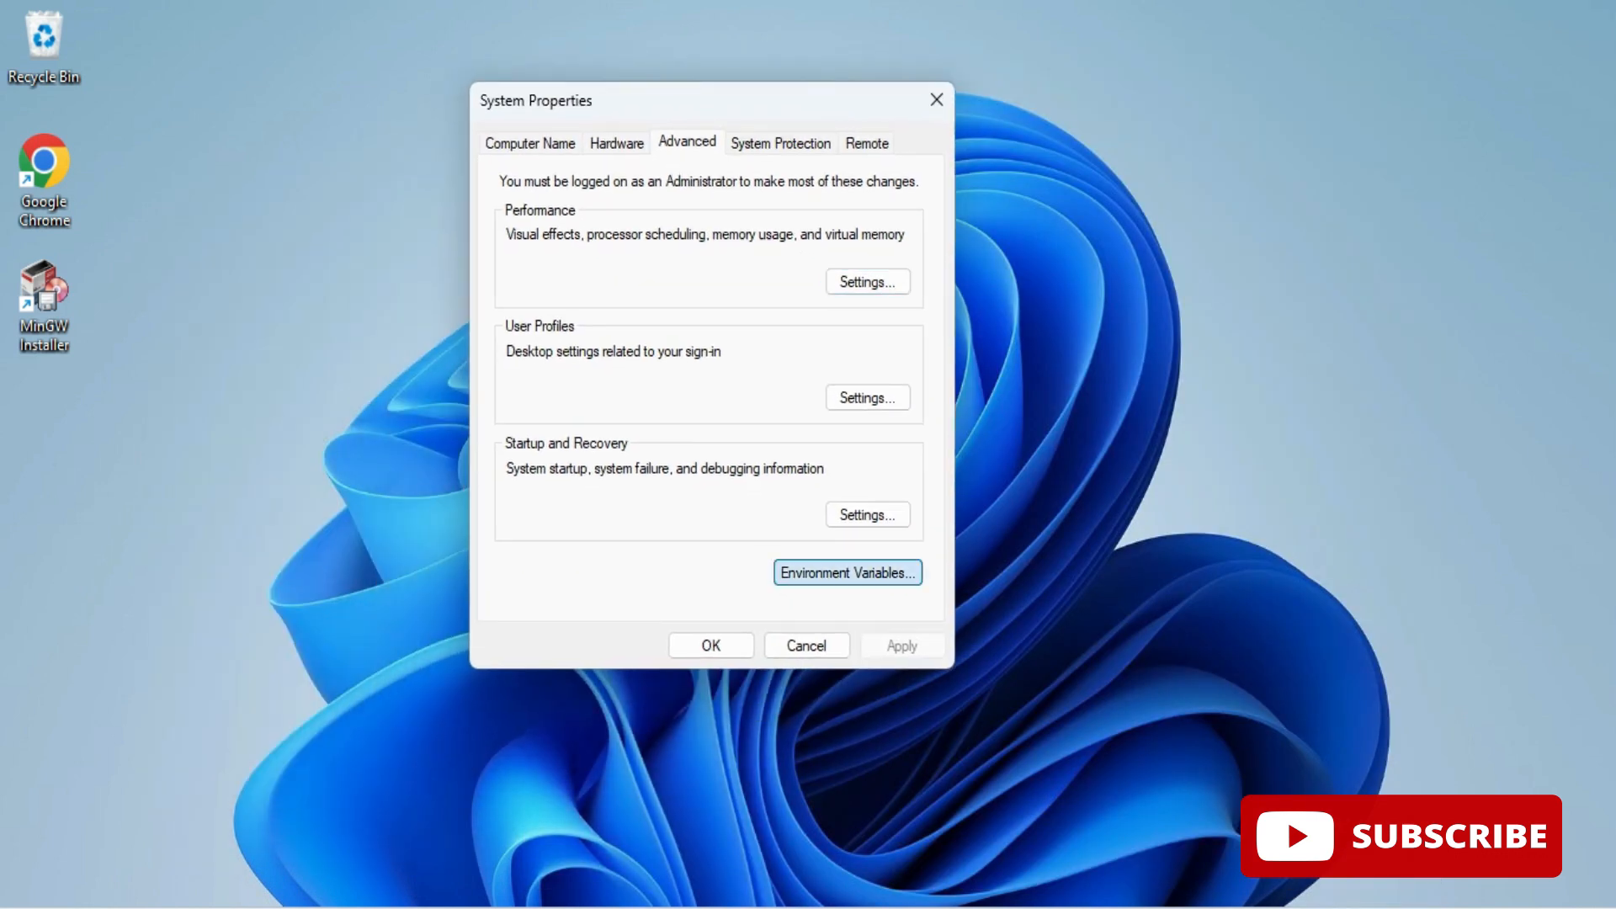
left_click(848, 573)
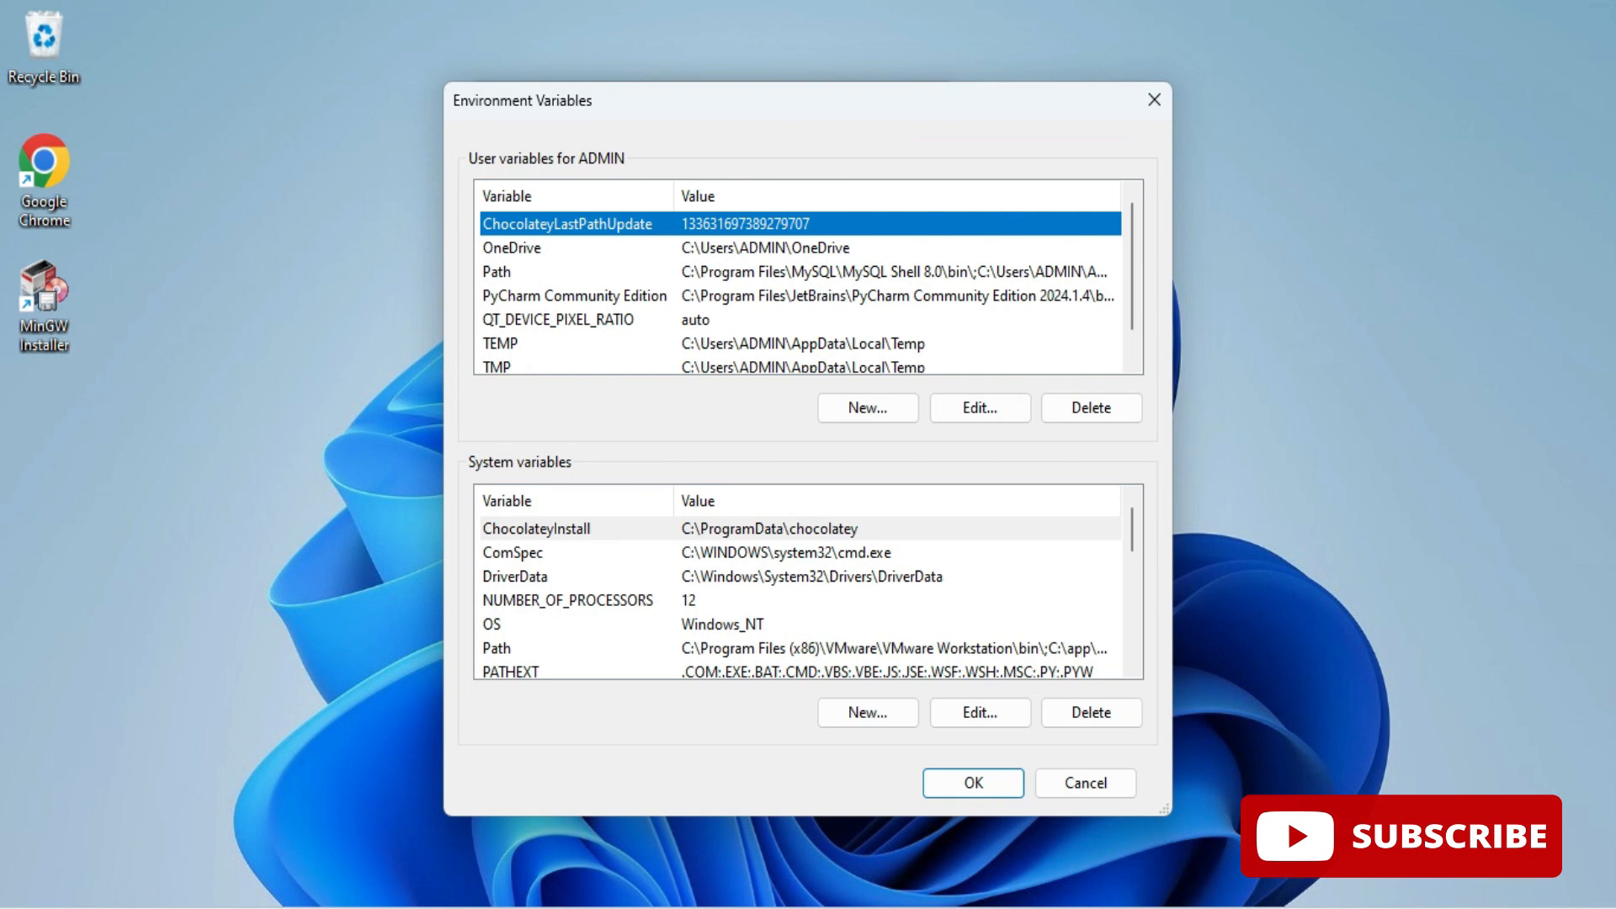
left_click(529, 648)
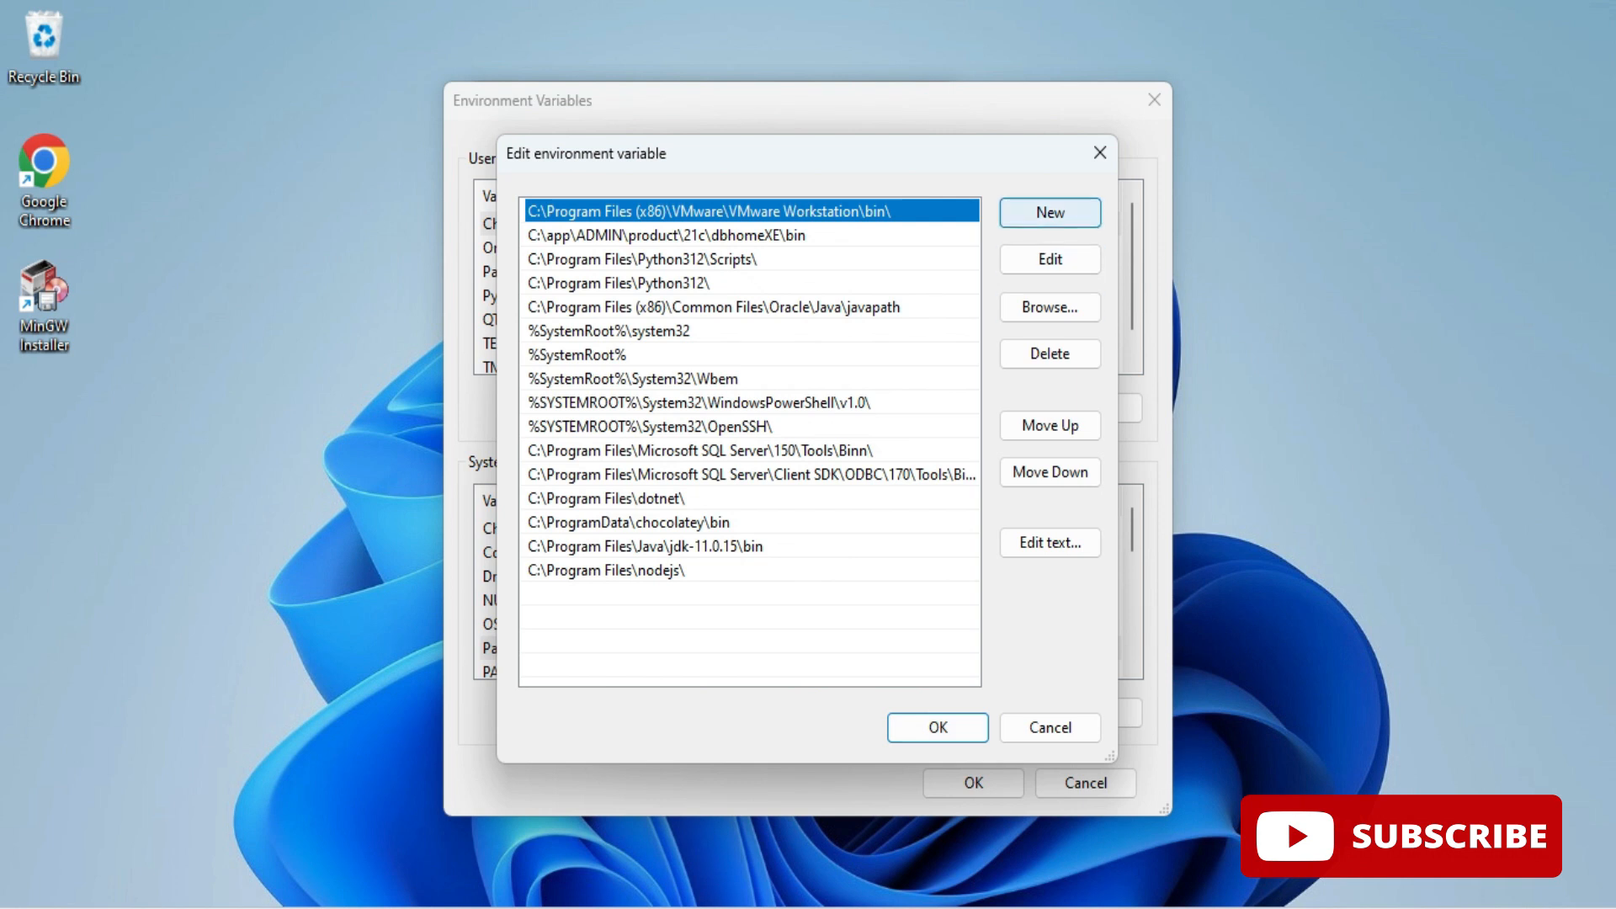
left_click(1050, 212)
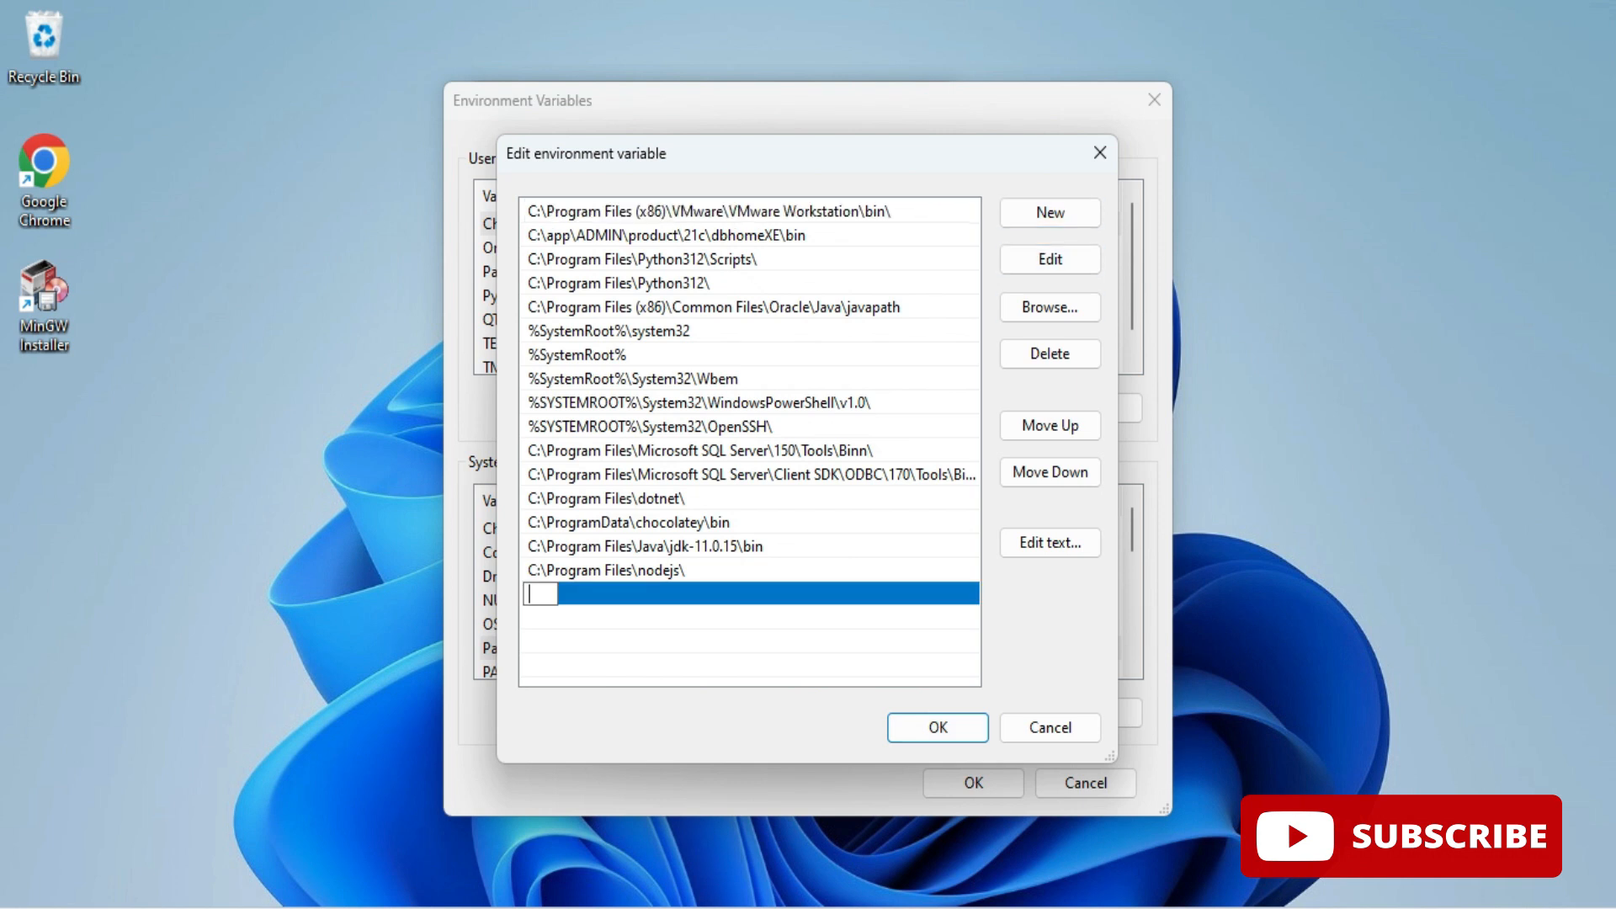
type("C:\\MinGW\\bin")
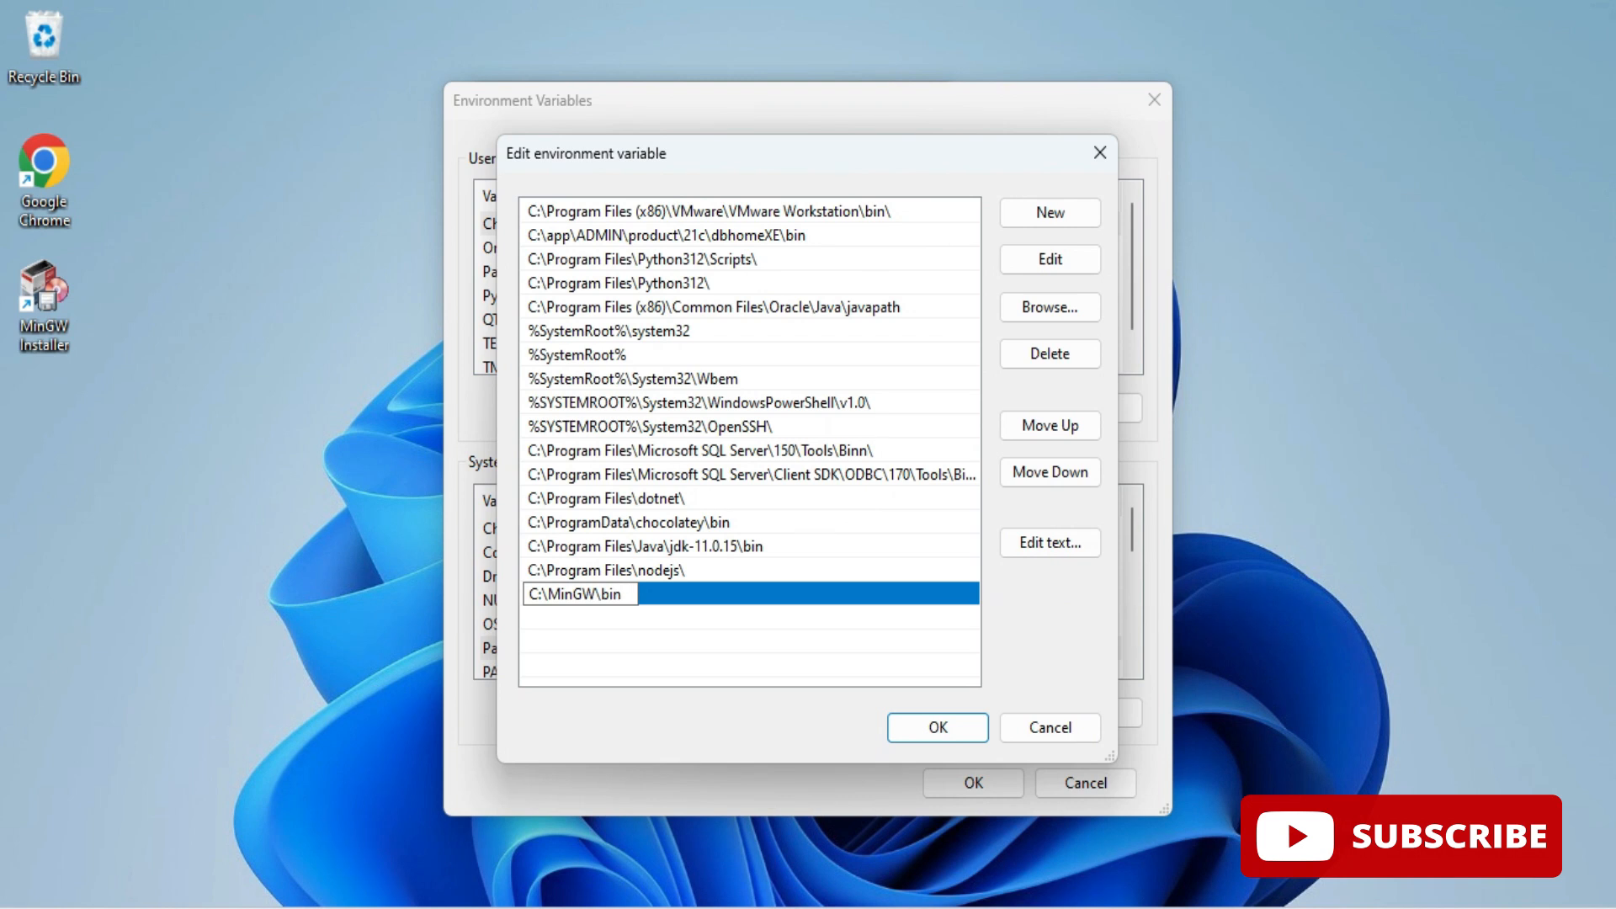
left_click(938, 727)
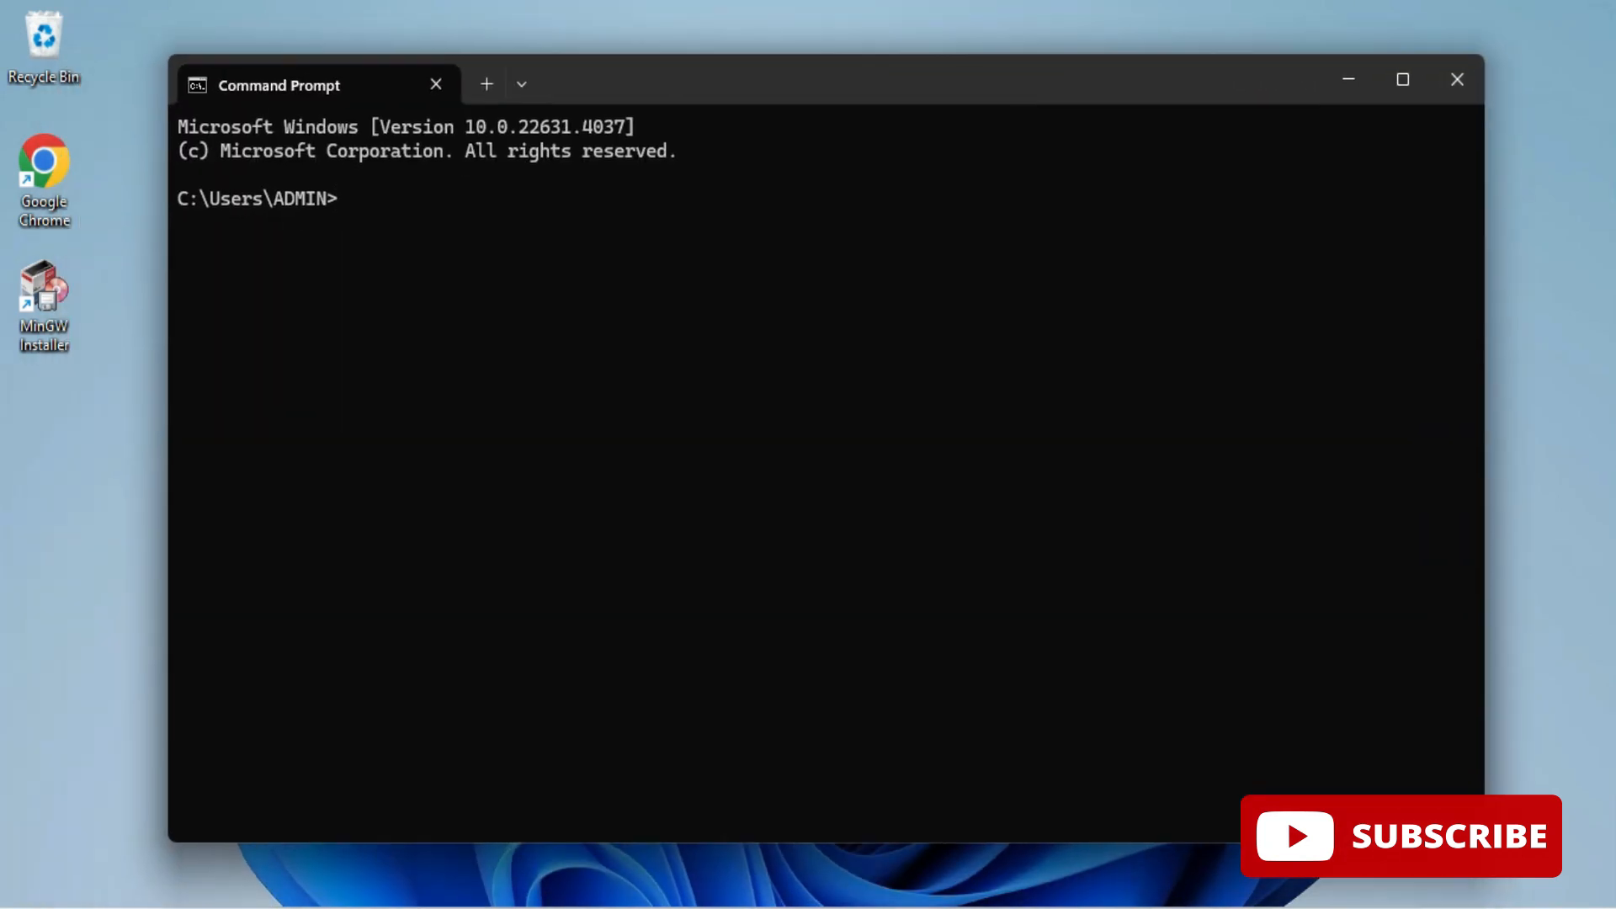
Run gcc --version and g++ --version, both reporting MinGW GCC 6.3.0.
type("gcc")
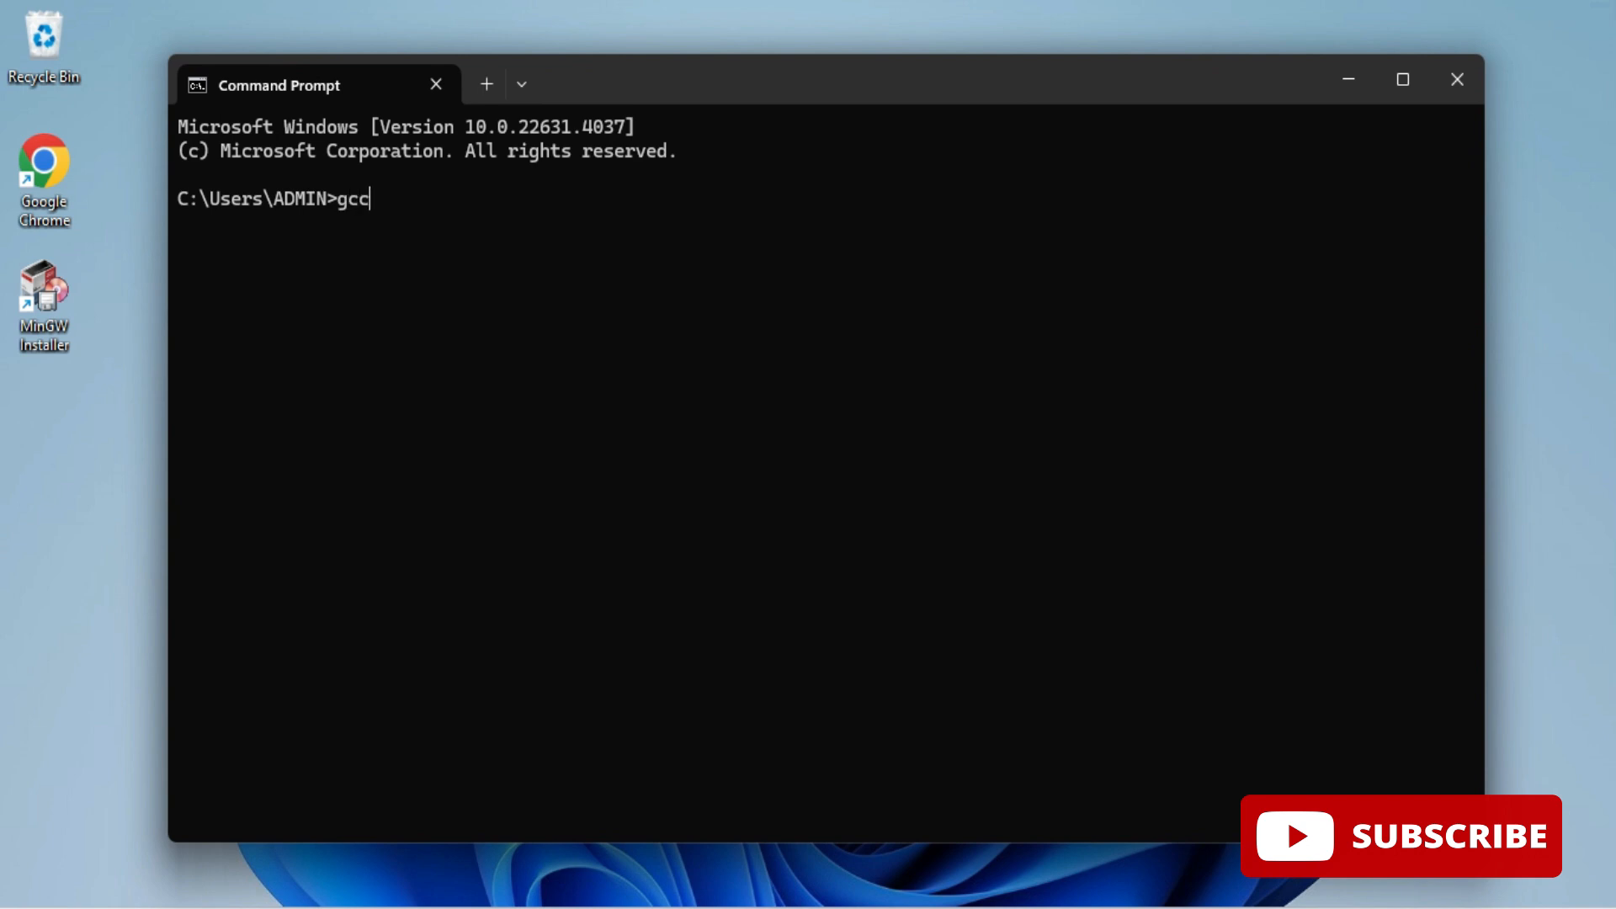
type("--ver")
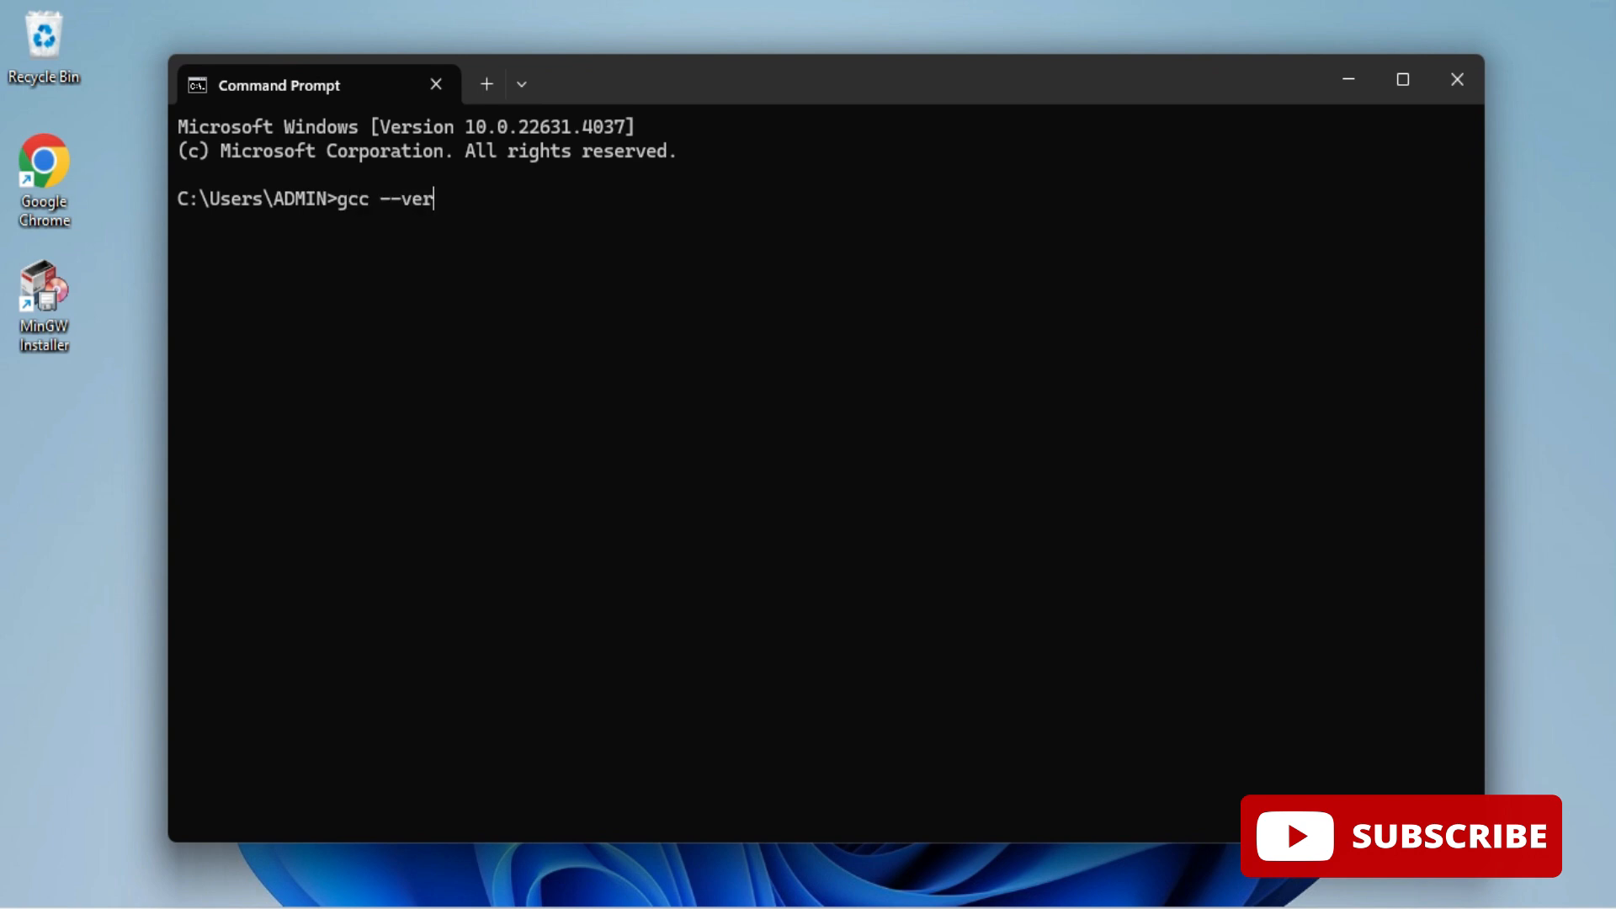
key("Enter")
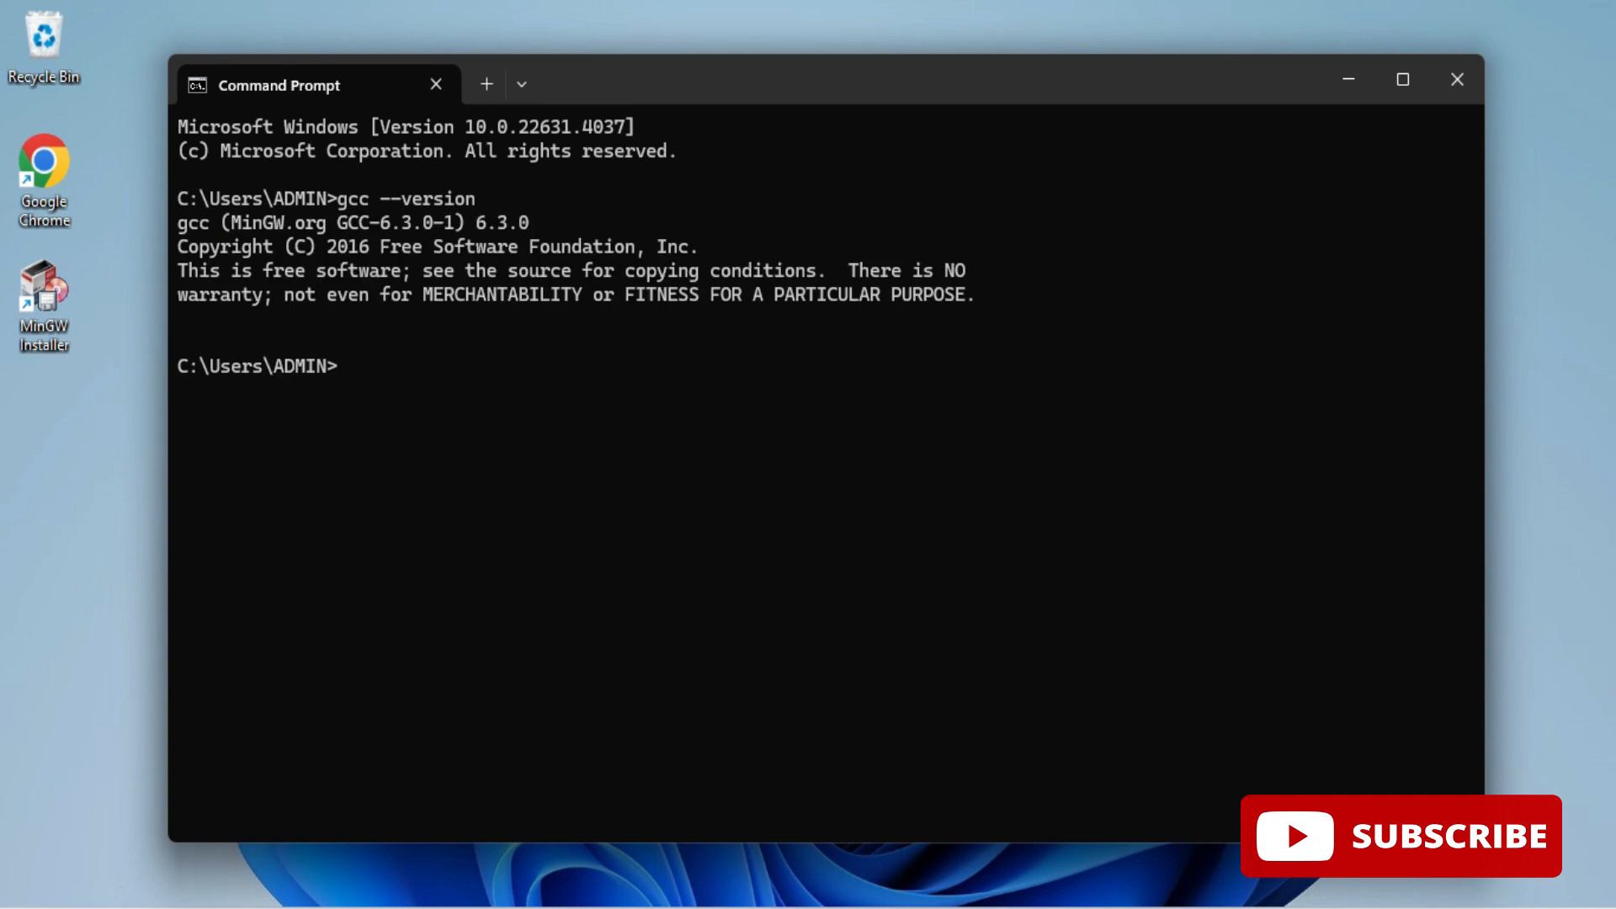
type("g++ --versi")
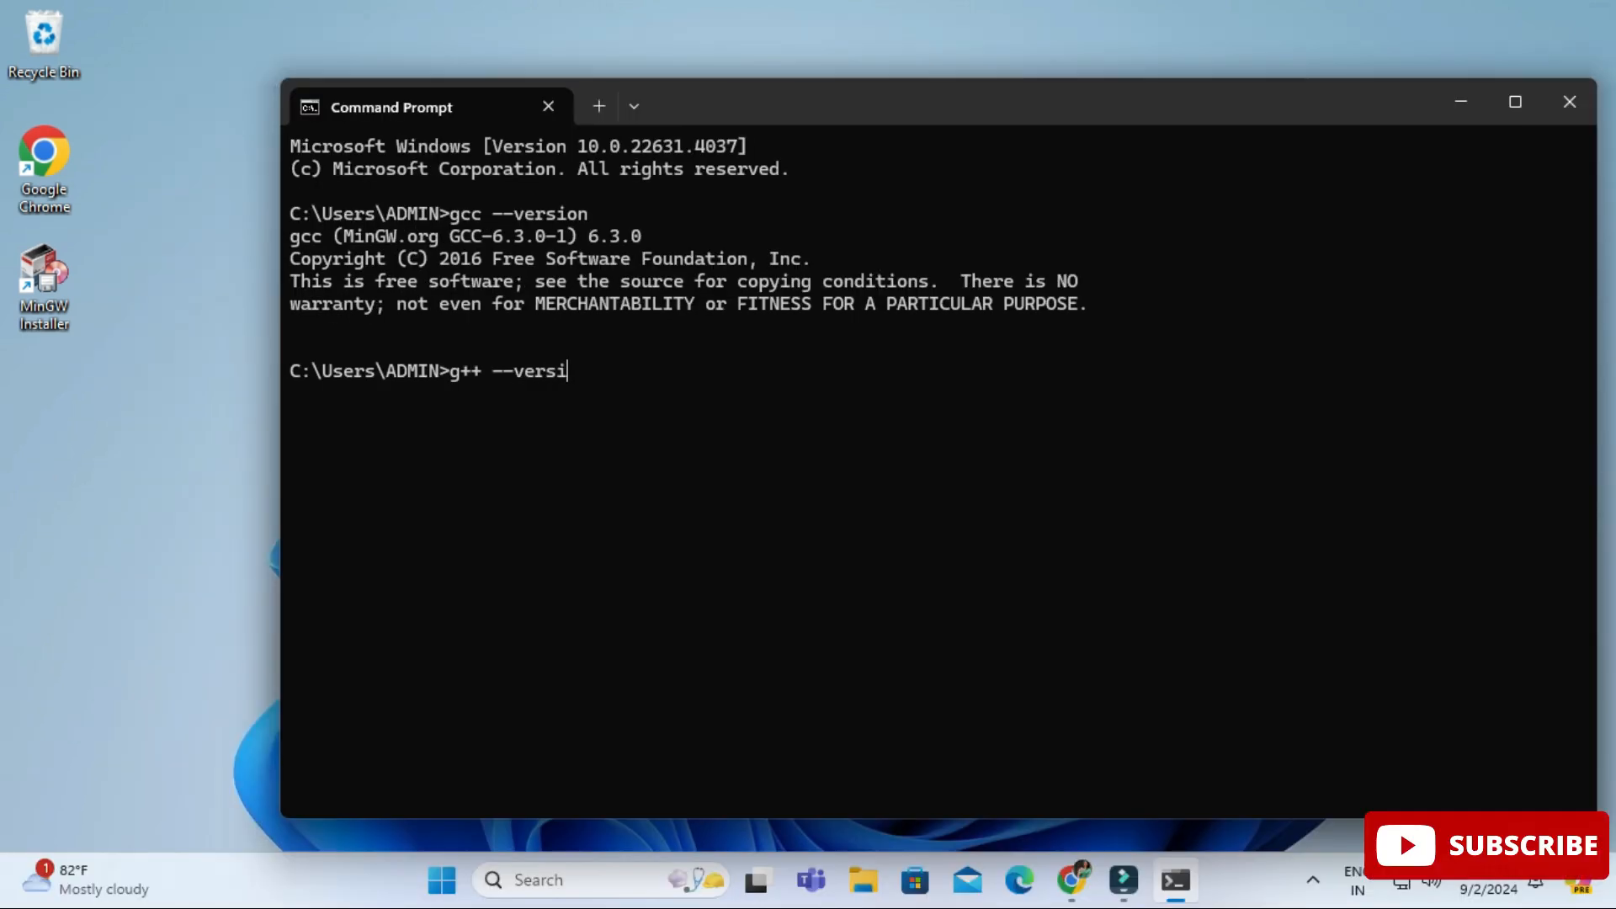
key("Enter")
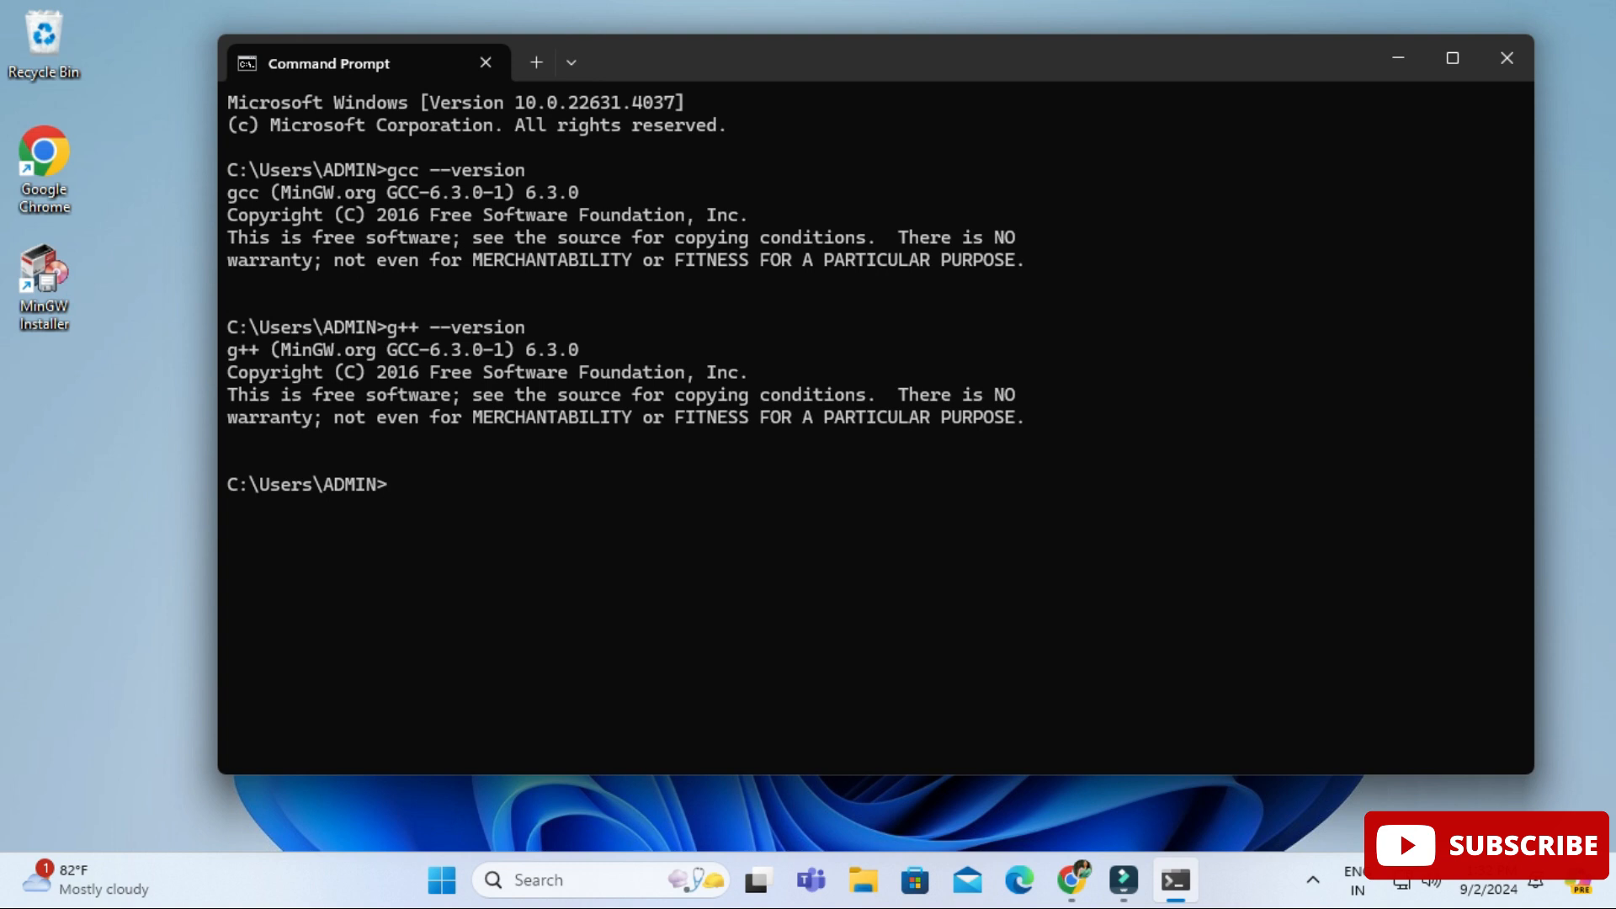
mouse_move(1505, 57)
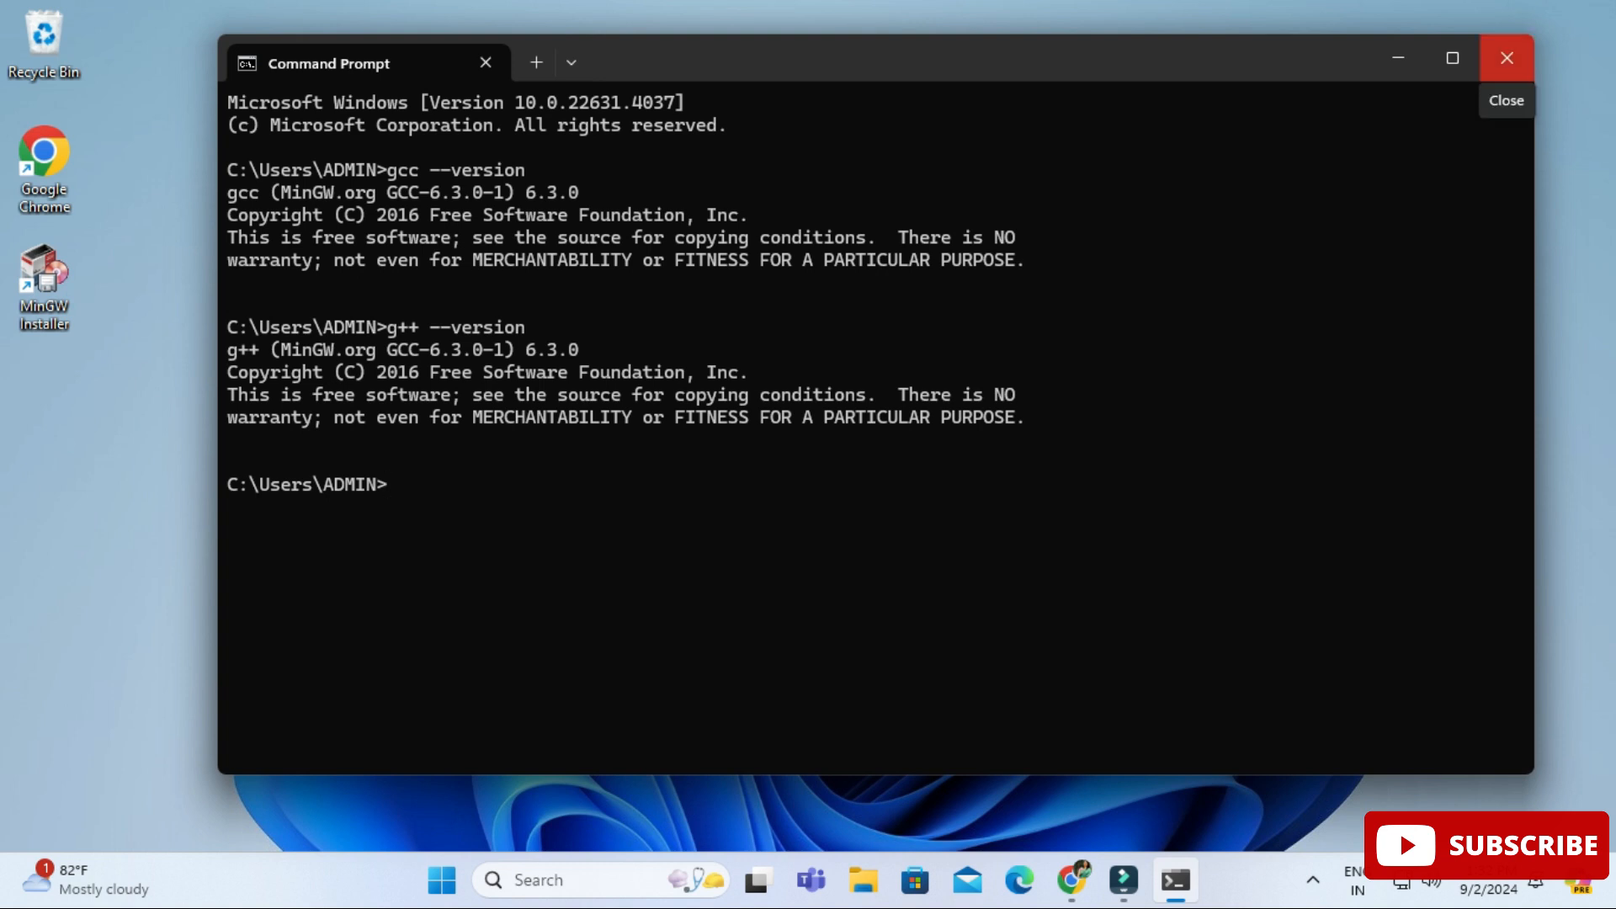
Close Command Prompt, launch Visual Studio Code via 'vs' search, and close the Welcome and Release Notes tabs.
left_click(1506, 58)
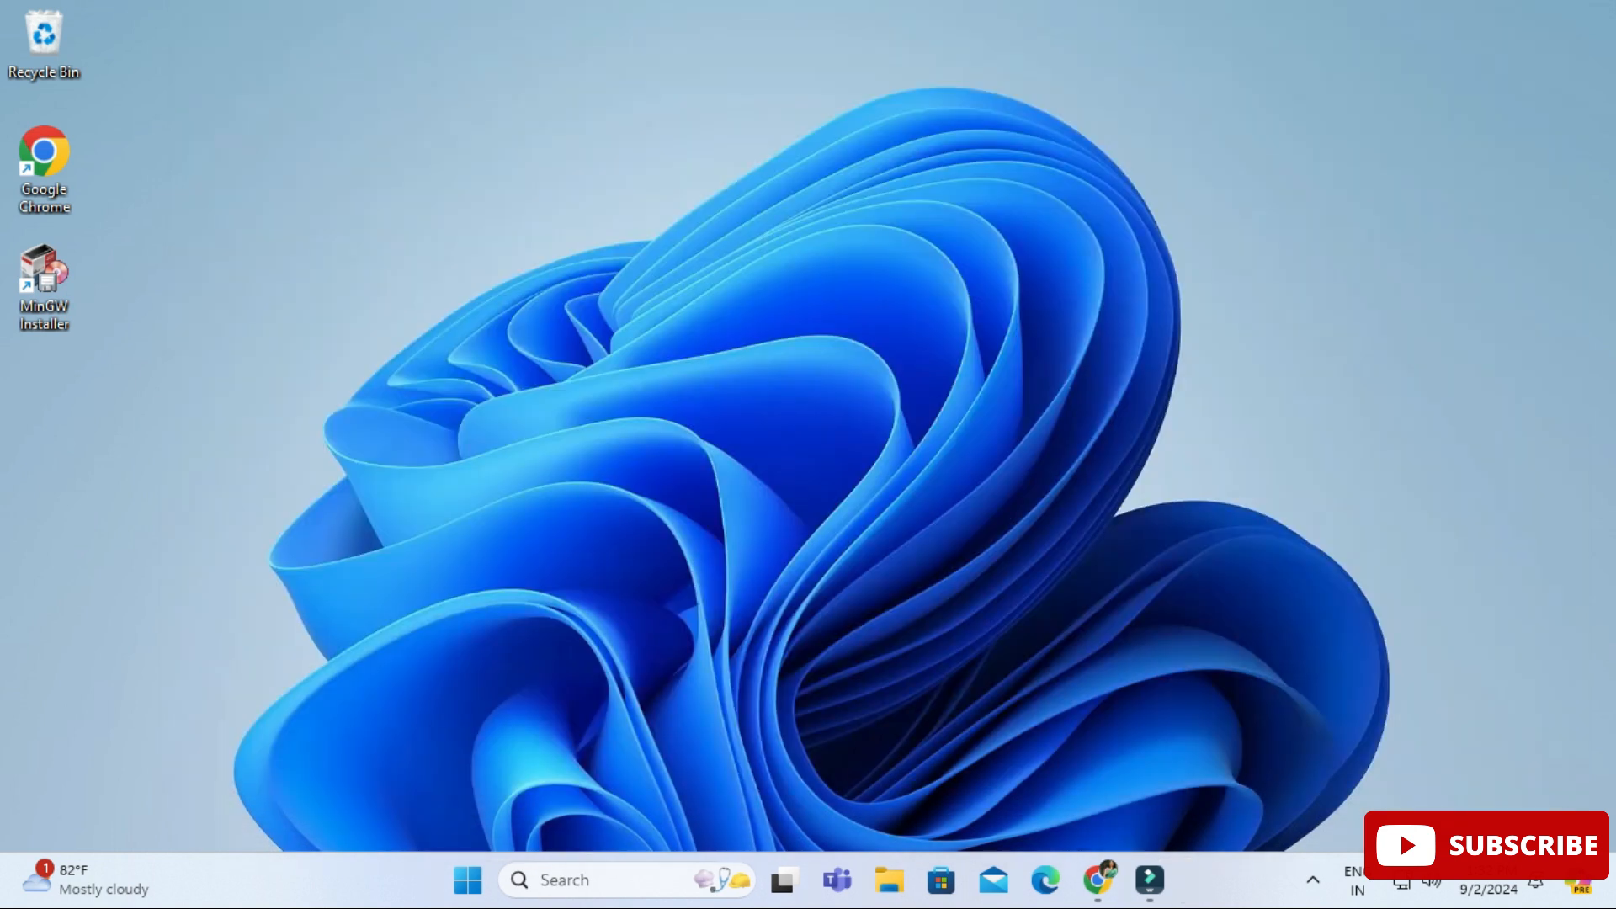
type("vs")
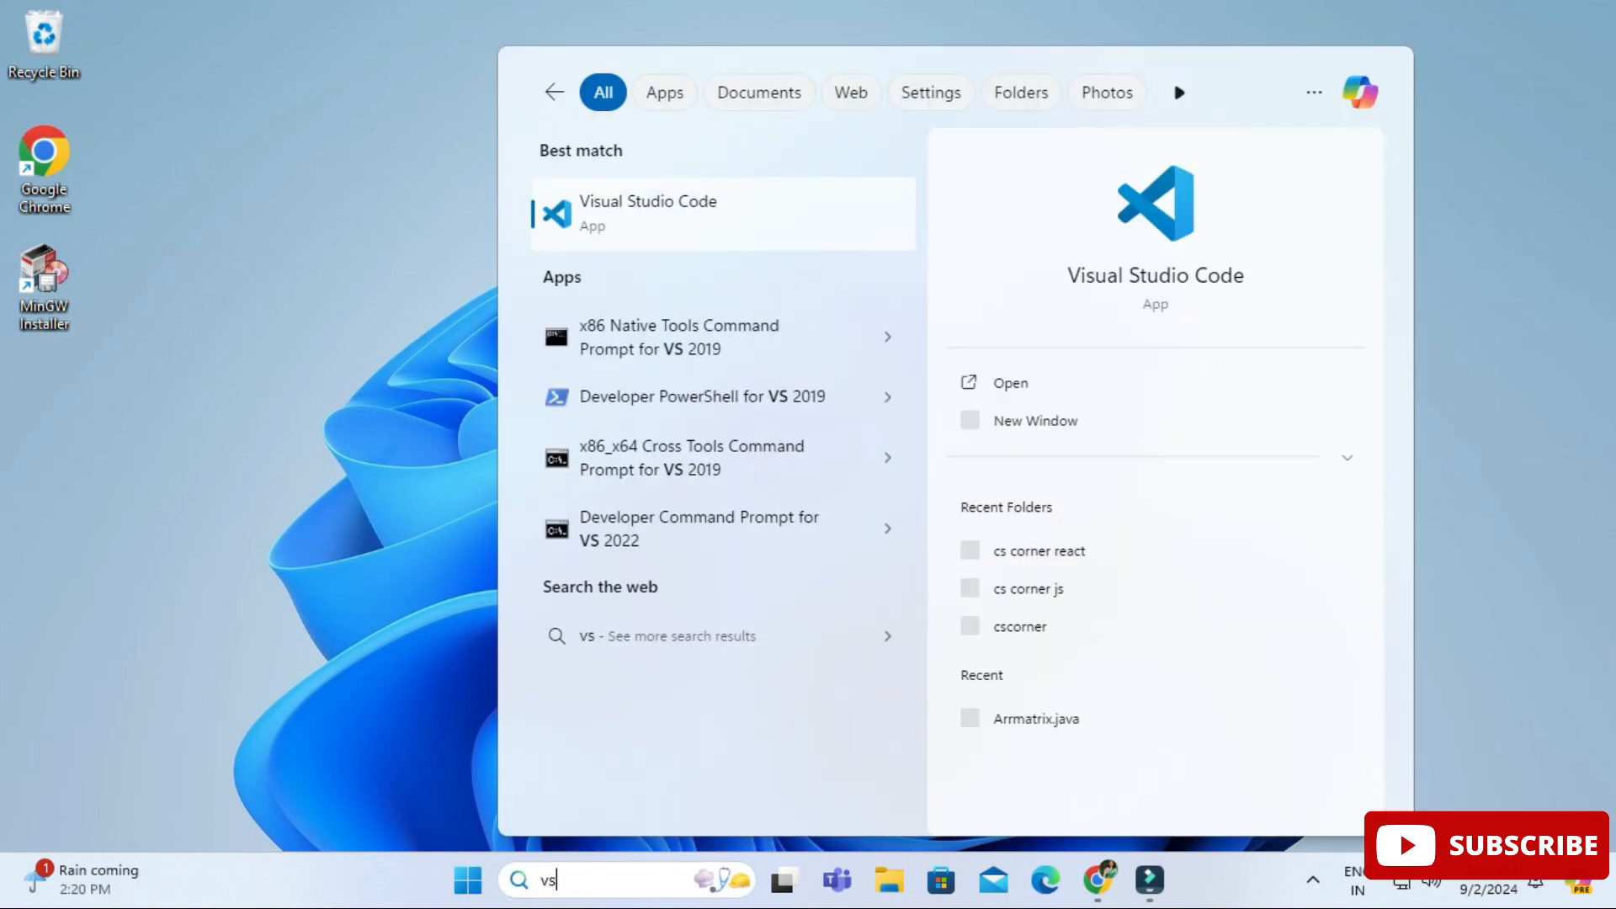
left_click(648, 213)
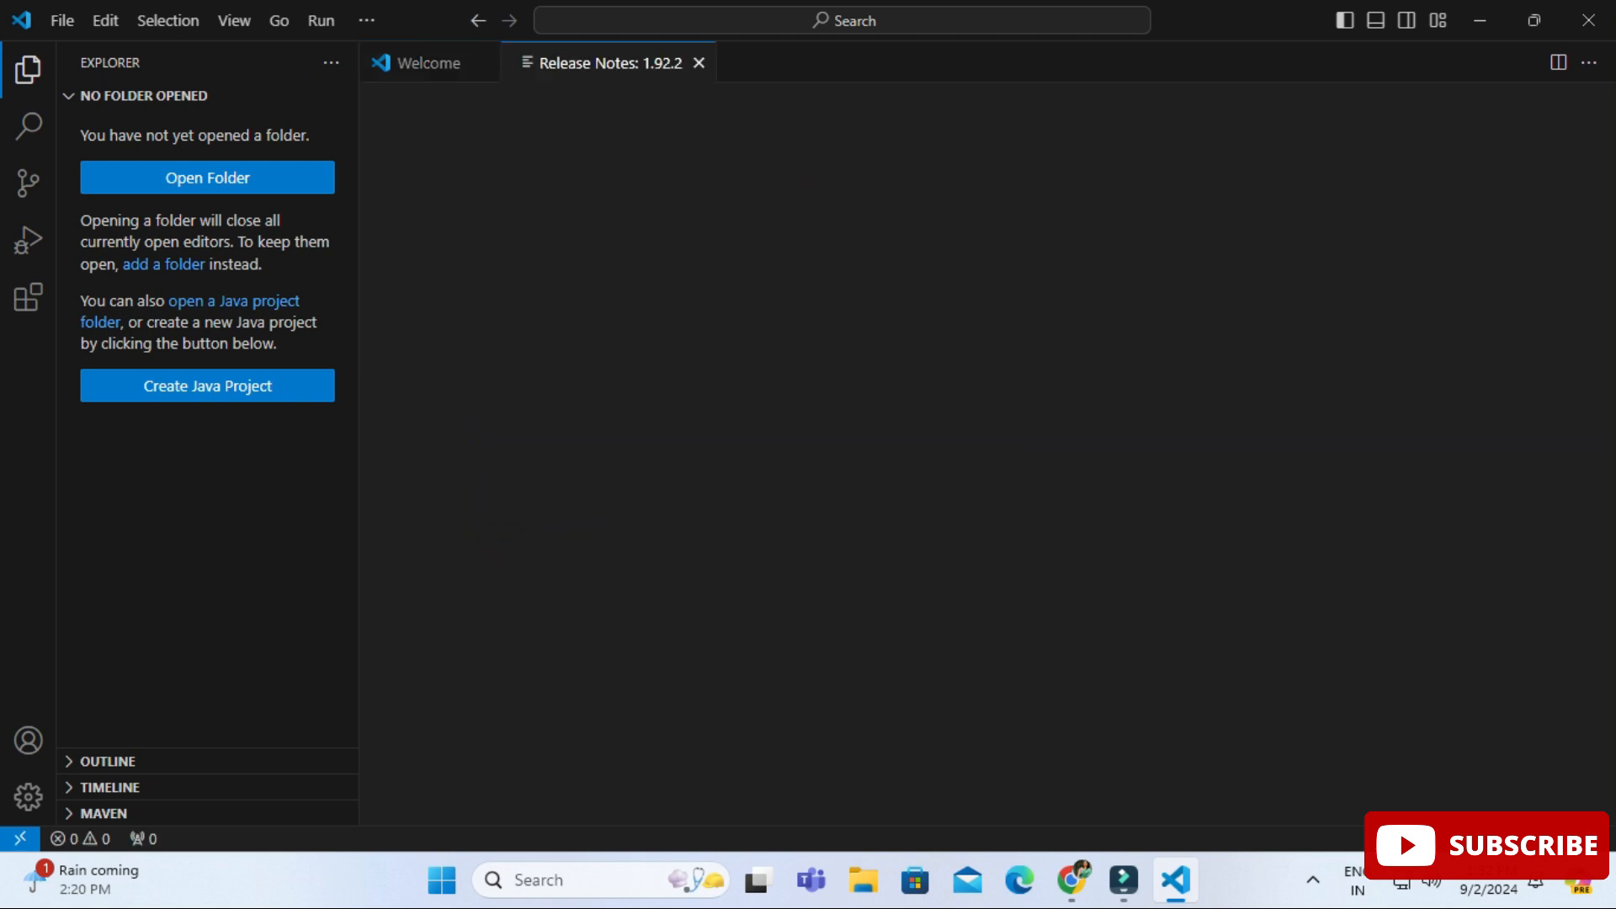
left_click(608, 63)
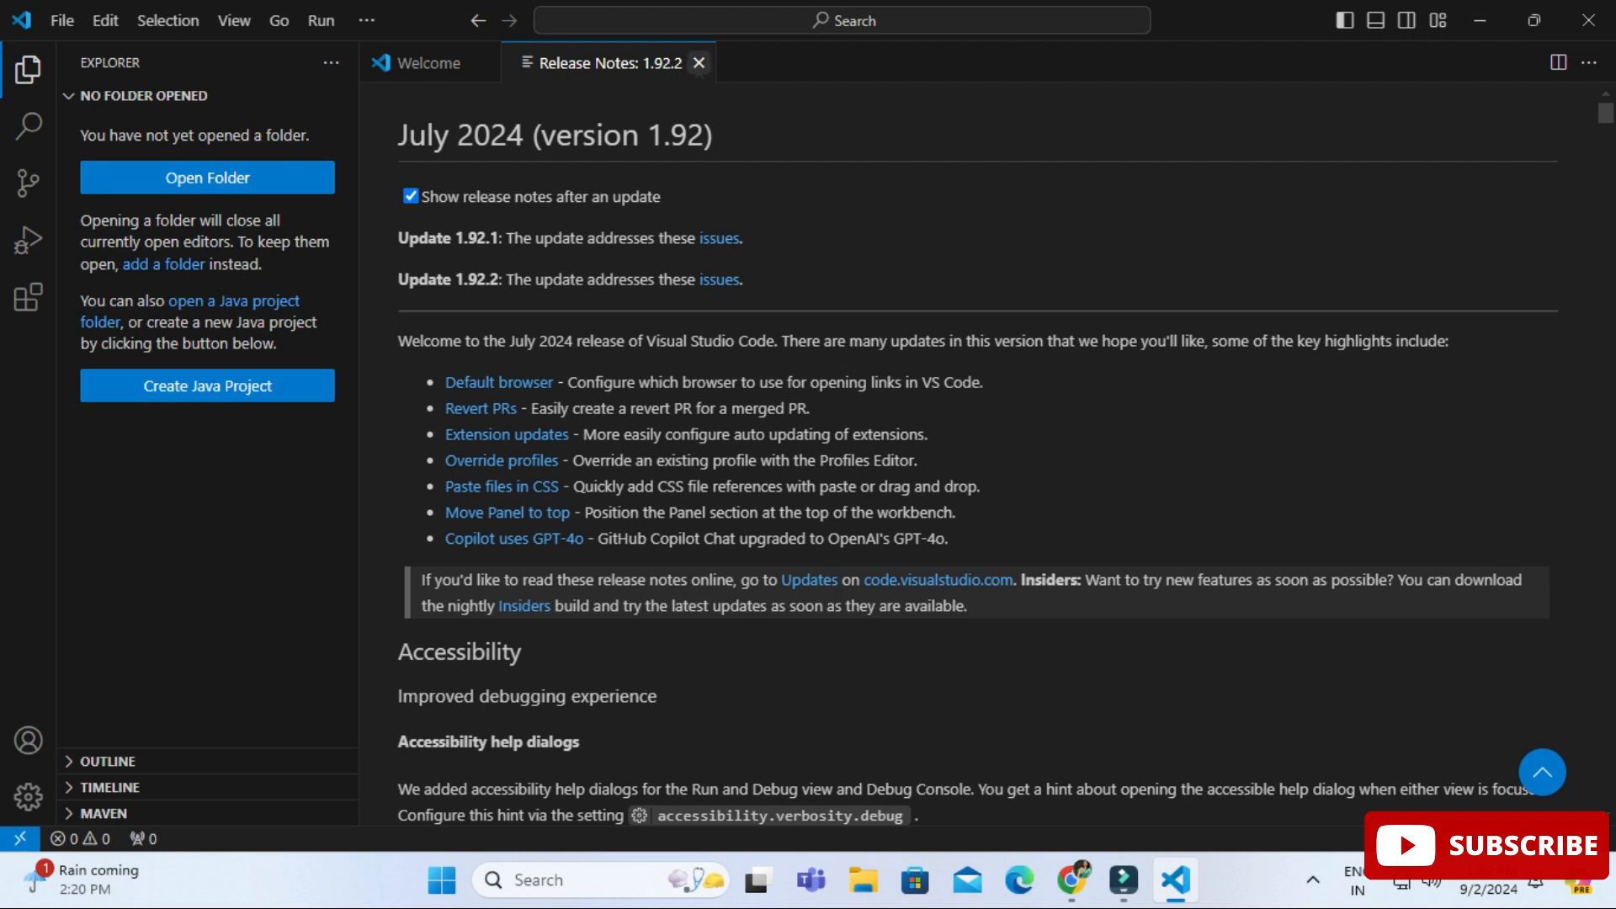
left_click(697, 63)
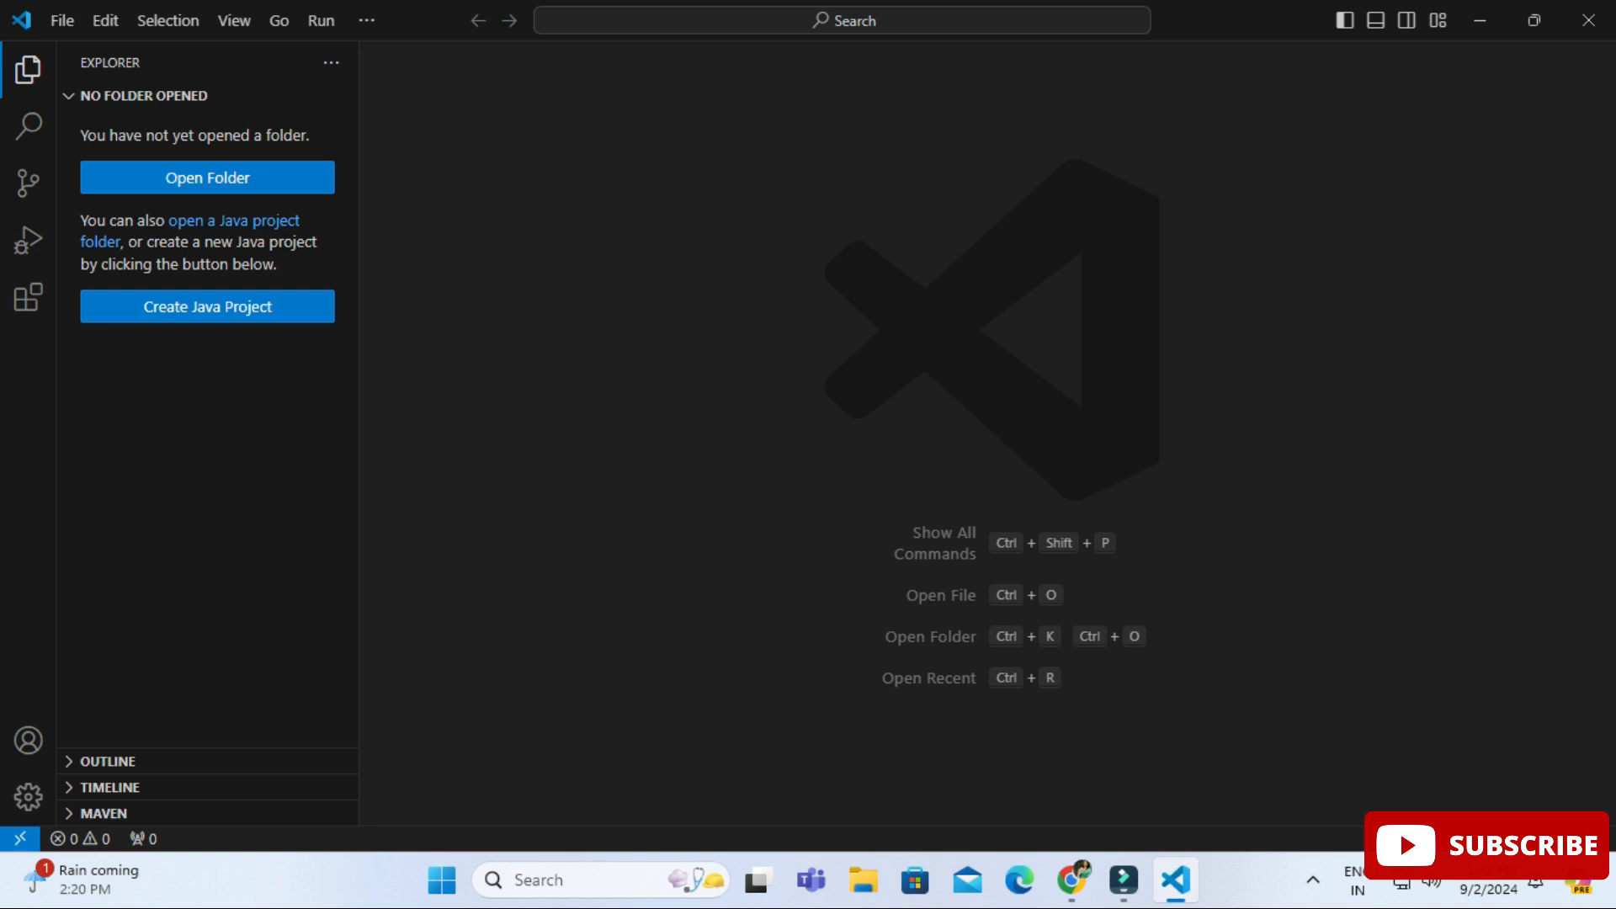
Search Extensions for 'code runner', install Code Runner, and return to Explorer.
left_click(27, 295)
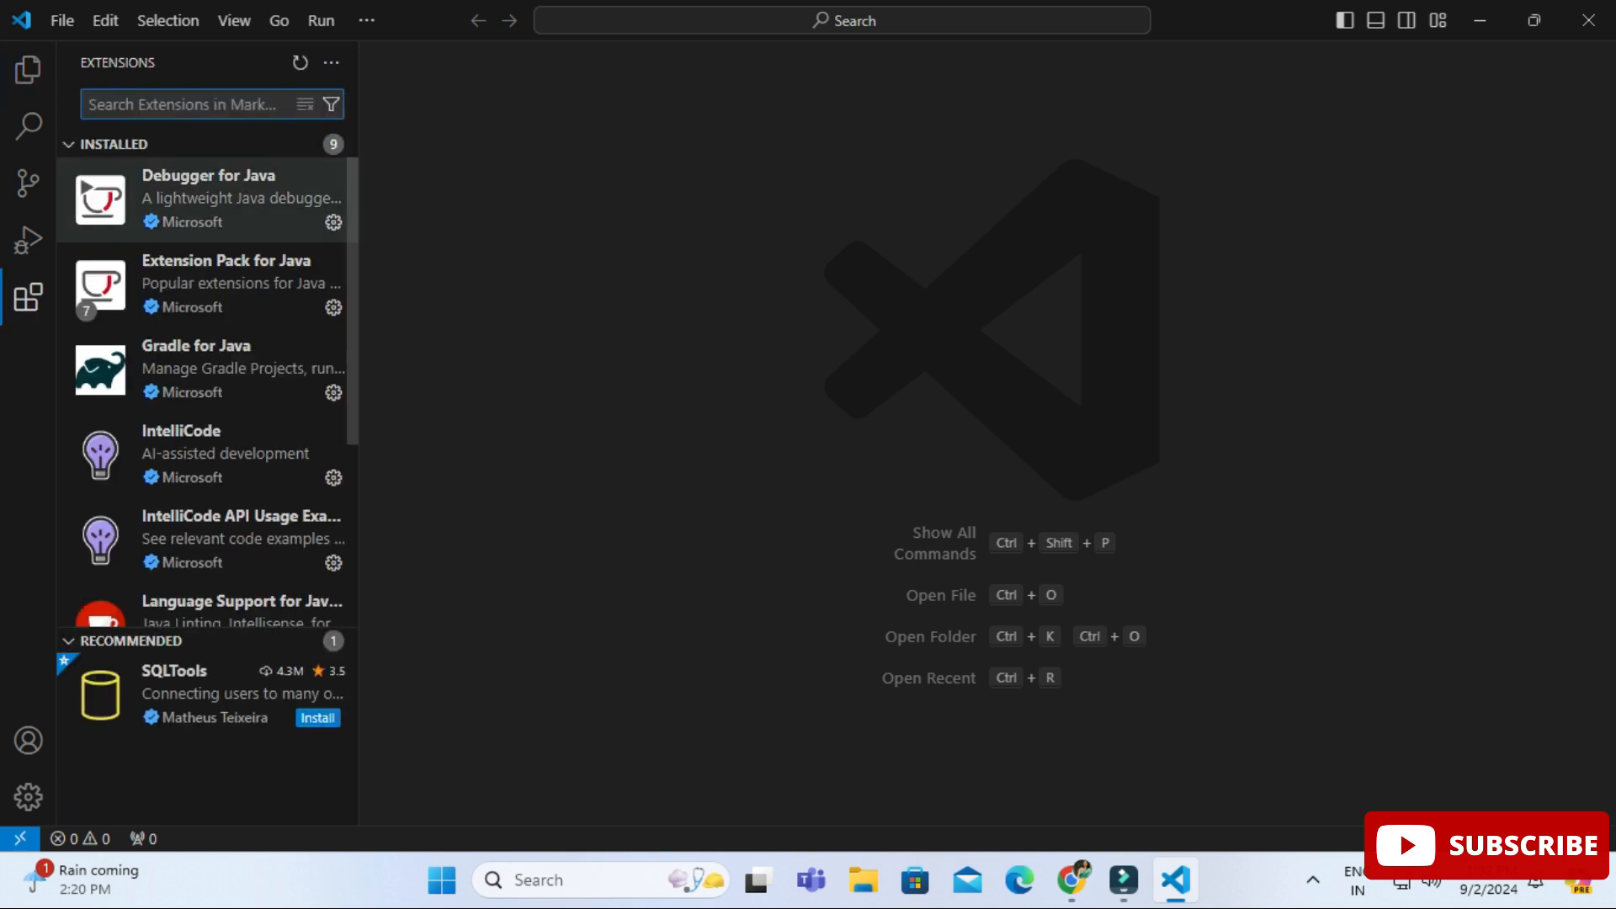
type("code runner")
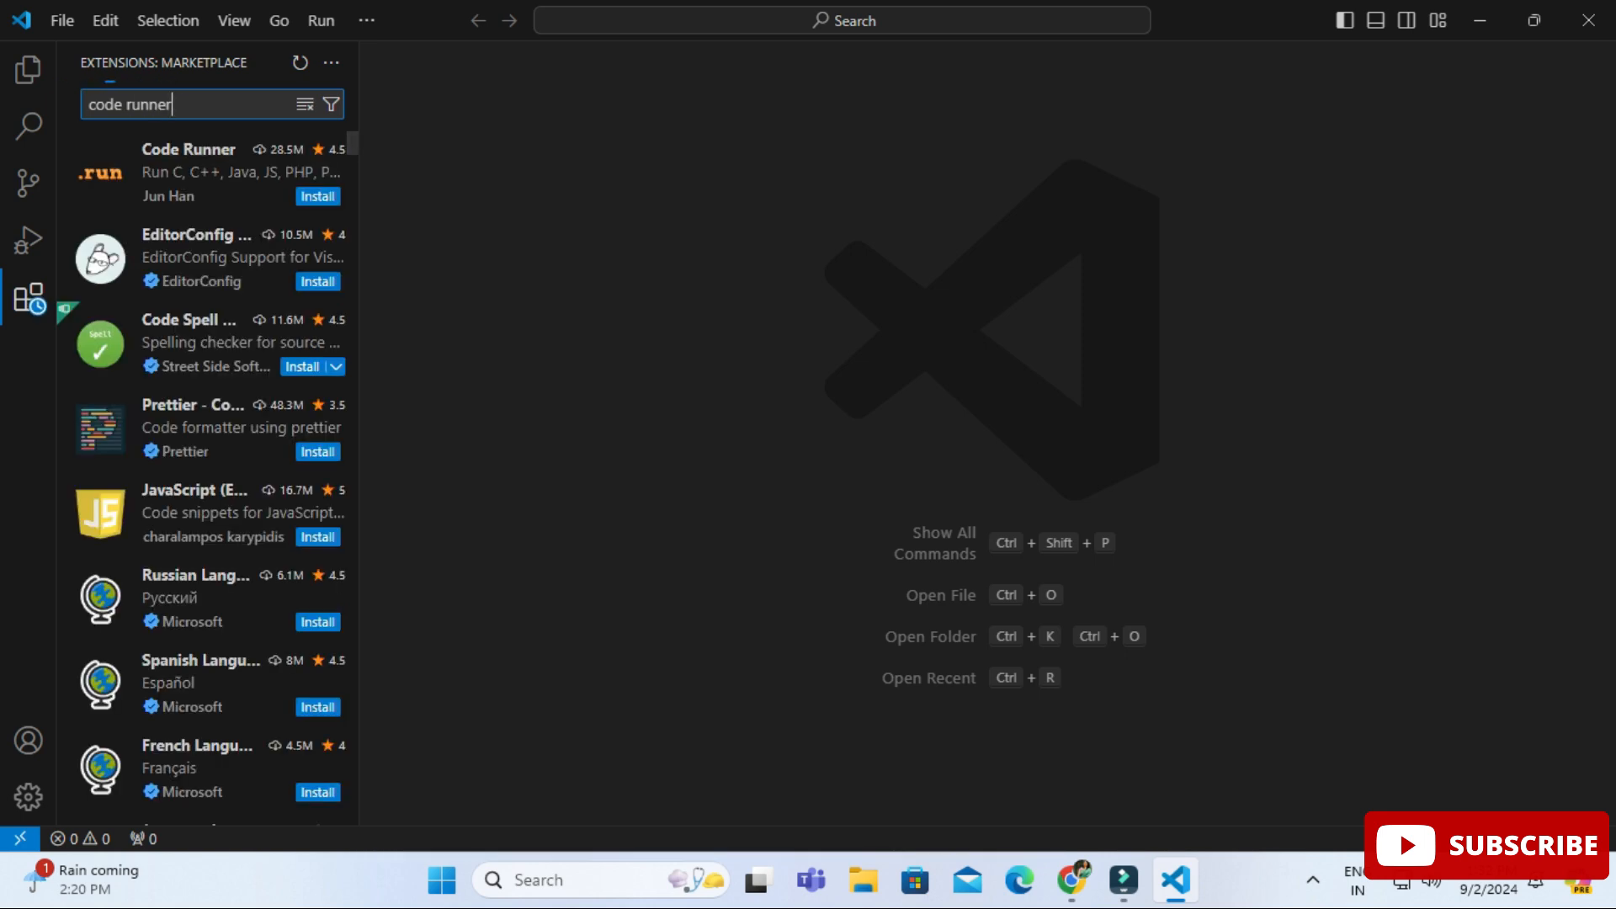
left_click(207, 173)
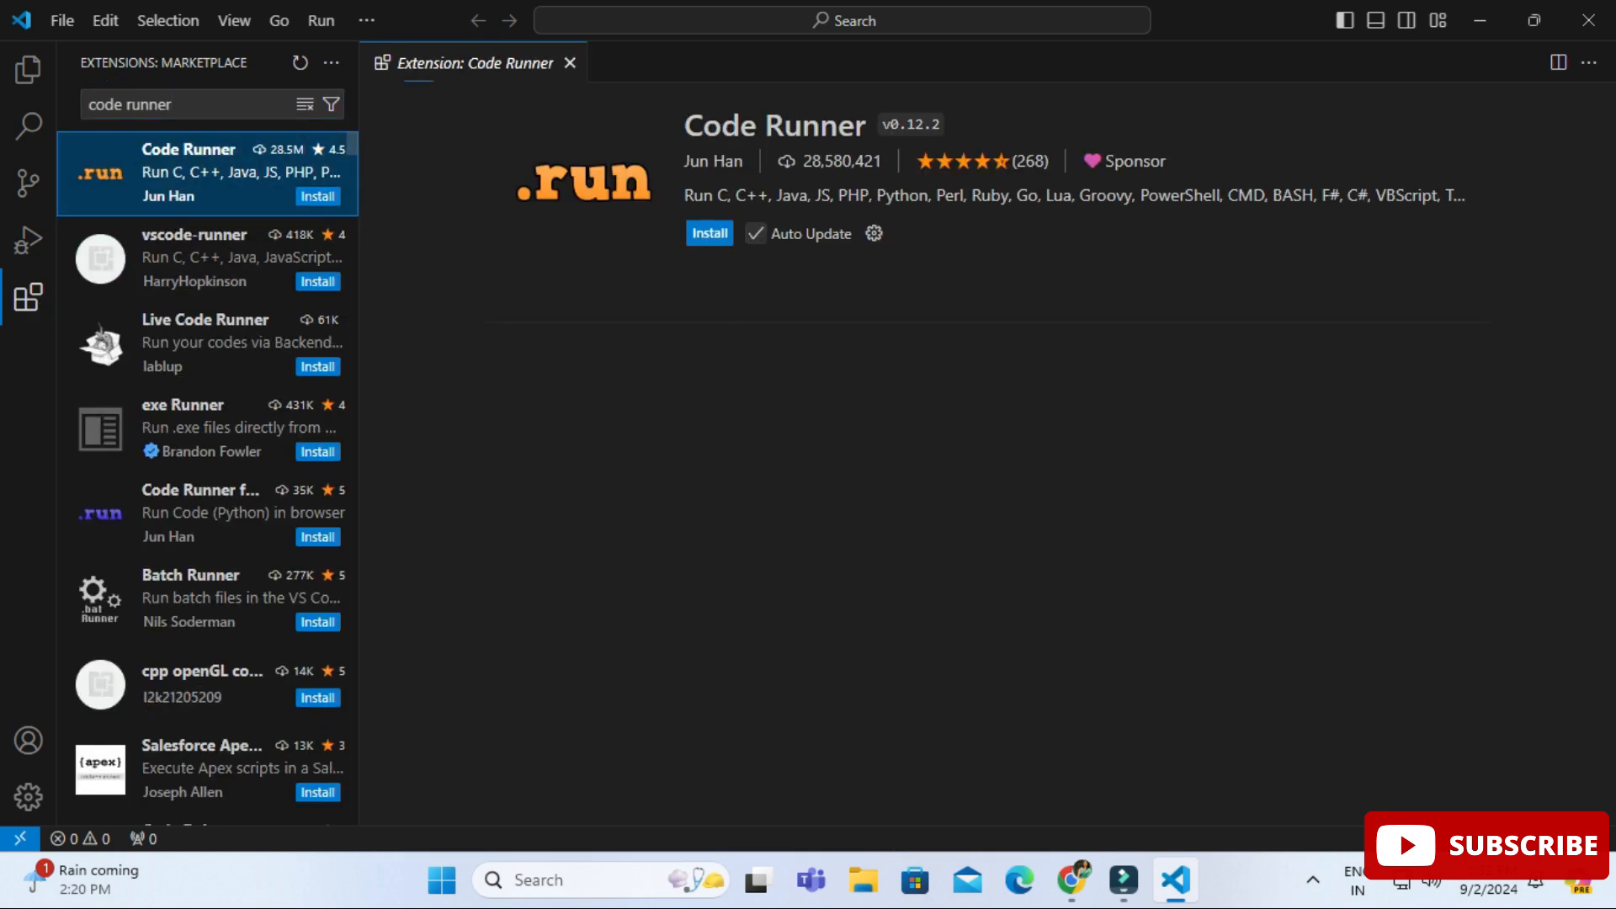
left_click(708, 233)
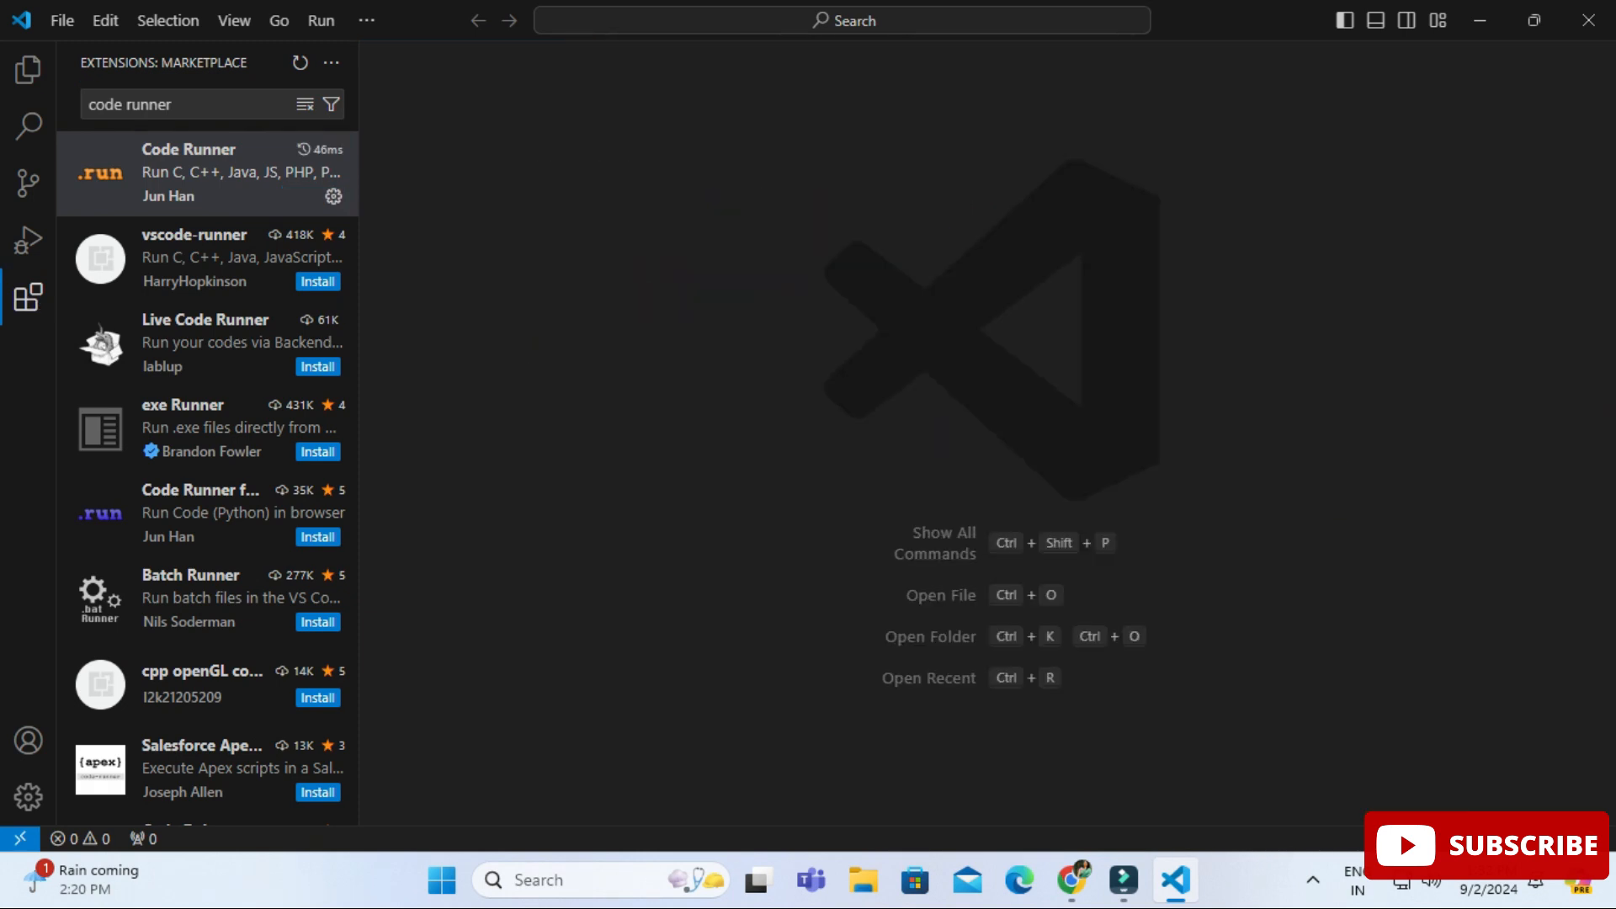
left_click(28, 60)
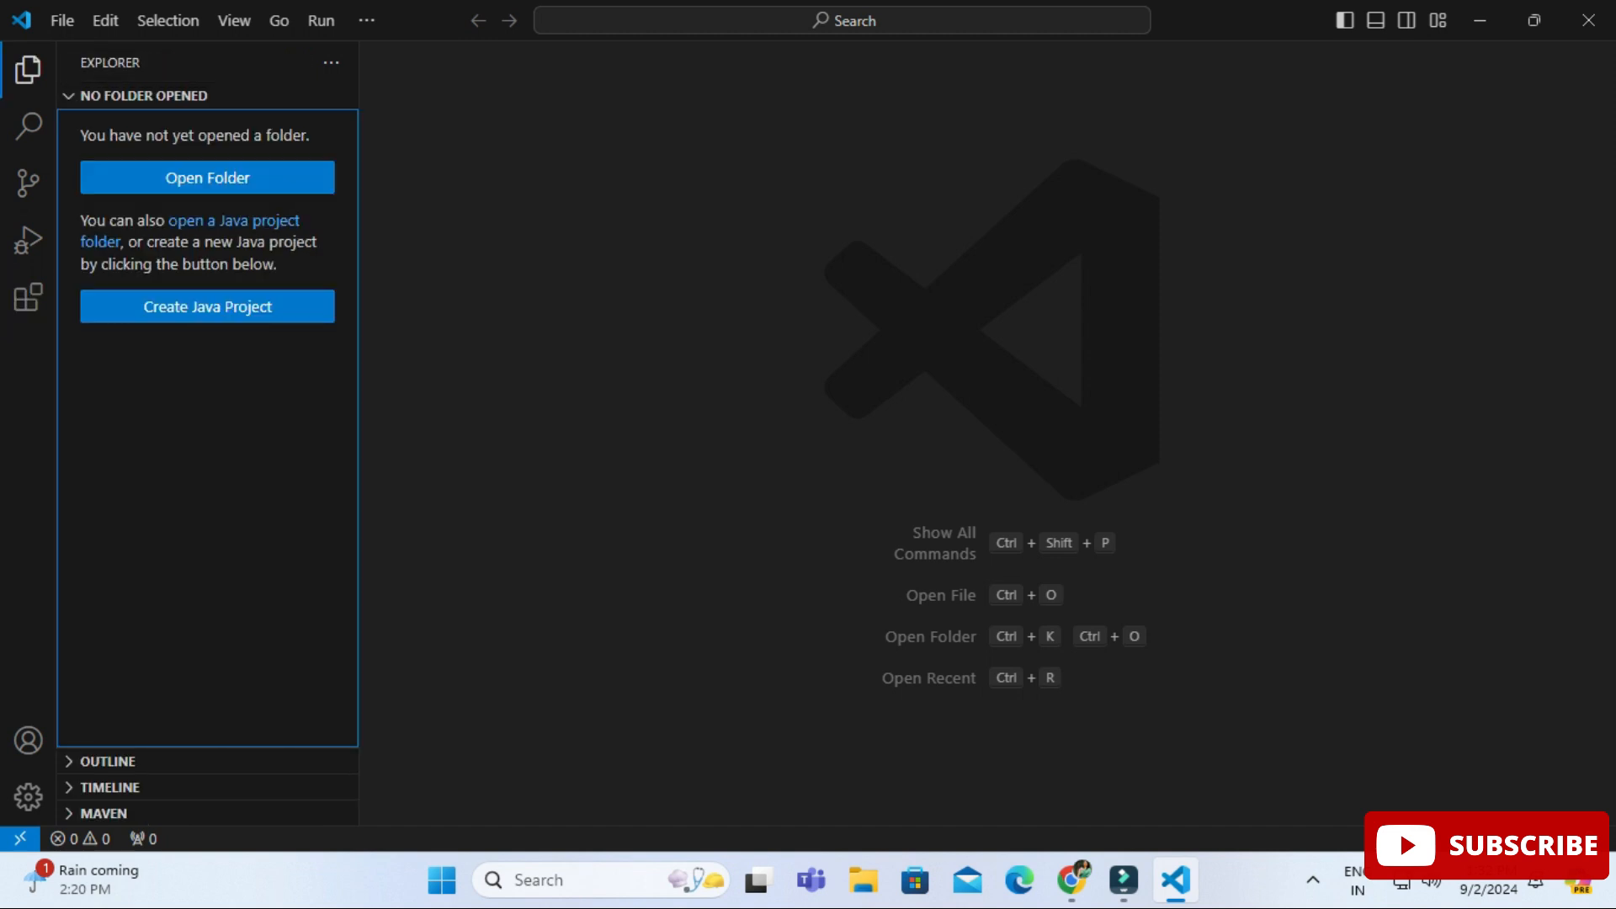
Through File > Open Folder, make a Desktop folder 'cscorner' and open it.
left_click(62, 20)
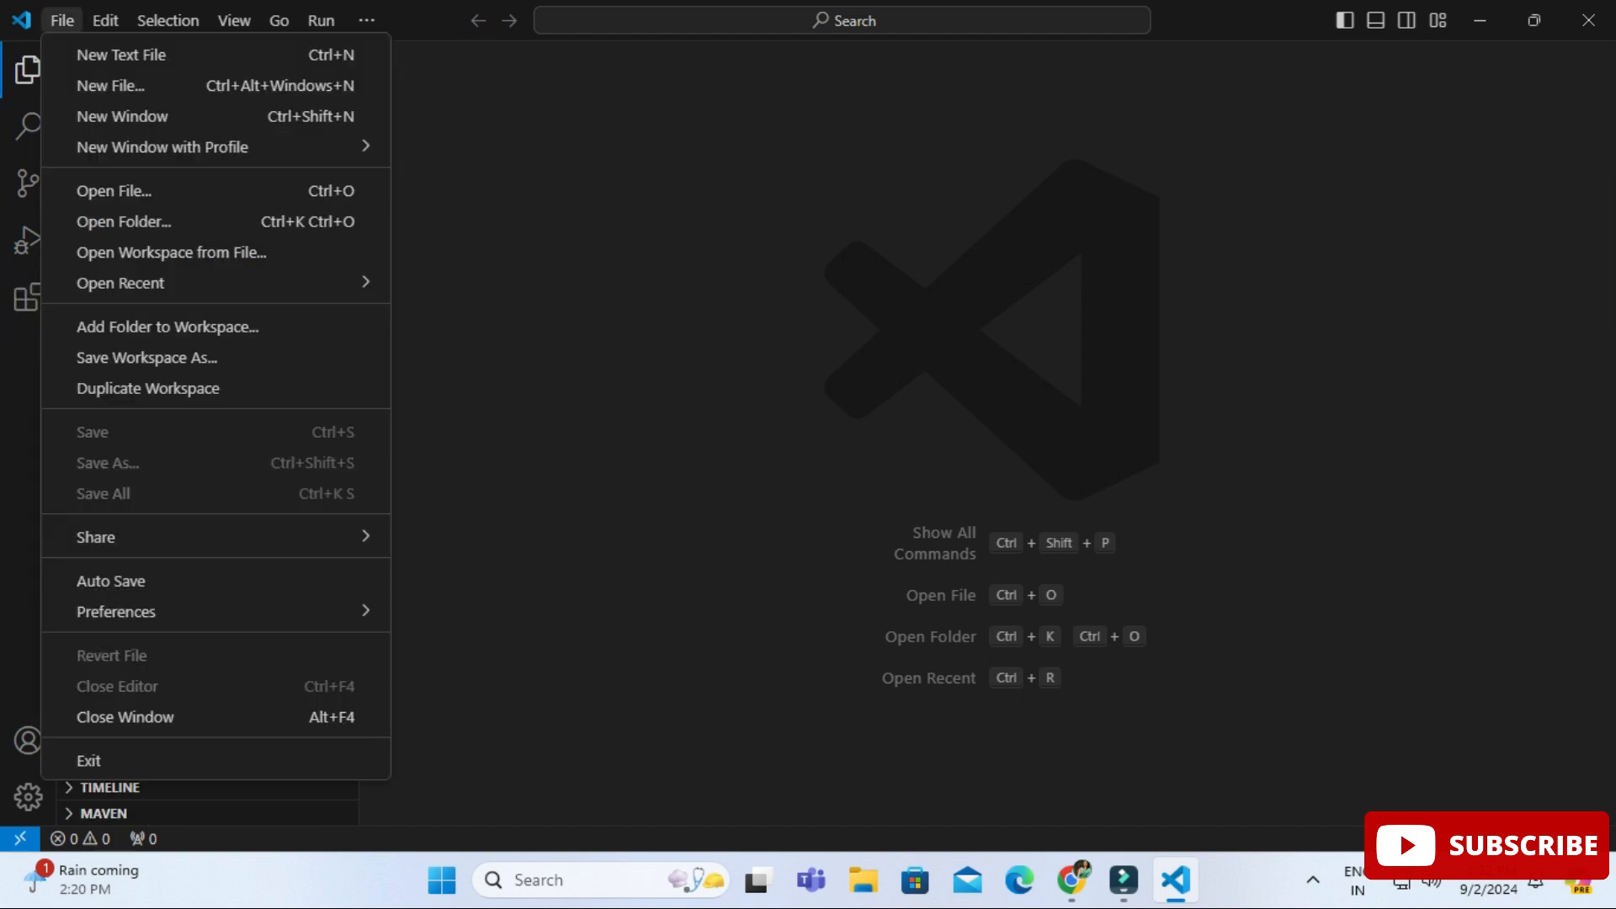
left_click(124, 221)
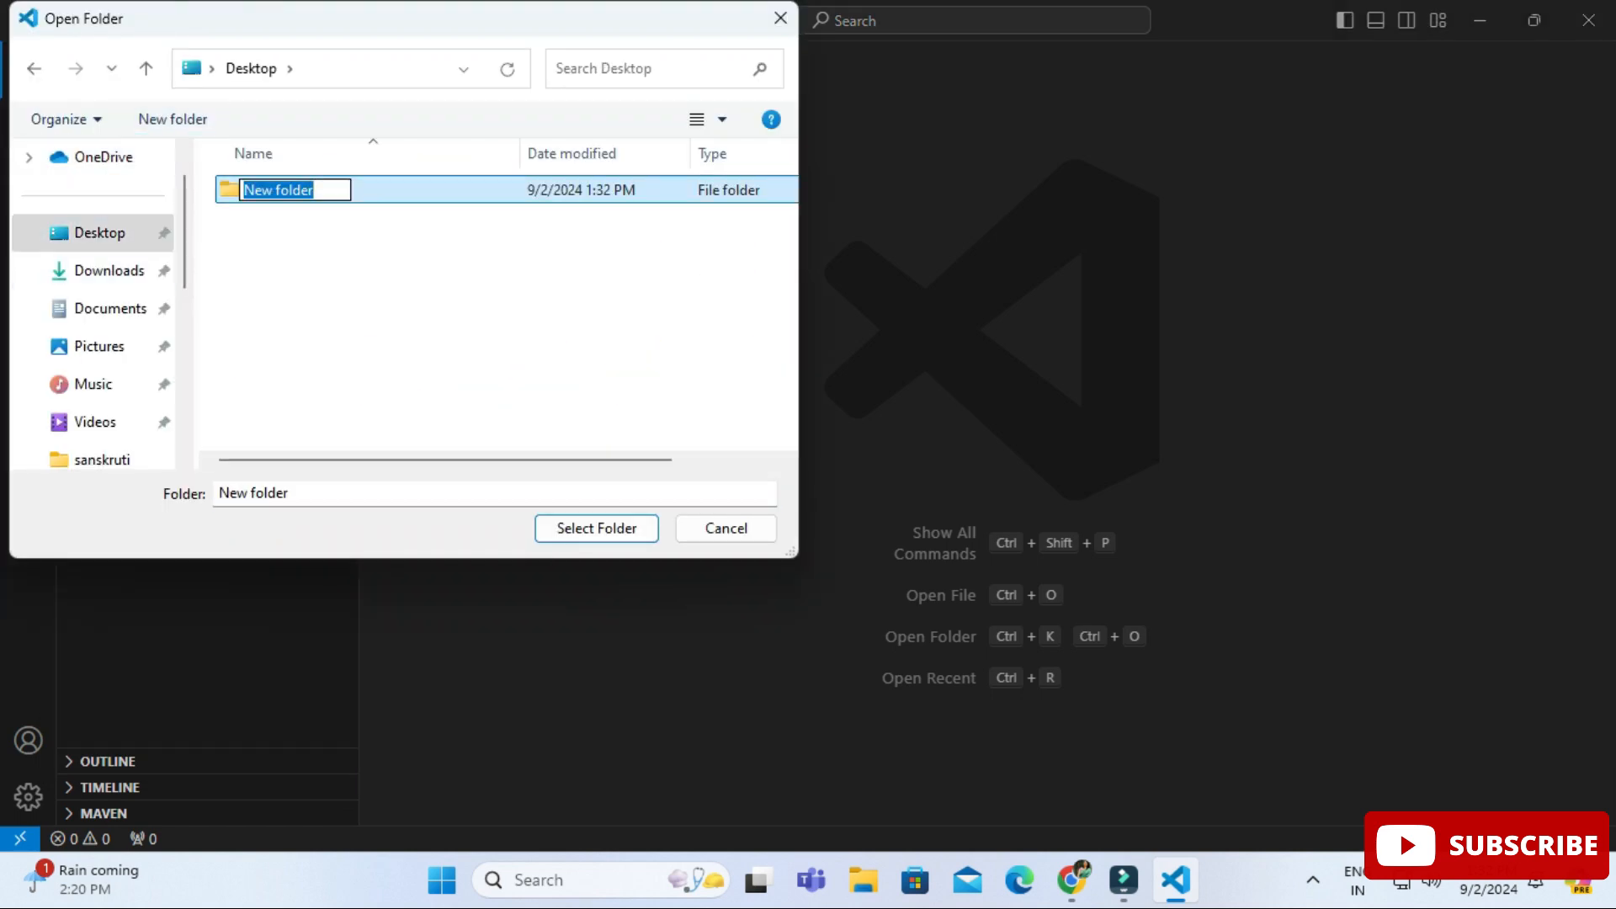
type("cscorner")
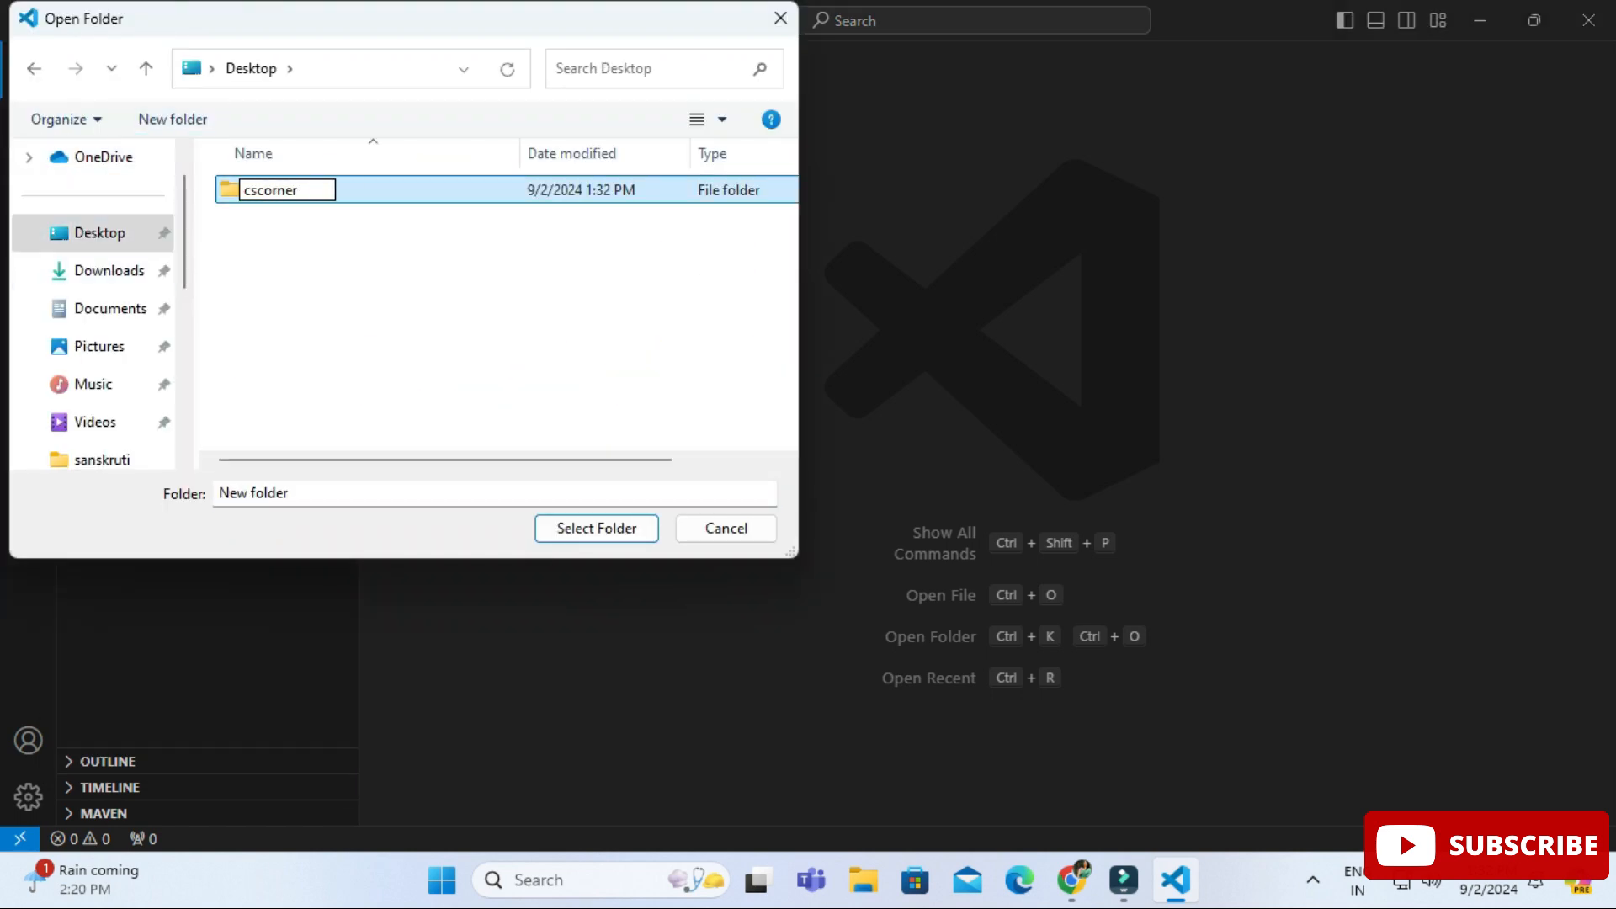
left_click(596, 528)
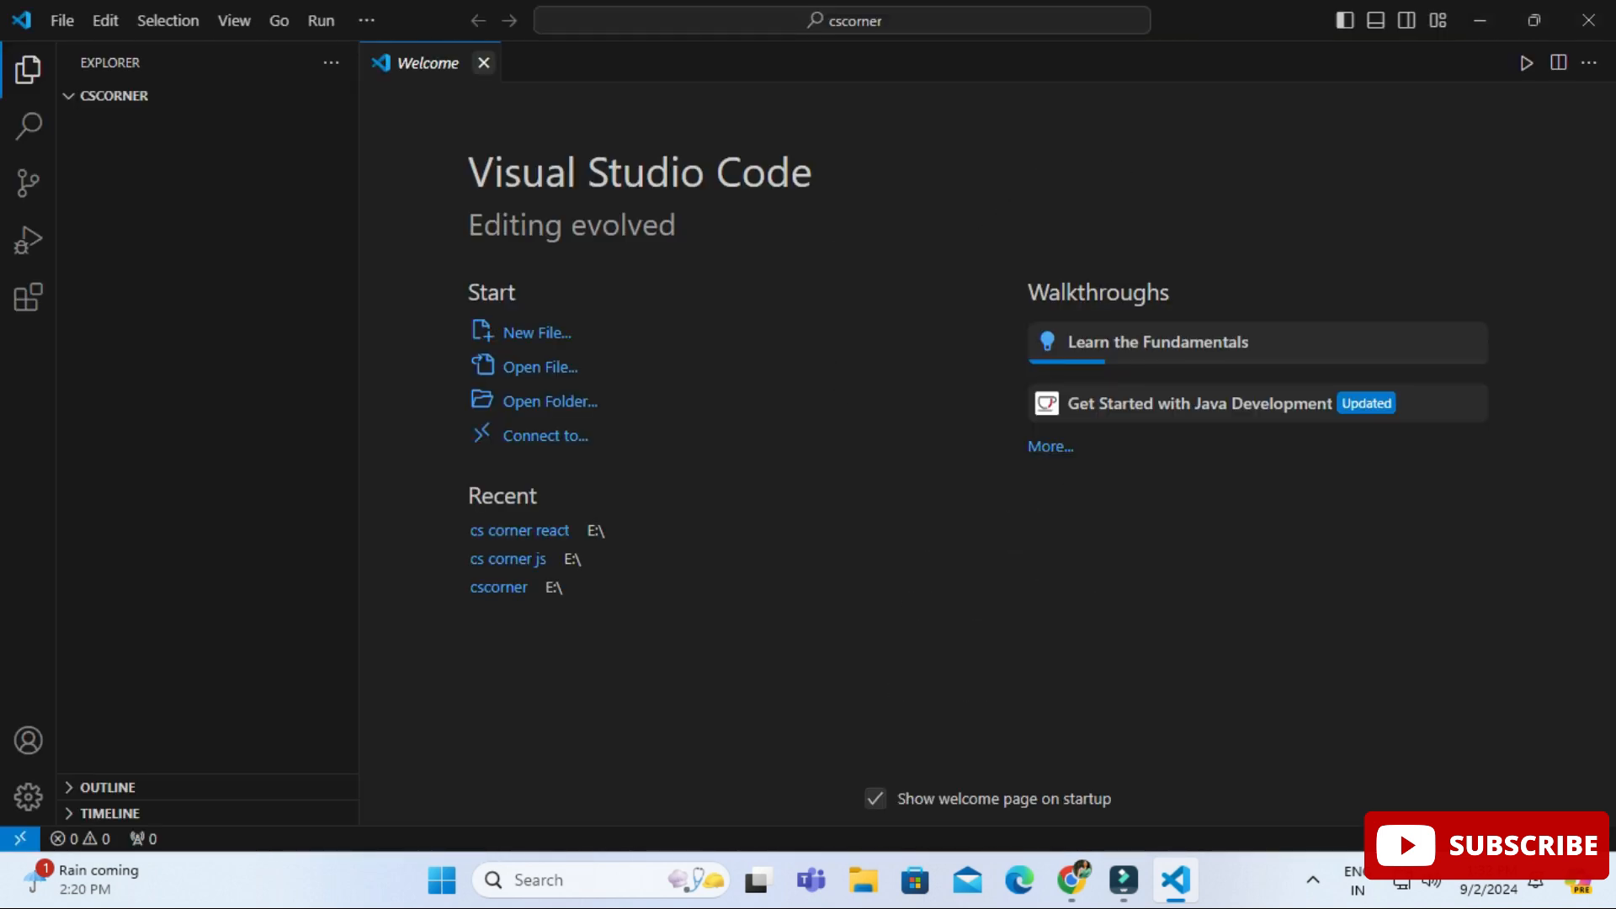
Create a new file named hello.c in the cscorner folder.
left_click(257, 96)
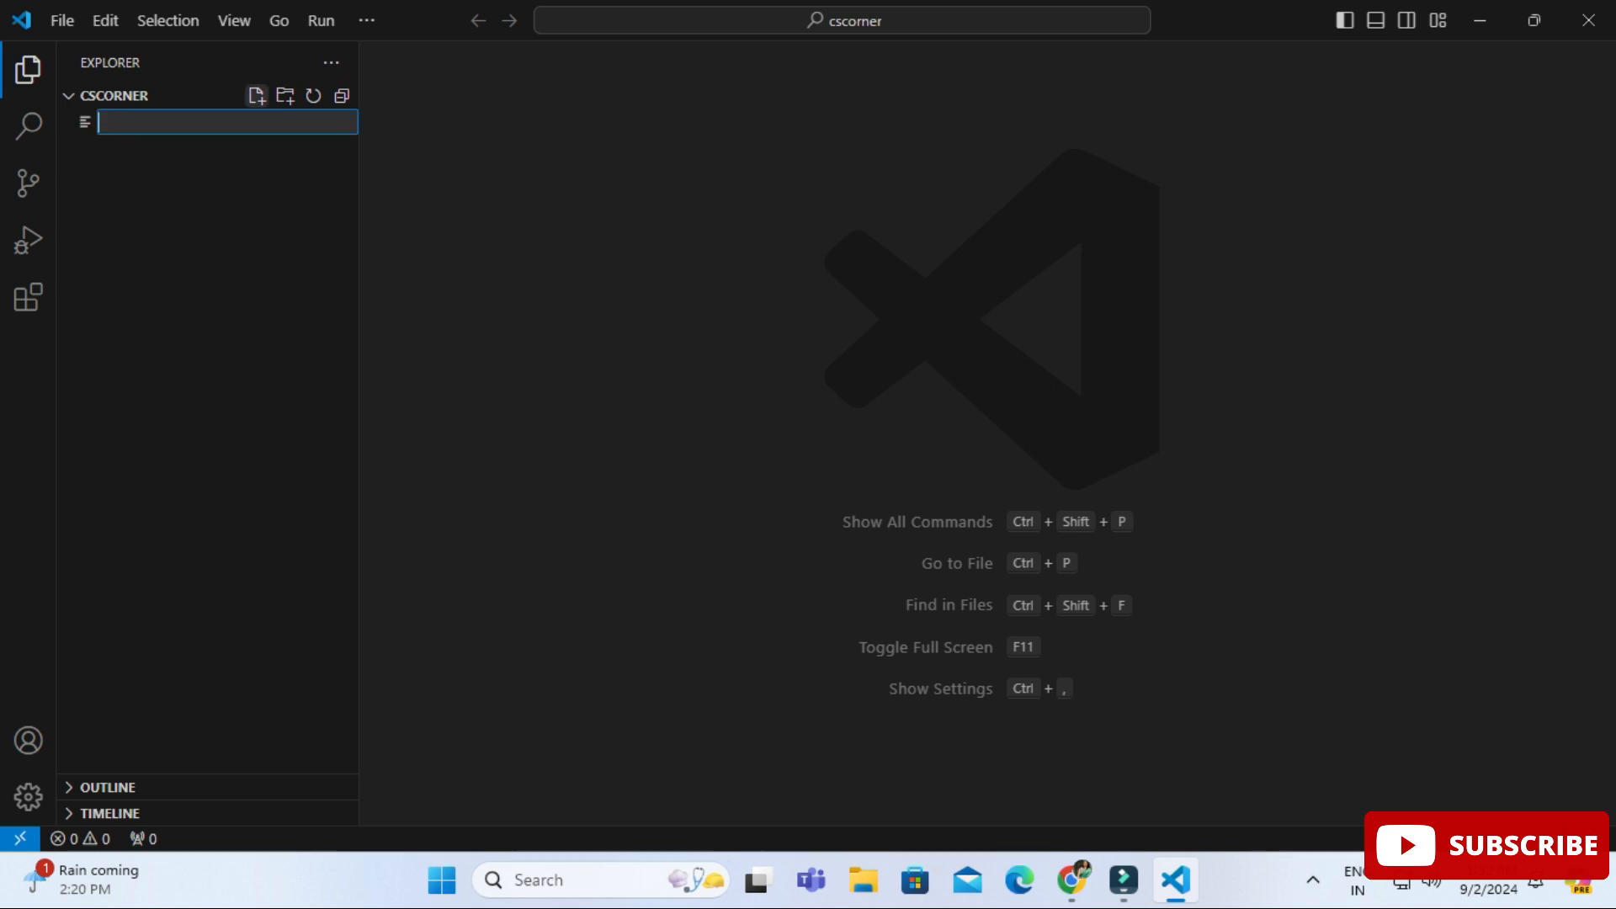
type("h")
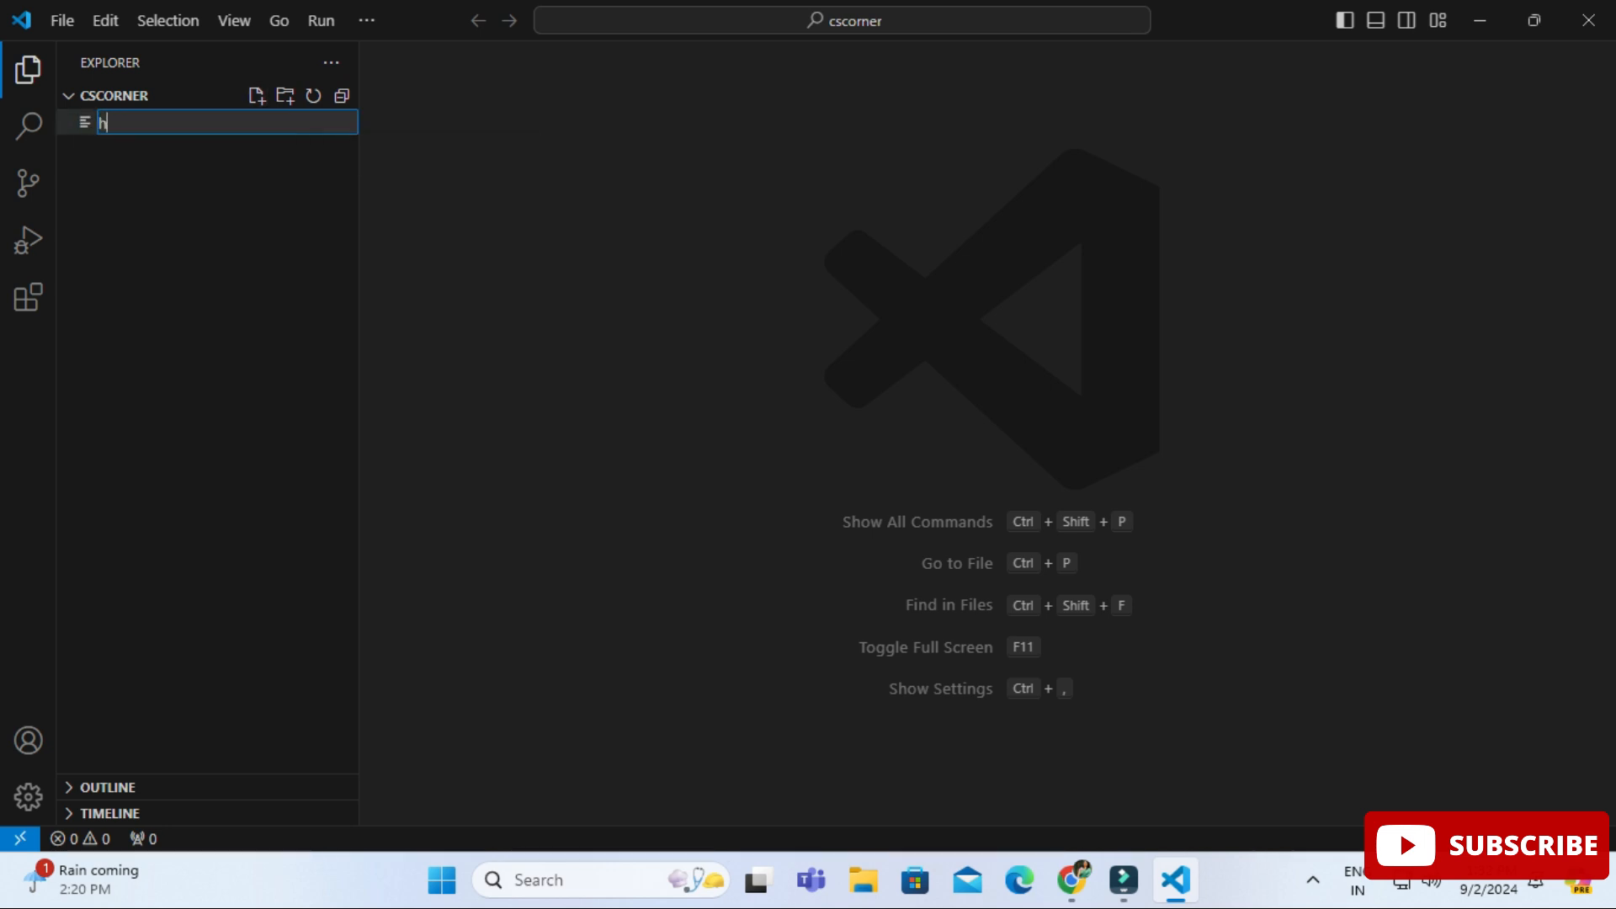
type("ello.c")
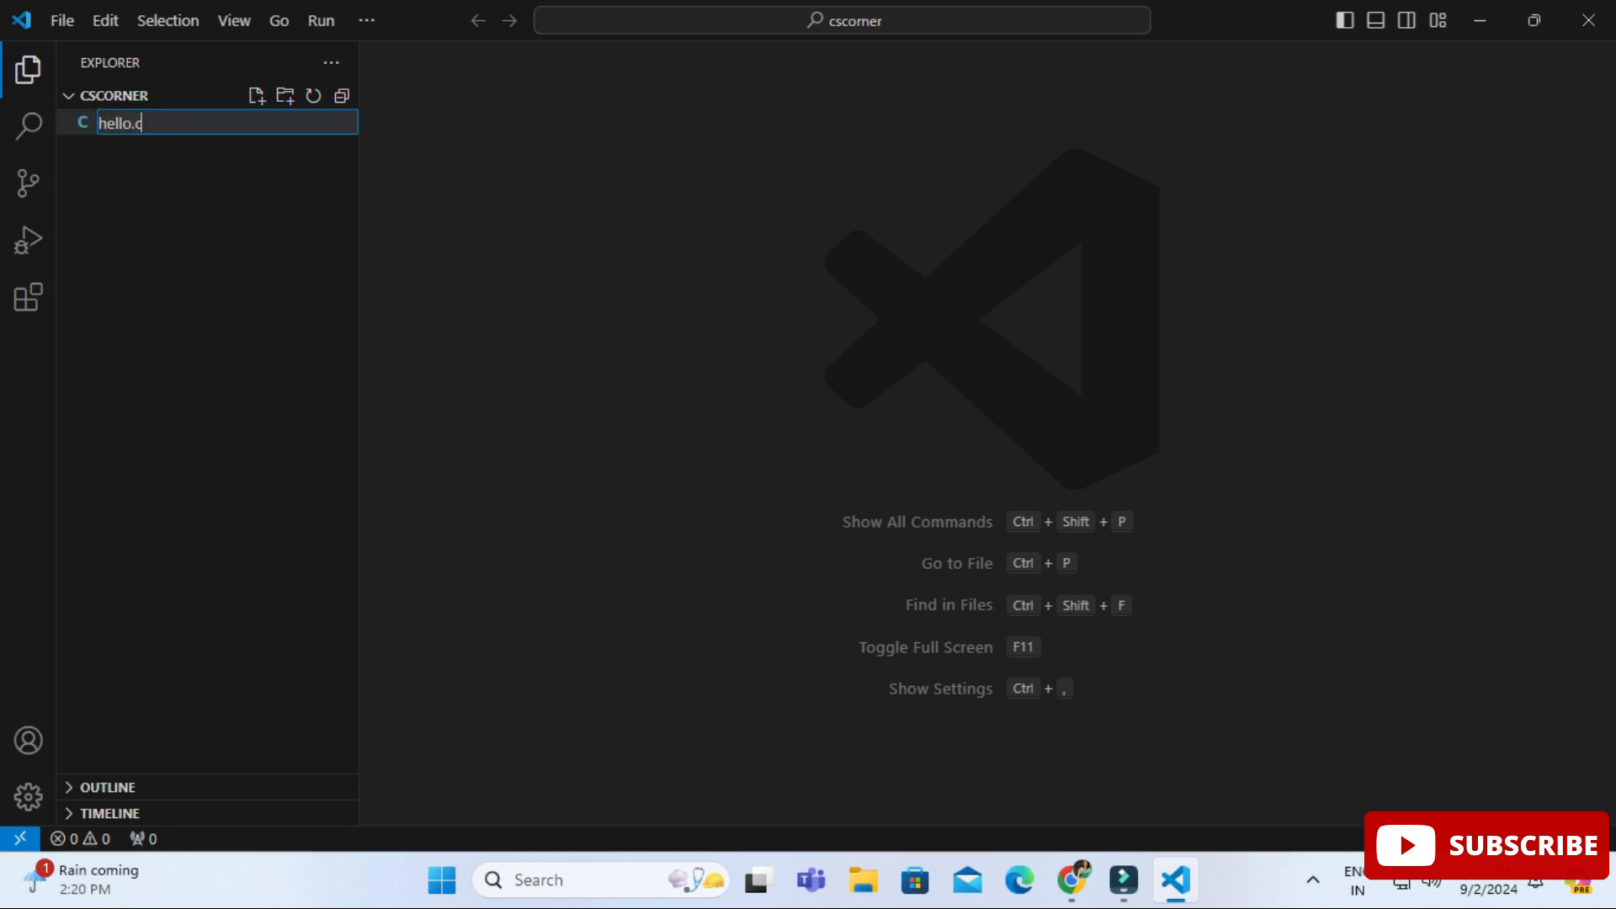
Write a C main including stdio.h that prints 'Hello World!' and returns 0.
type("#inc")
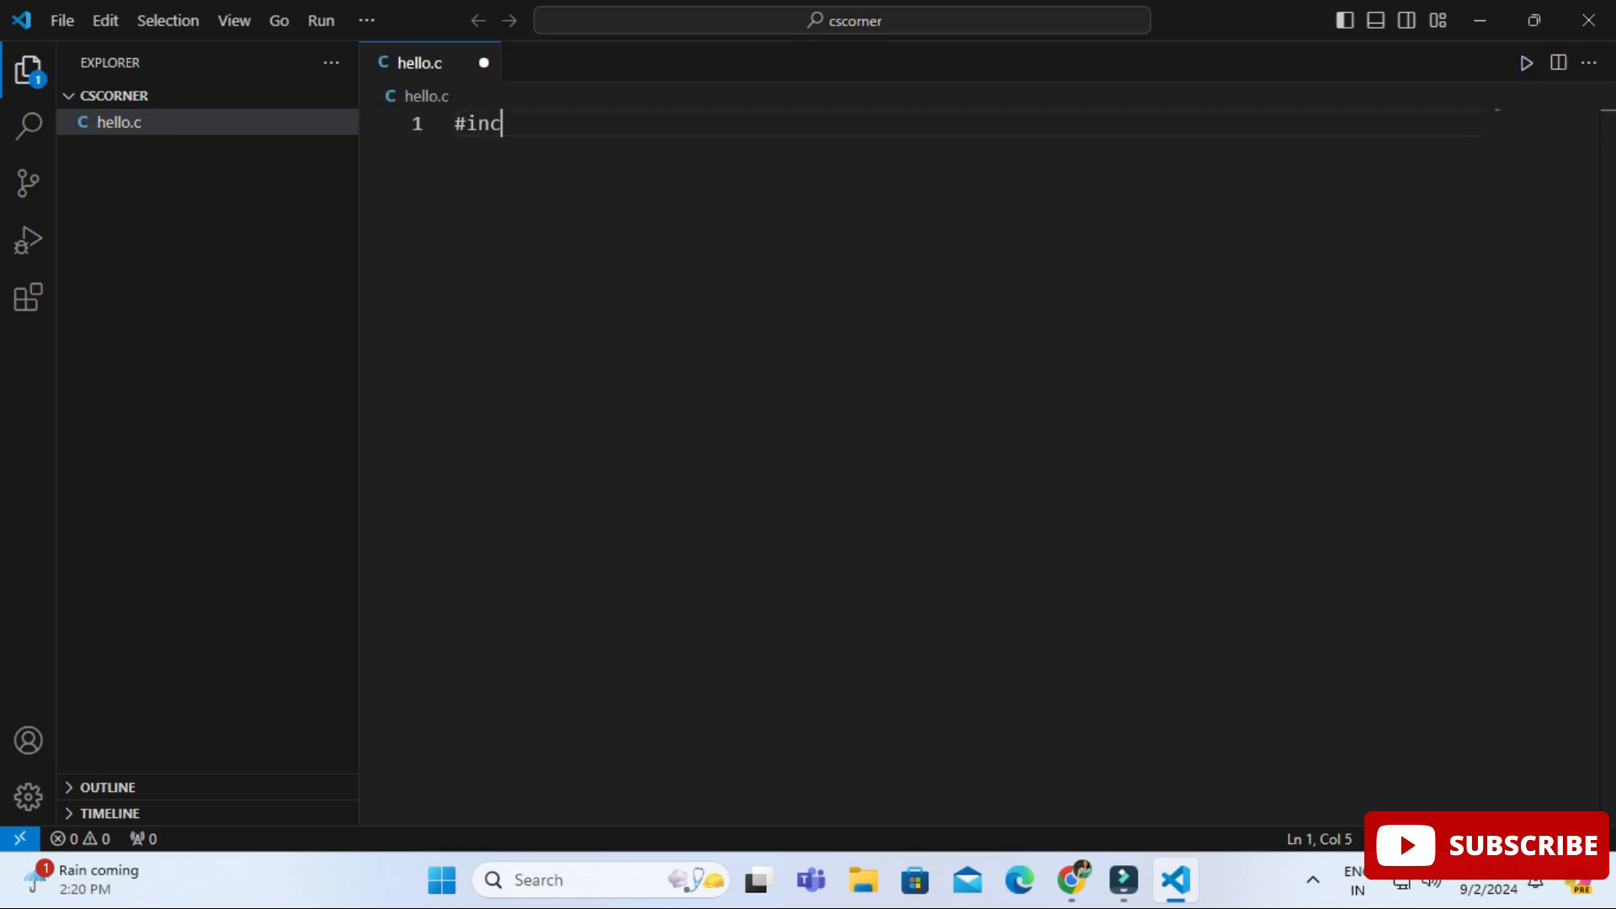
type("lude<stdio")
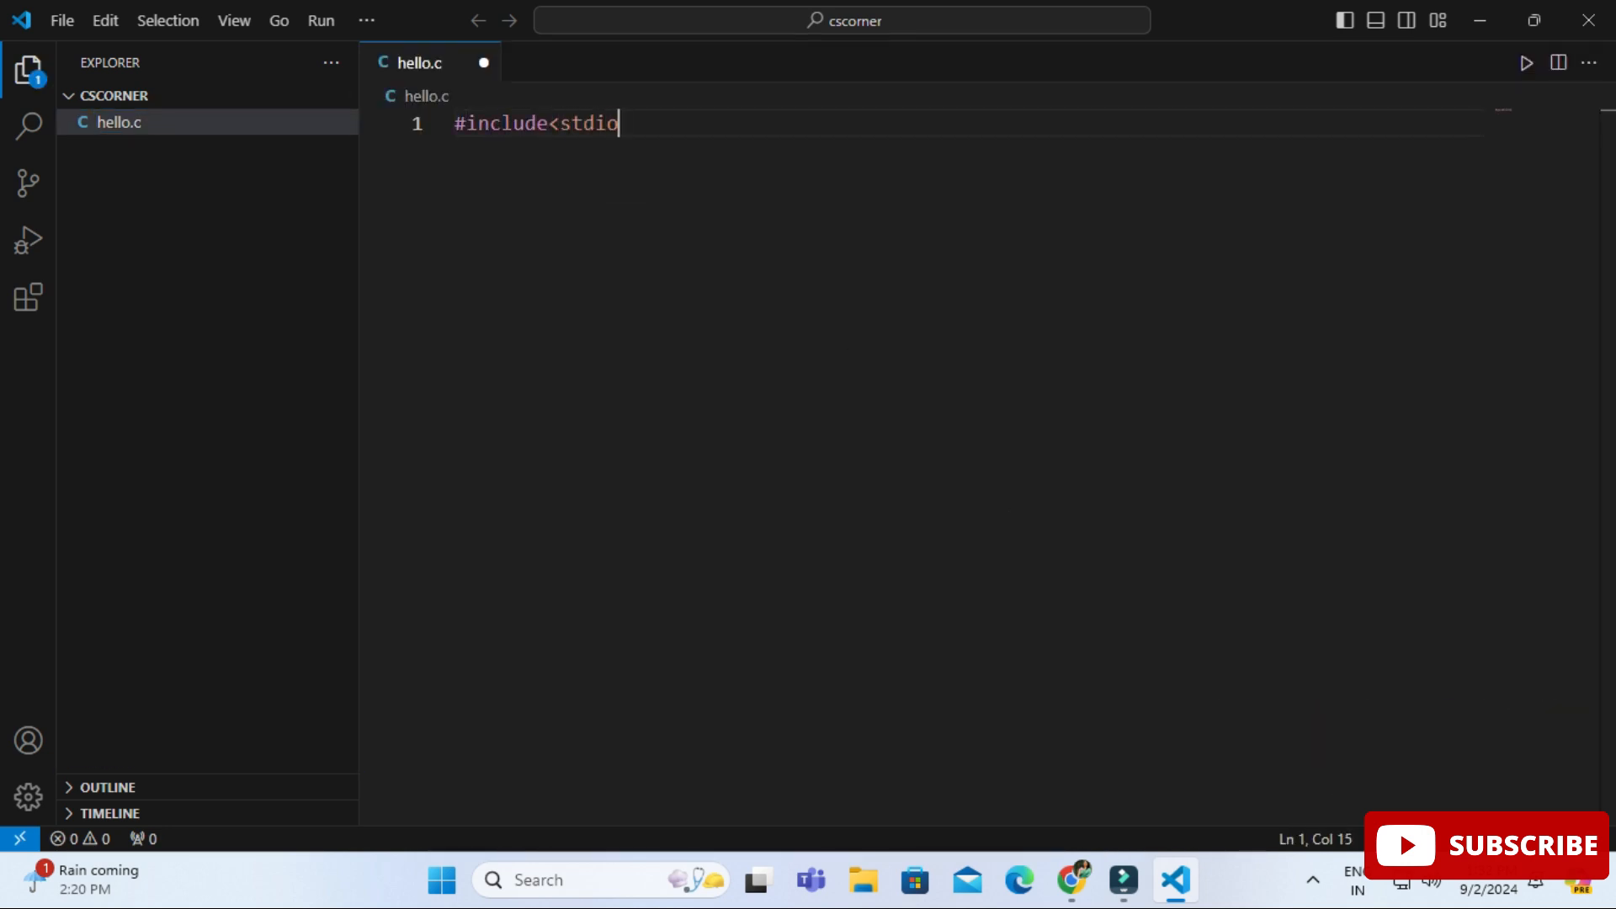
type(".h>")
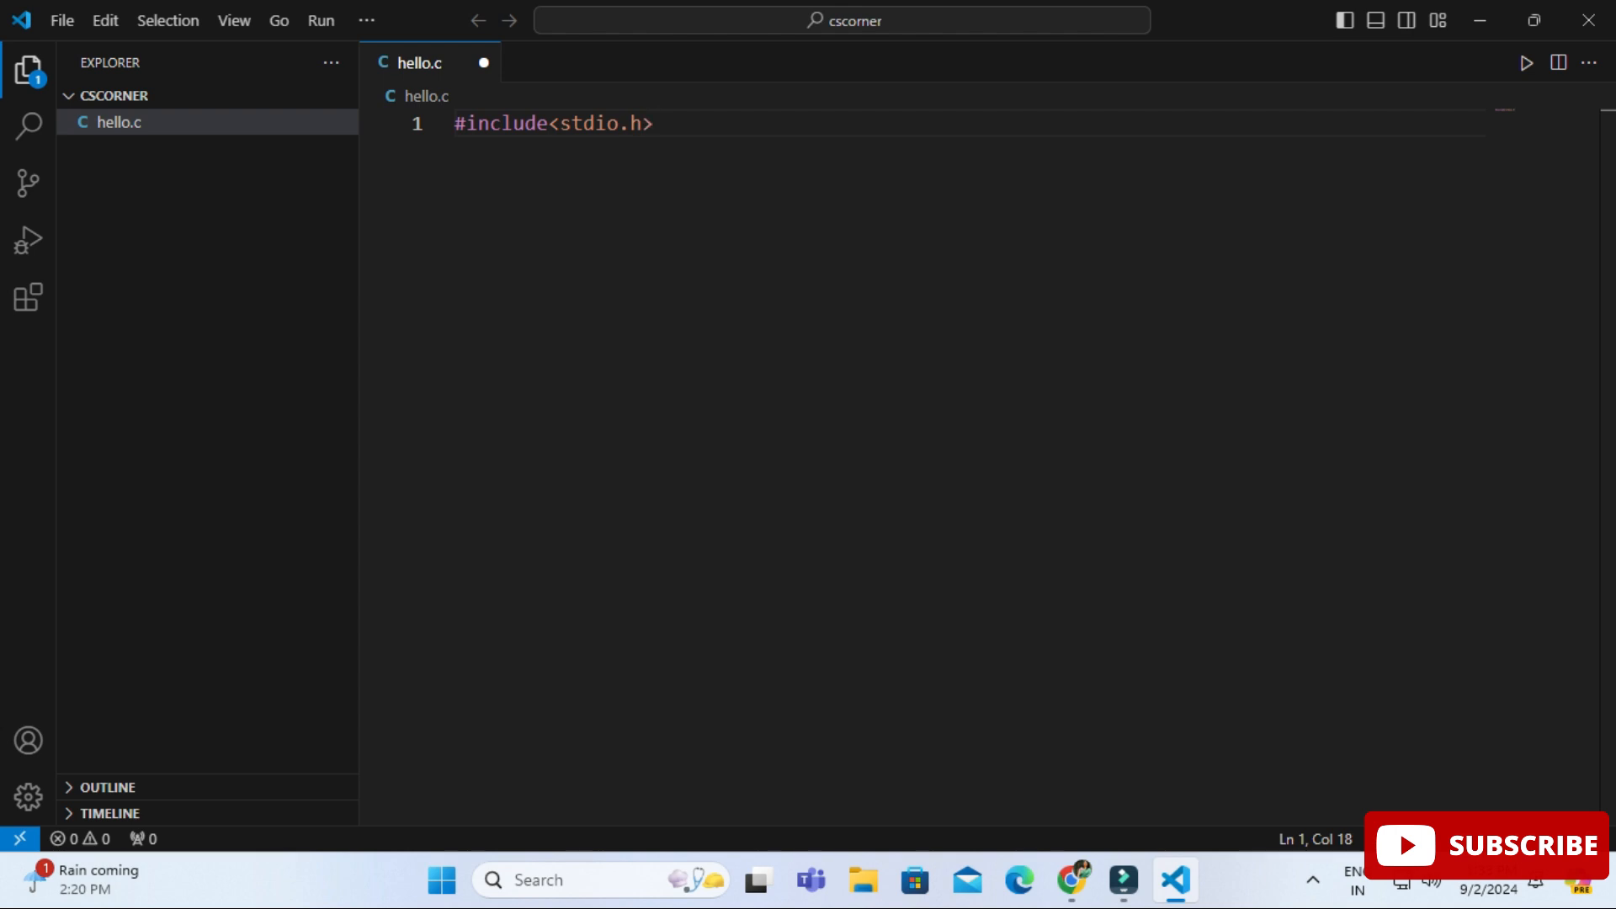
type("int main(")
type("printf(\"")
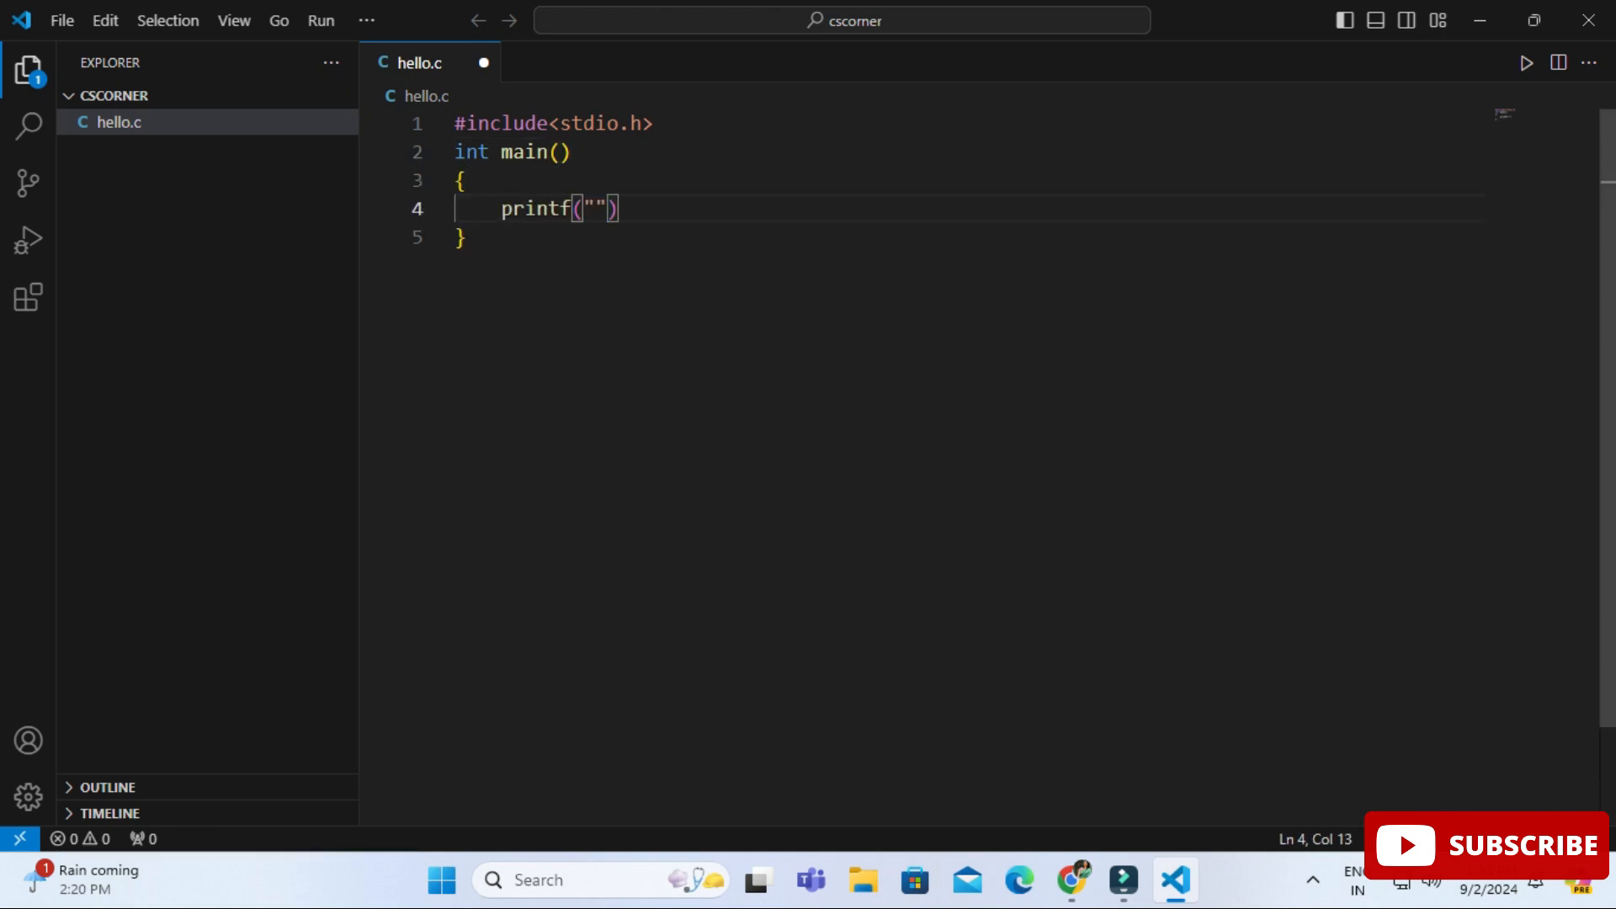
type("Hello World!")
type("ret")
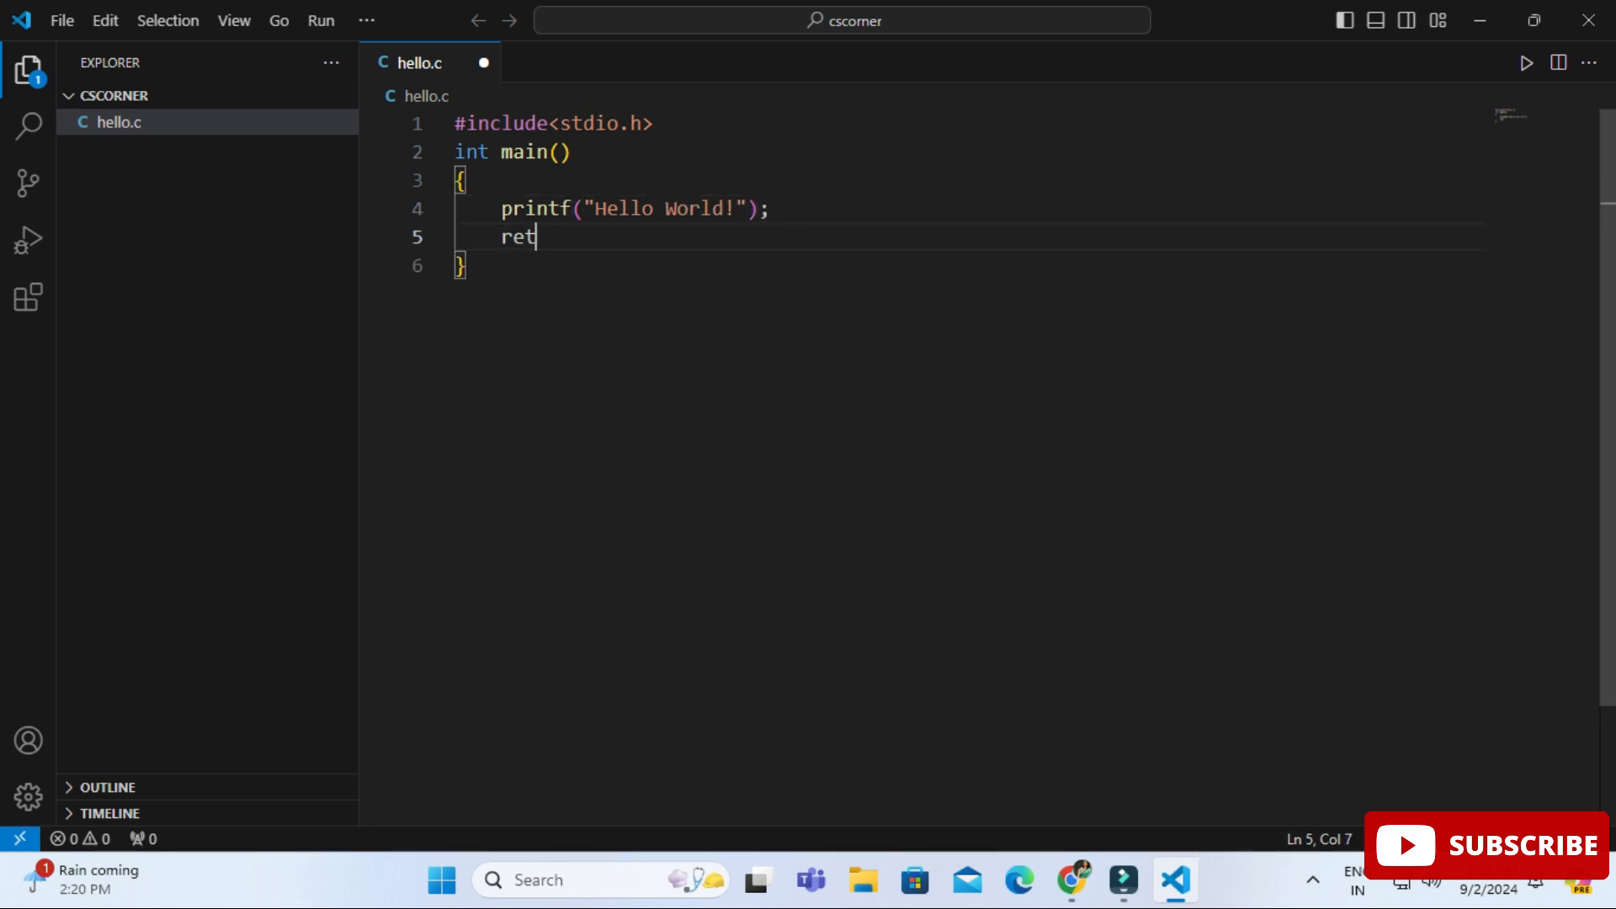
type("urn 0;")
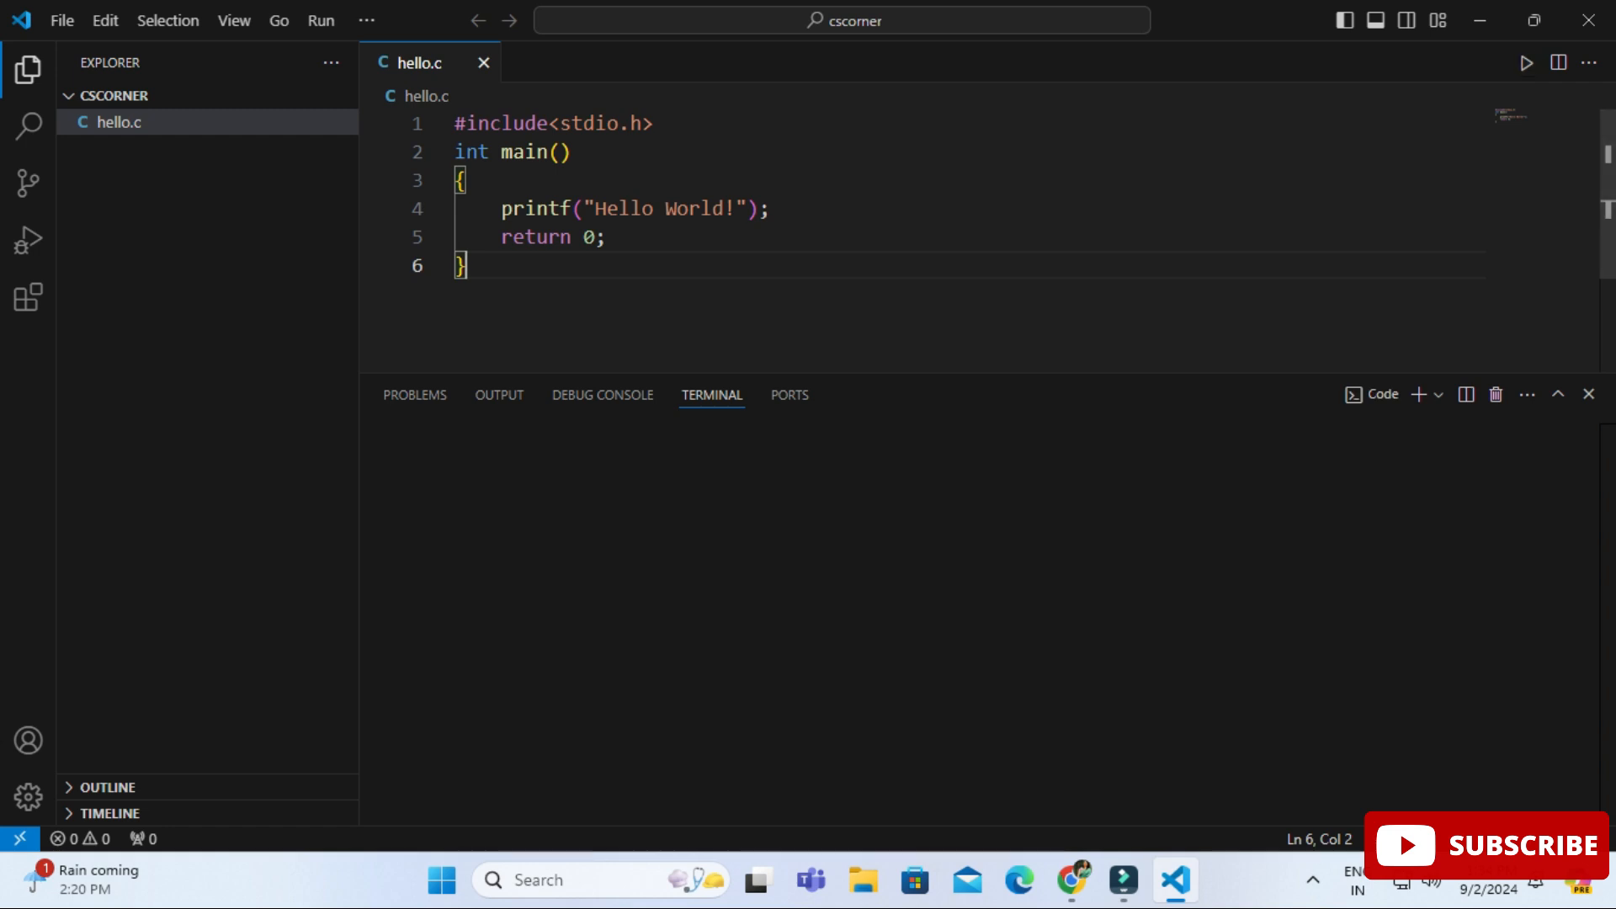
Run hello.c with Code Runner, producing hello.exe in cscorner.
left_click(1526, 62)
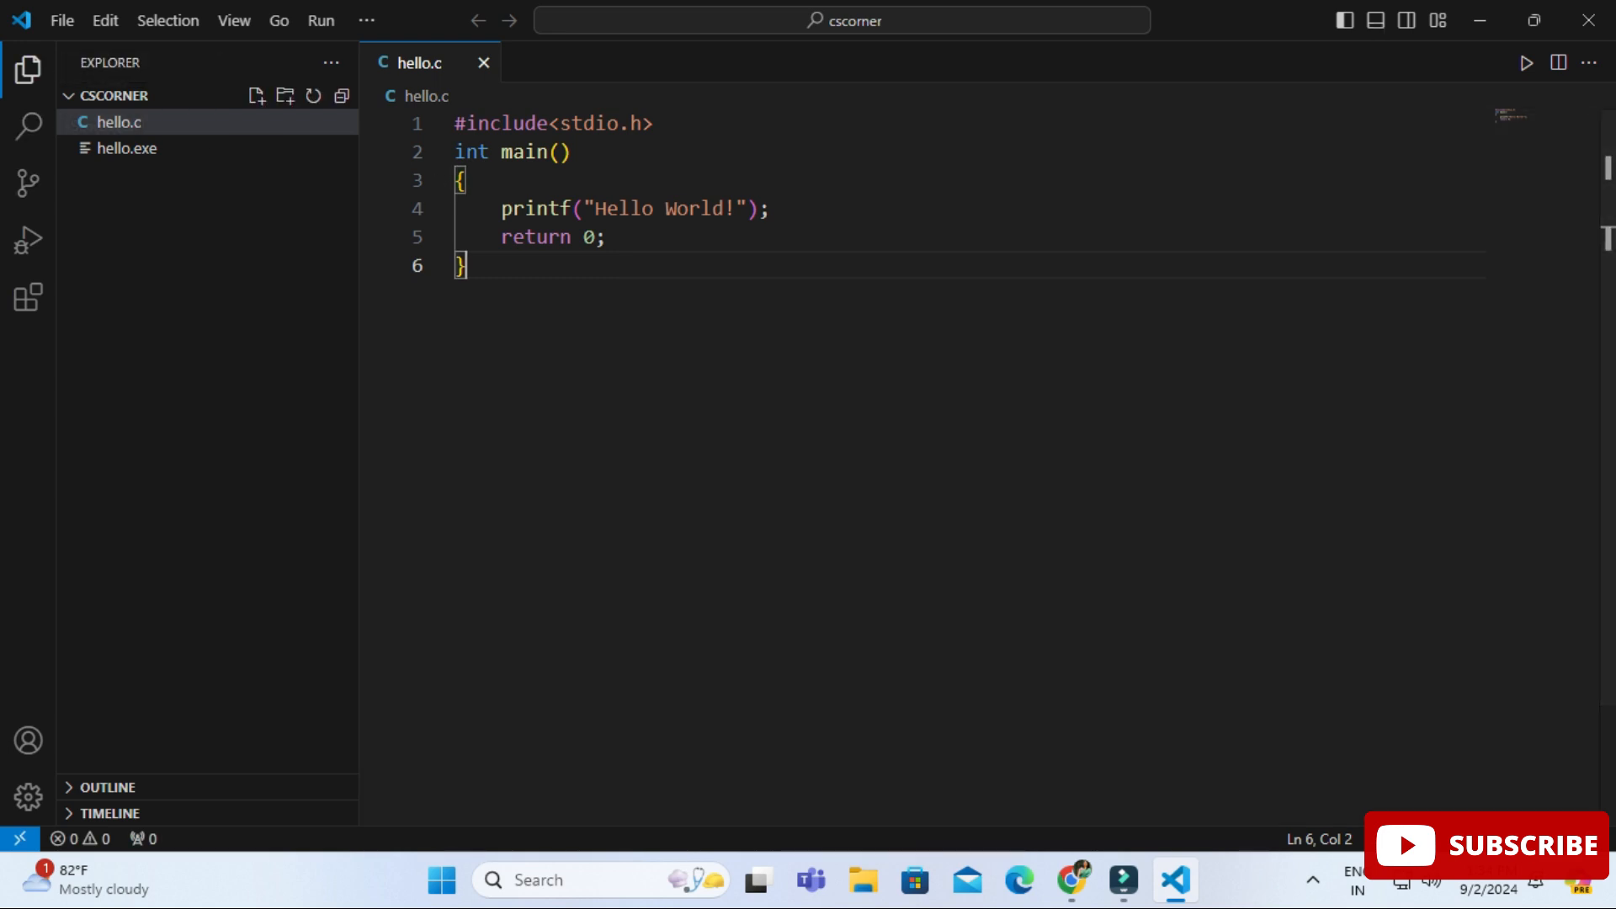
Create a new file named hello1.cpp in cscorner.
left_click(256, 96)
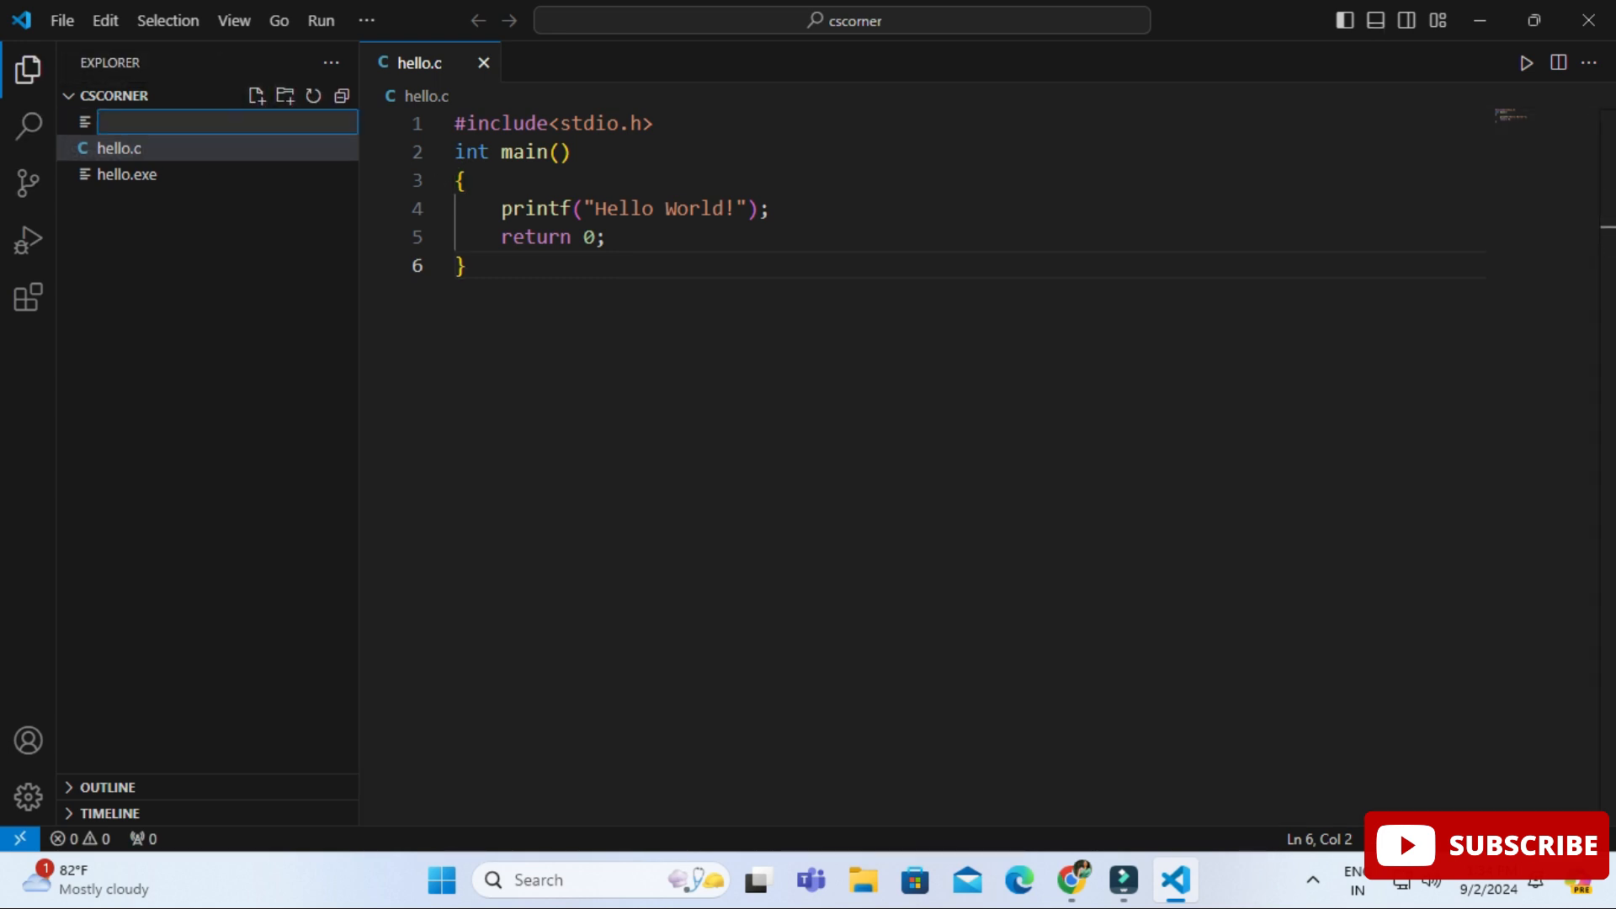
type("he")
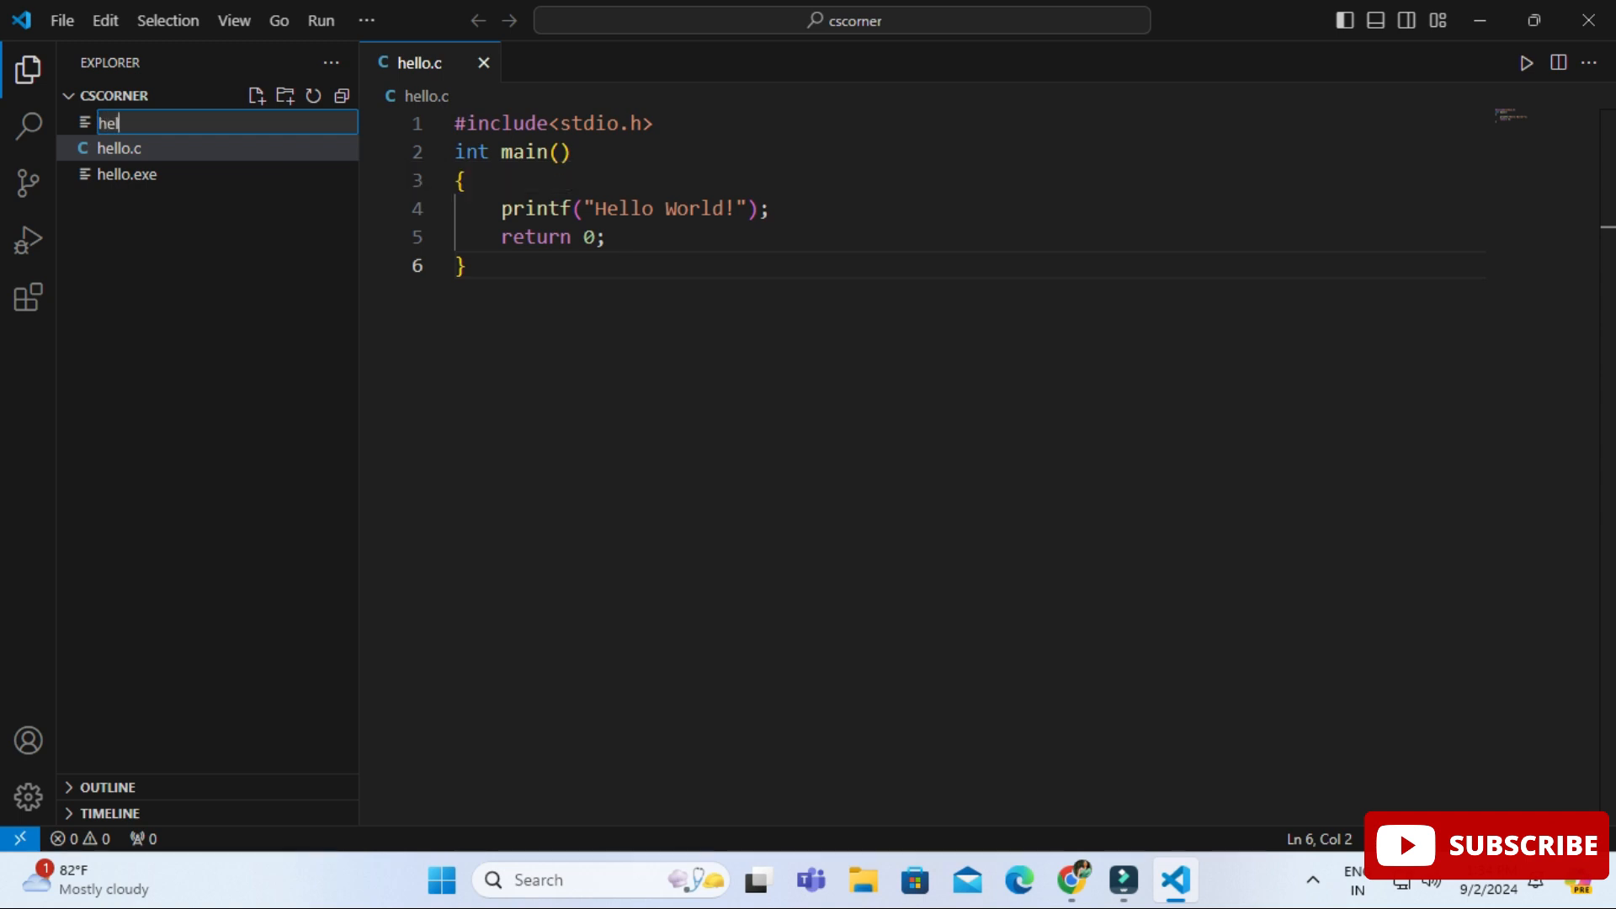
type("llo1.cpp")
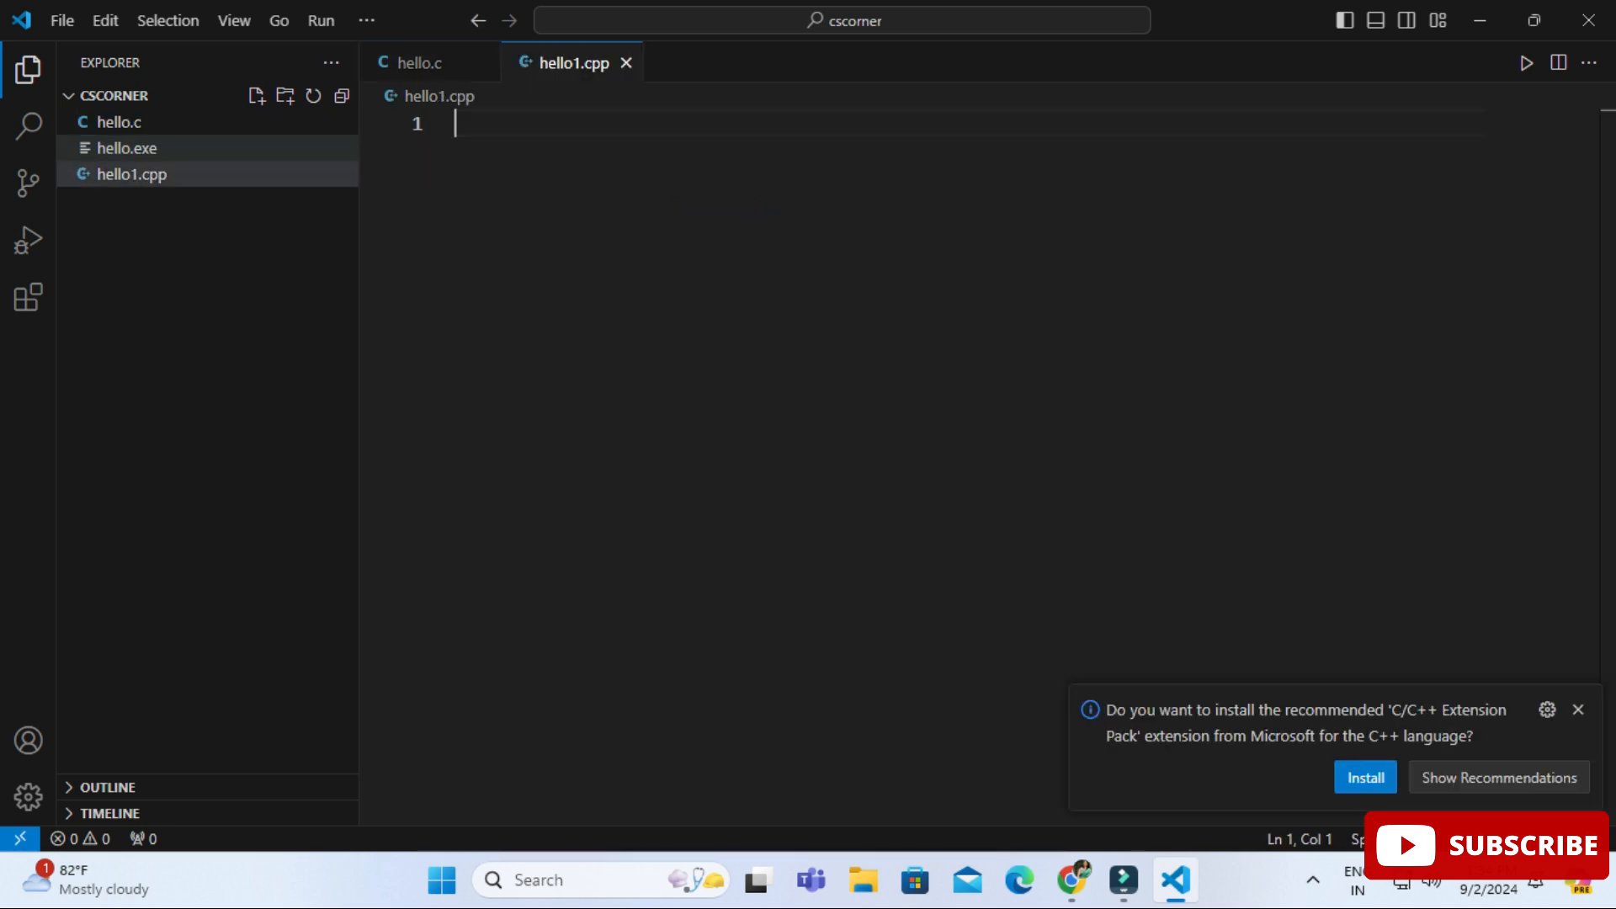
Write a C++ main with iostream and namespace std that prints 'Thanks for watching!!' and returns 0.
type("#include<iostre")
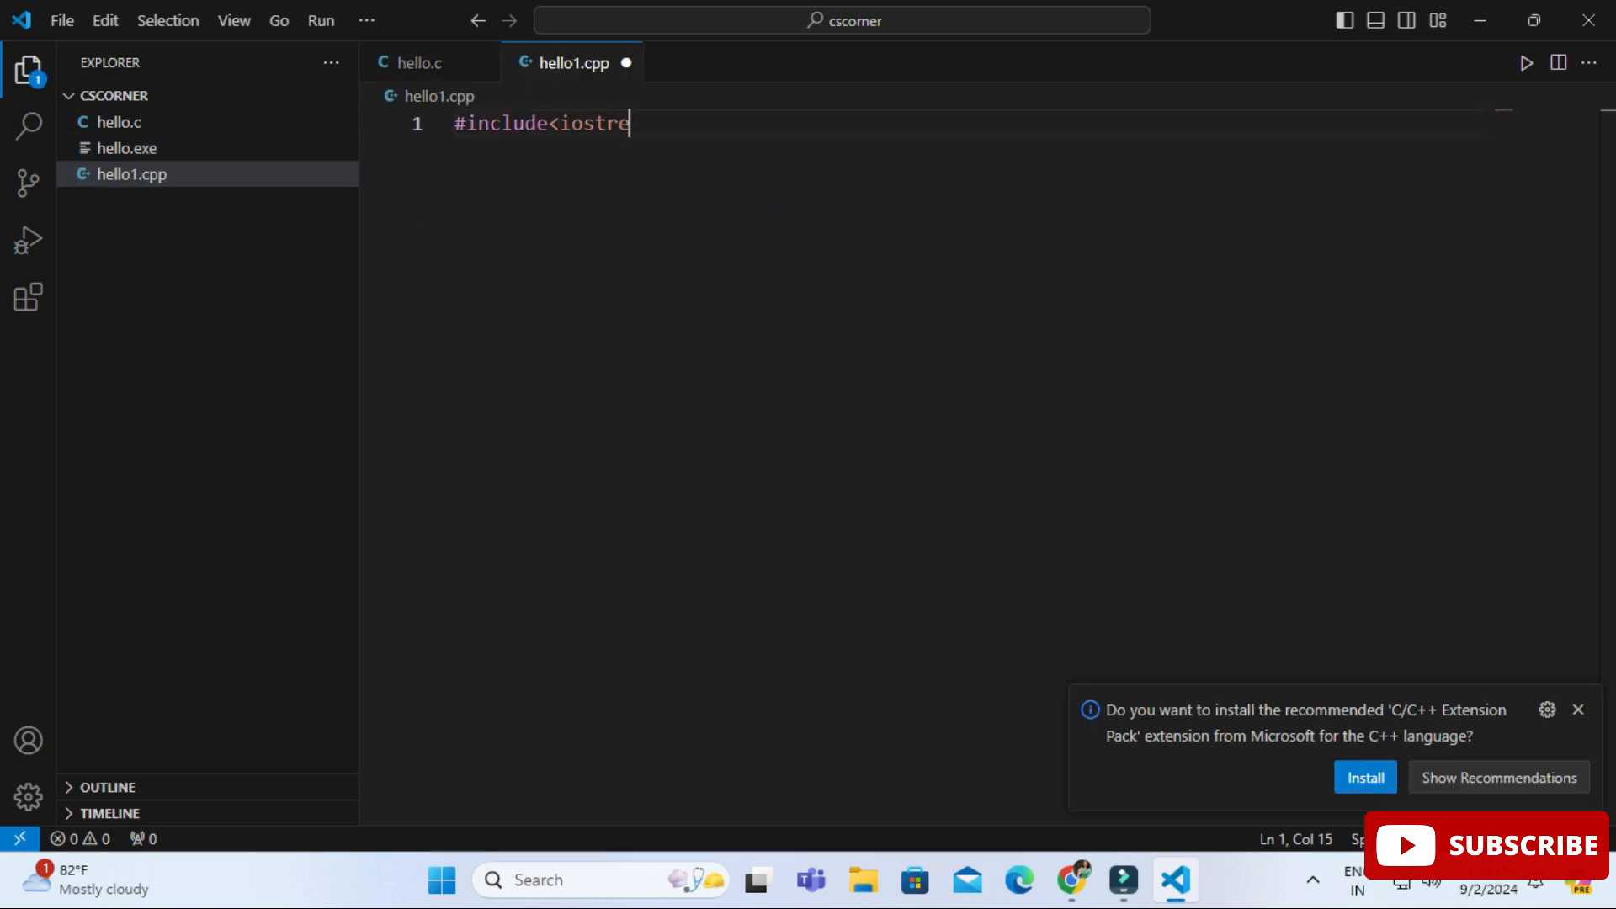
type("am>")
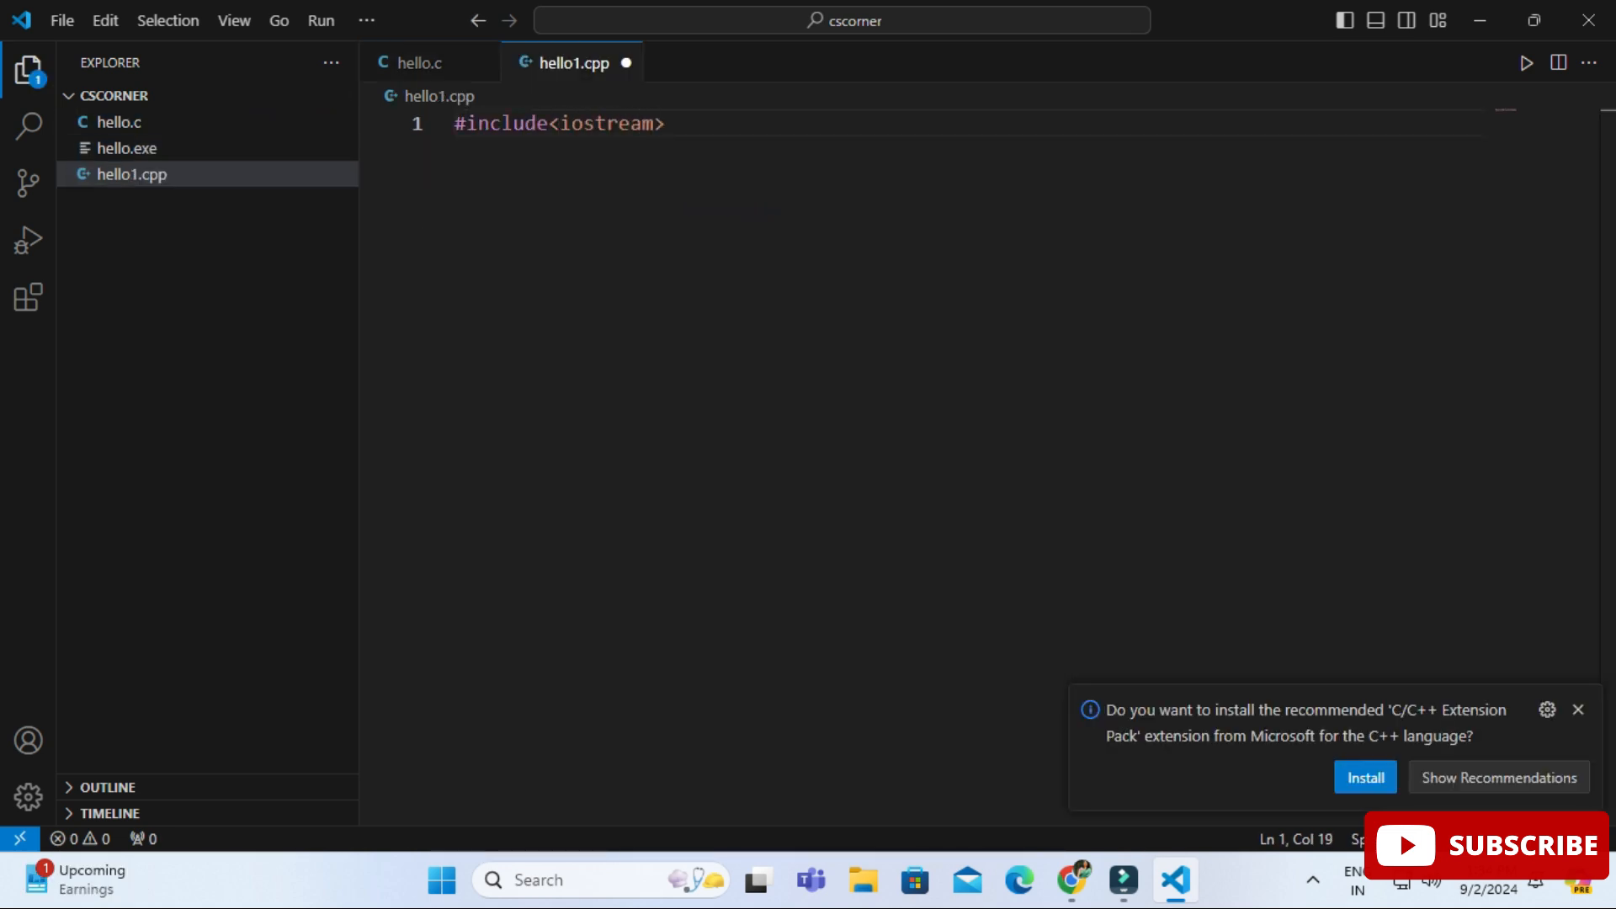
type("using namespace std;")
type("cout<<\"Thanks for watching!!\";")
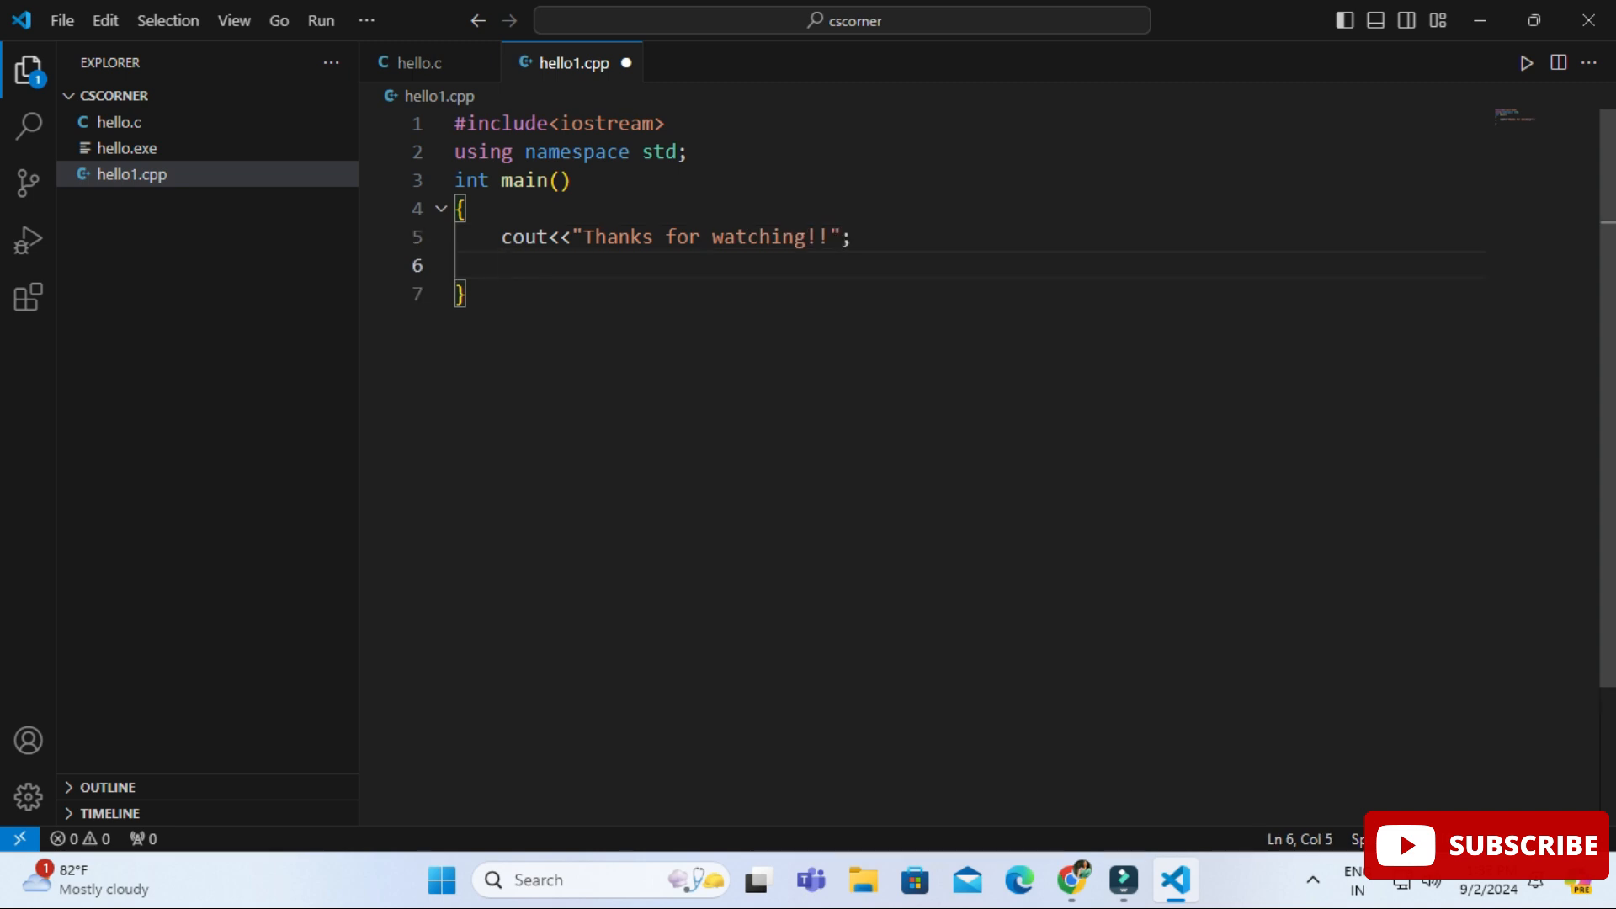
type("return 0;")
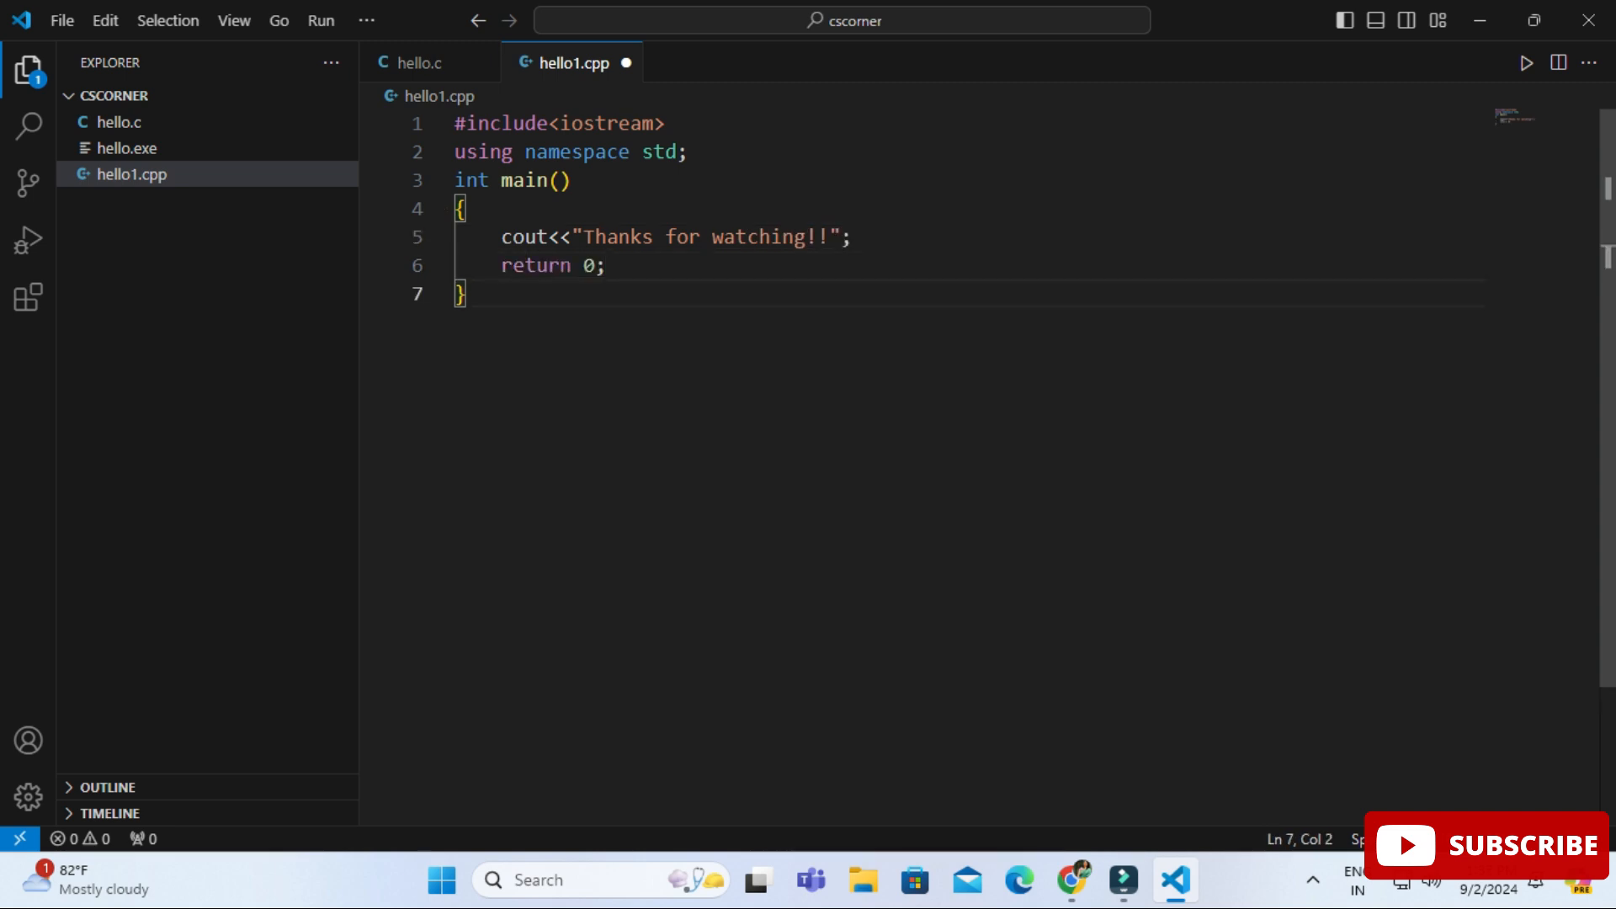